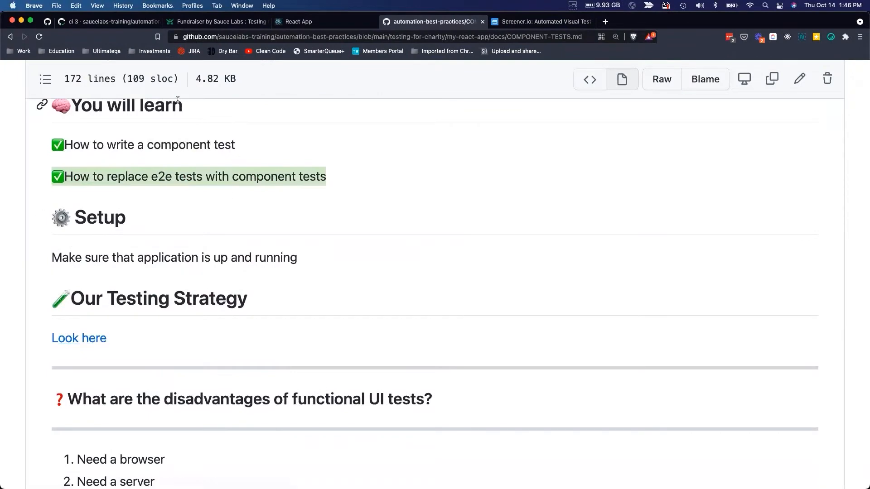
Follow the 'Look here' link to TEST-COVERAGE.md and reach the Our Testing Strategy table.
left_click(78, 338)
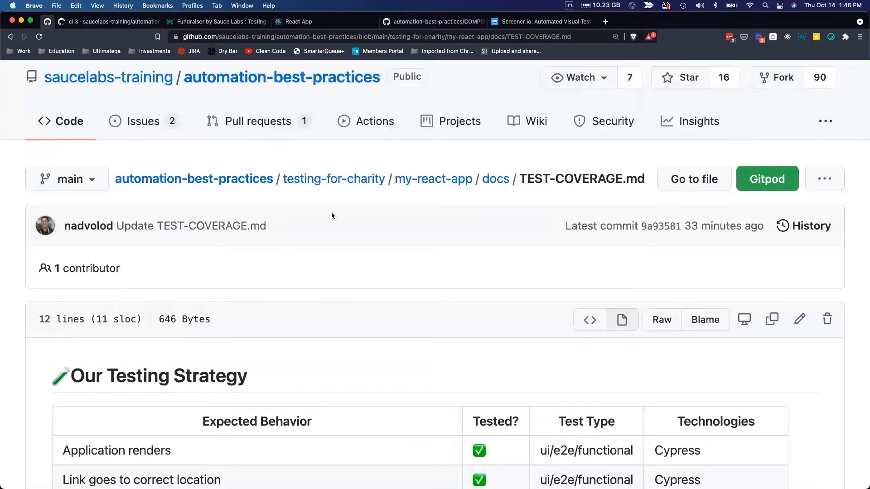
scroll("down", 3)
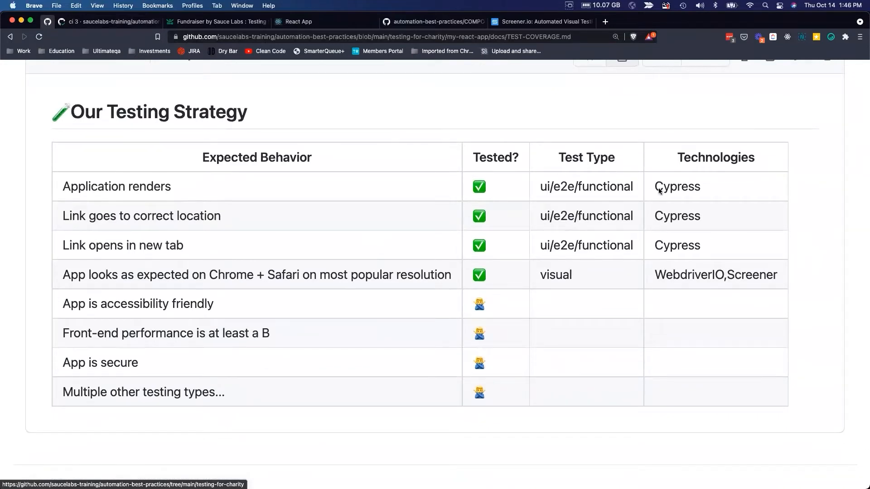
mouse_move(63, 304)
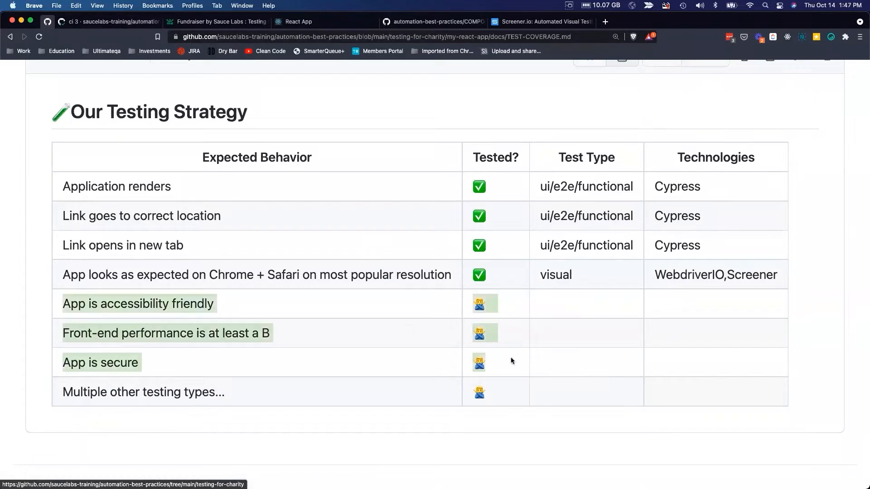
mouse_move(512, 370)
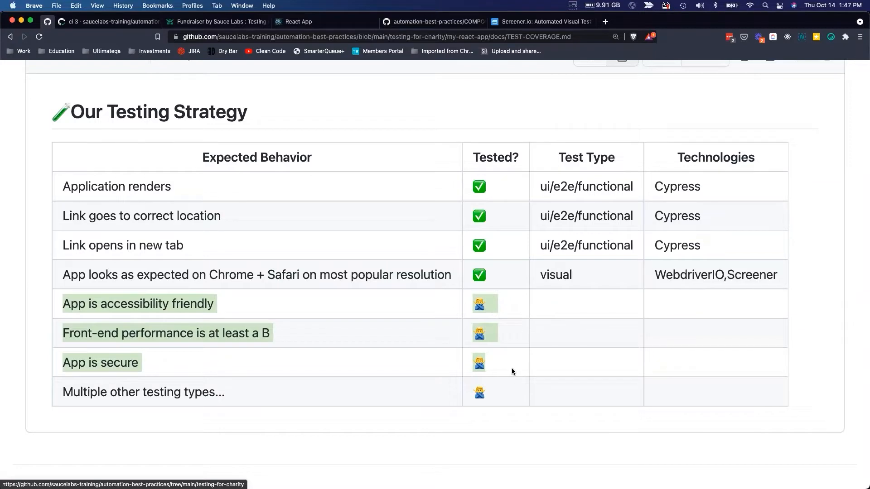
mouse_move(93, 337)
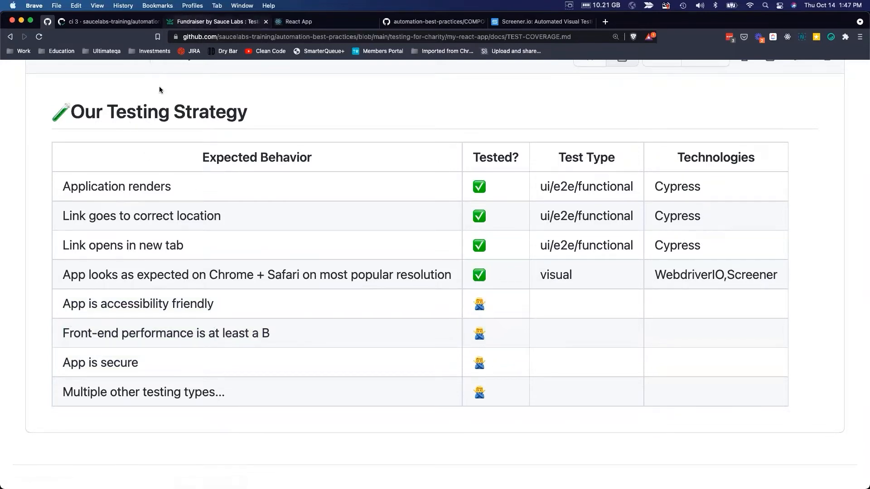
Switch to the COMPONENT-TESTS.md tab and scroll past functional UI test disadvantages to Component tests.
left_click(434, 22)
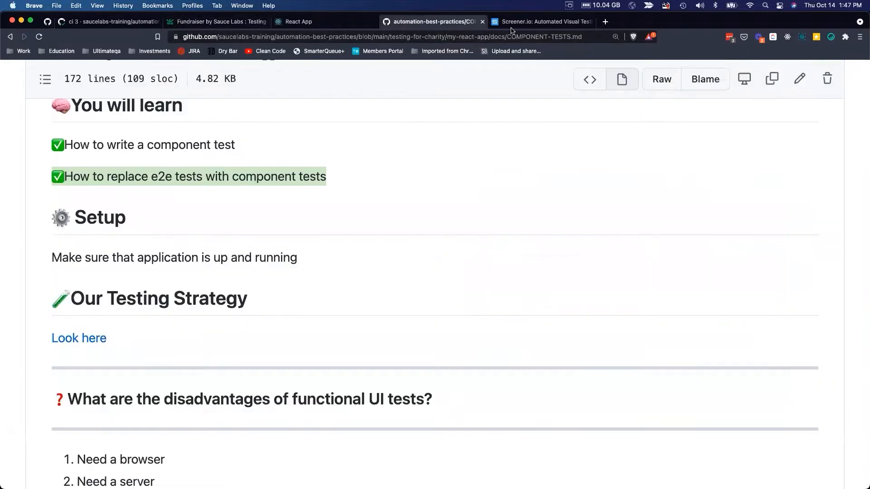
scroll("down", 3)
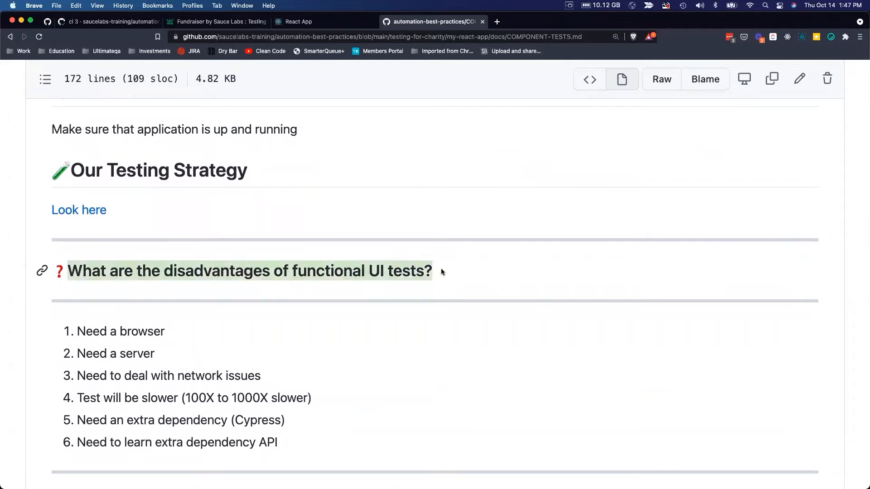
mouse_move(283, 347)
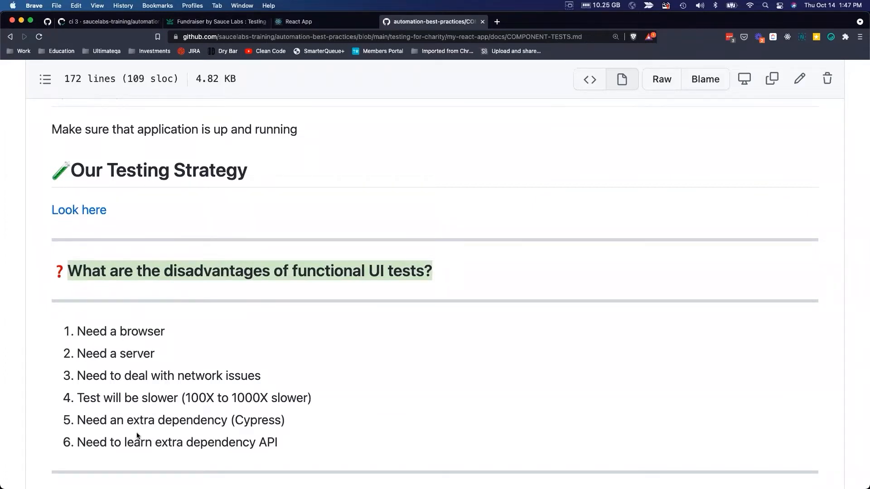
scroll("down", 3)
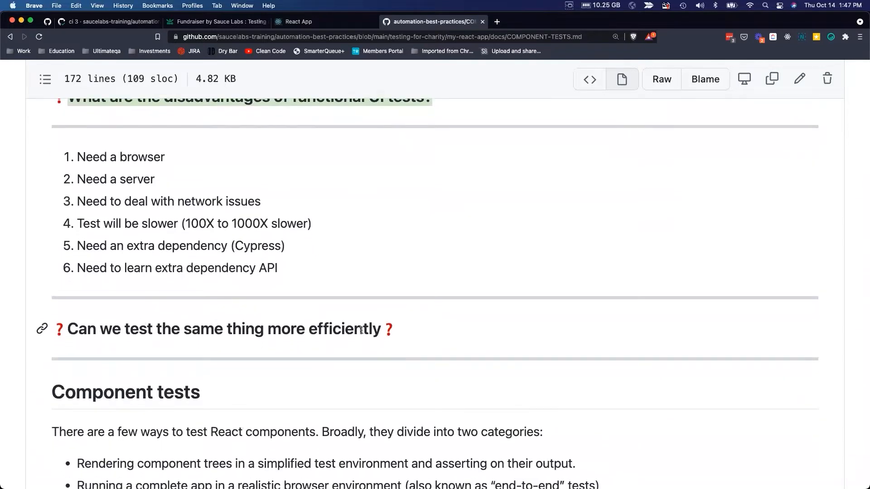
scroll("down", 3)
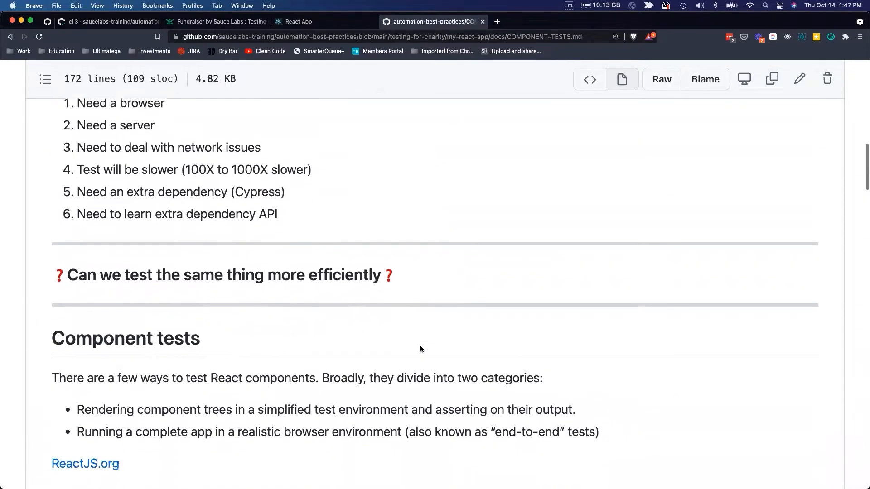
scroll("down", 3)
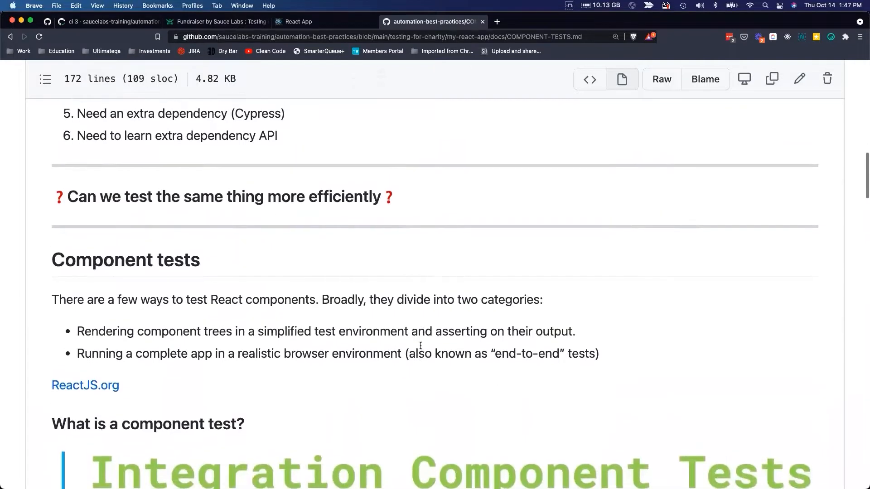
scroll("up", 3)
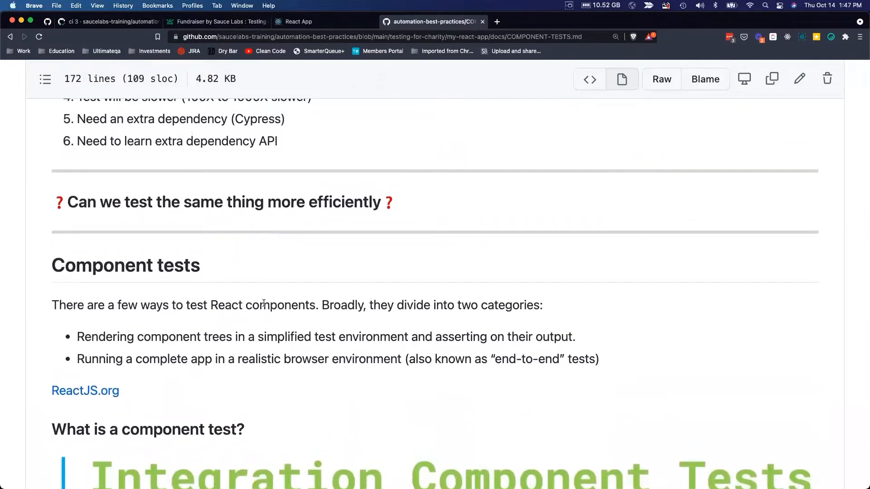
mouse_move(344, 298)
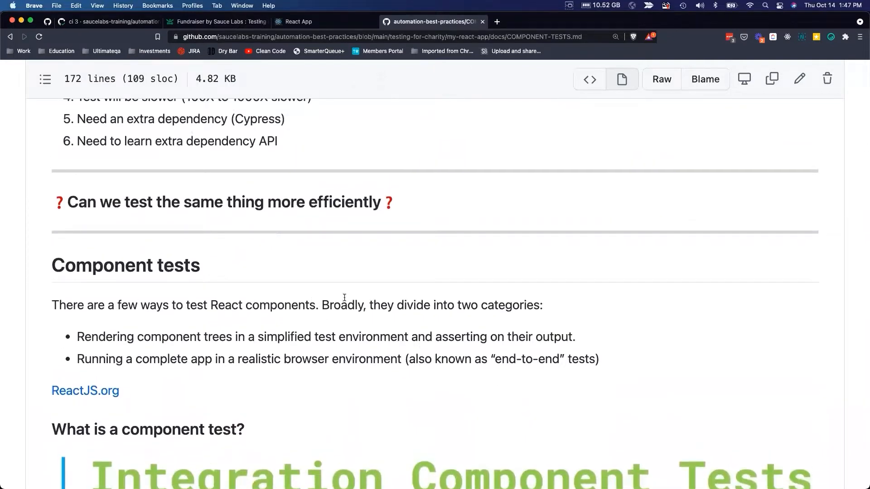
mouse_move(85, 390)
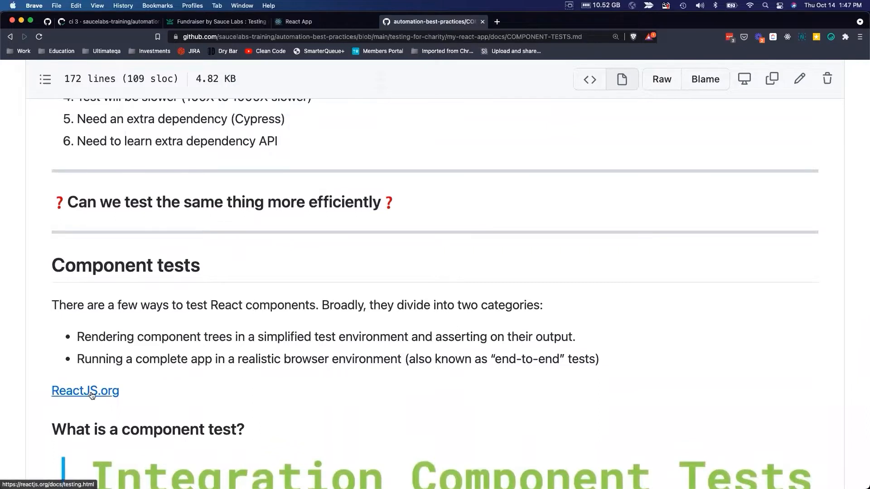
mouse_move(471, 300)
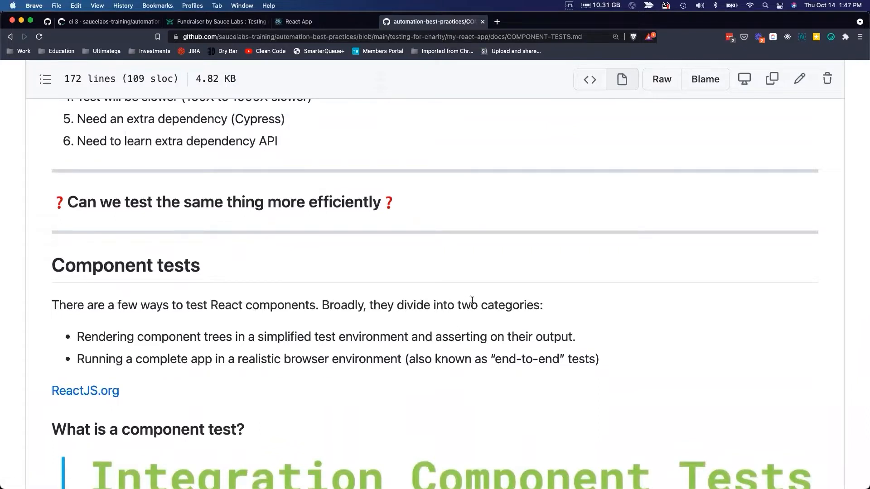
mouse_move(93, 332)
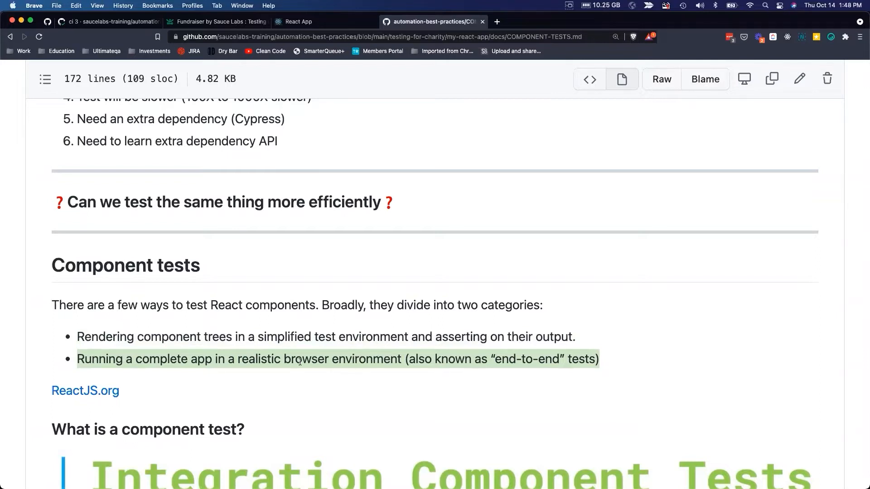
scroll("down", 3)
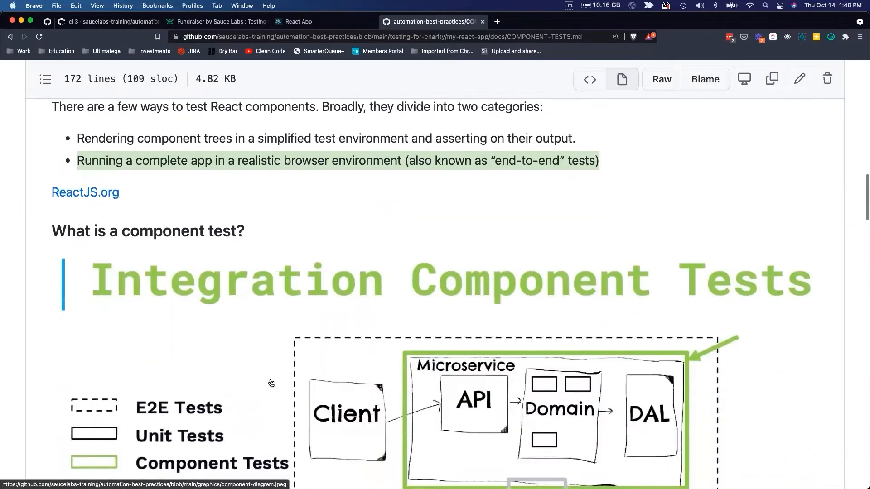
scroll("down", 3)
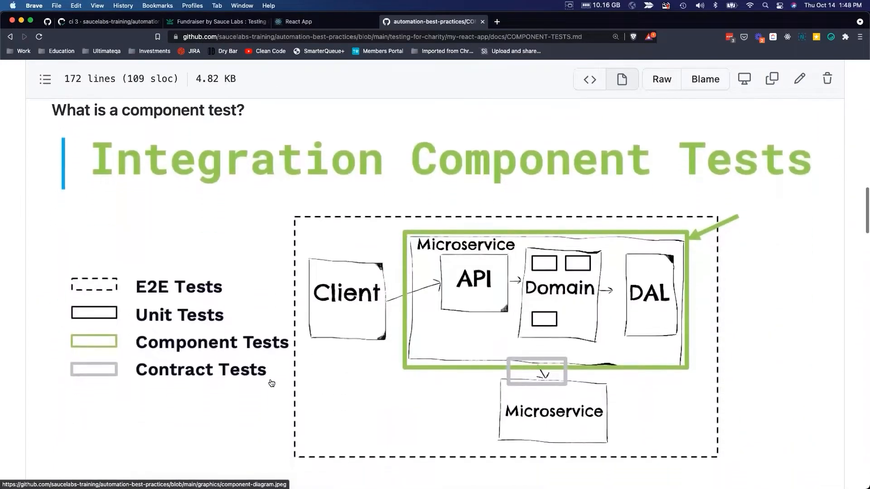
scroll("down", 3)
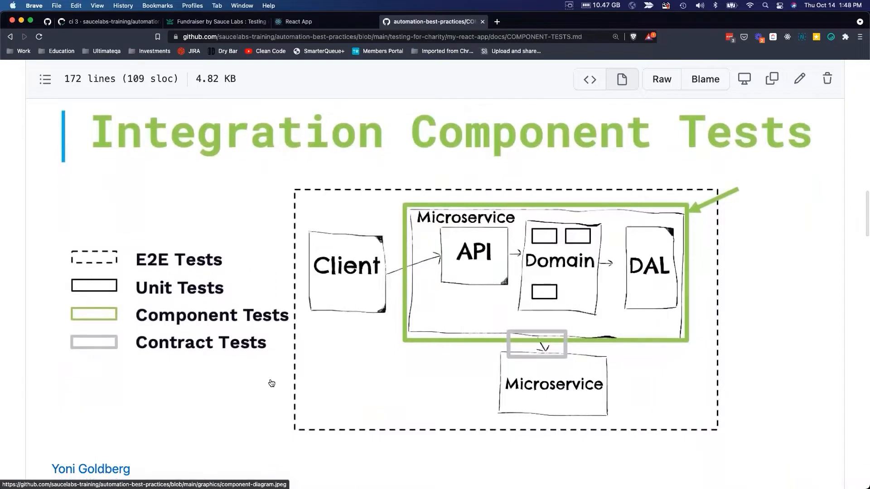
mouse_move(320, 196)
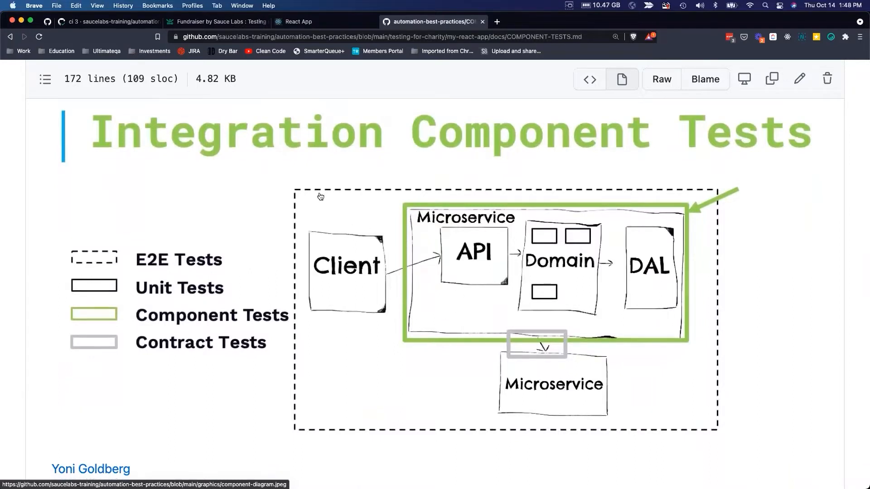
mouse_move(601, 371)
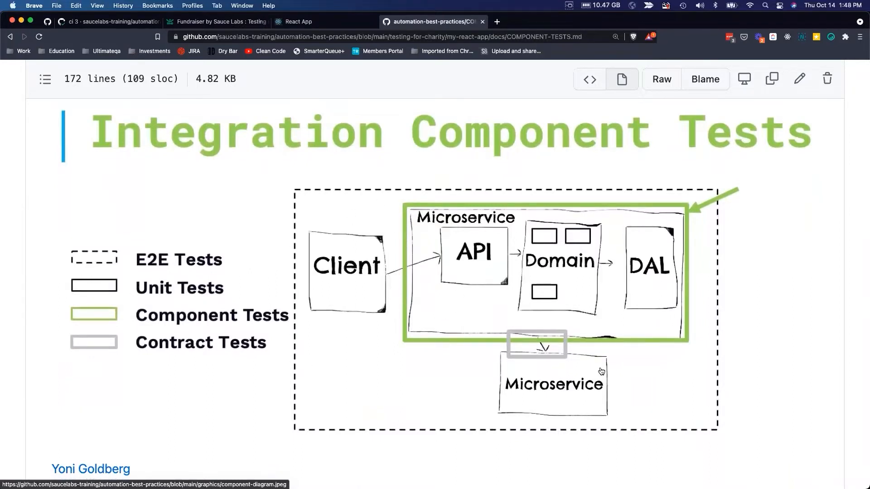
mouse_move(346, 288)
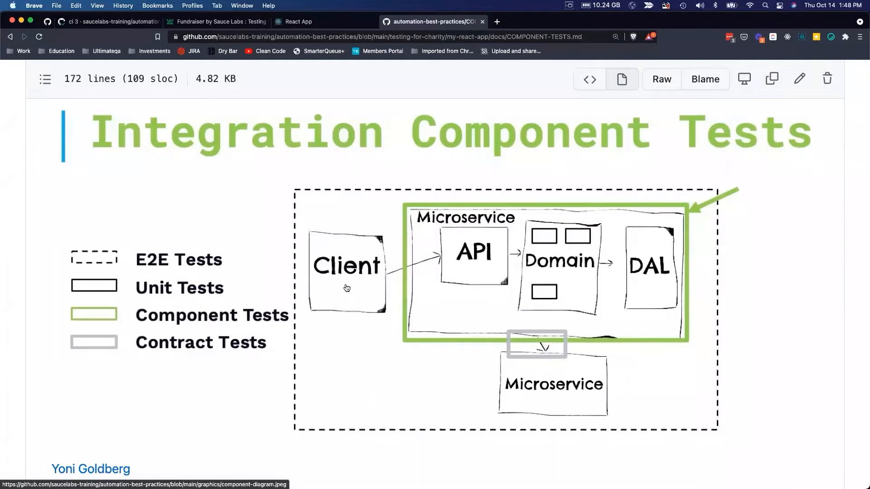
mouse_move(449, 214)
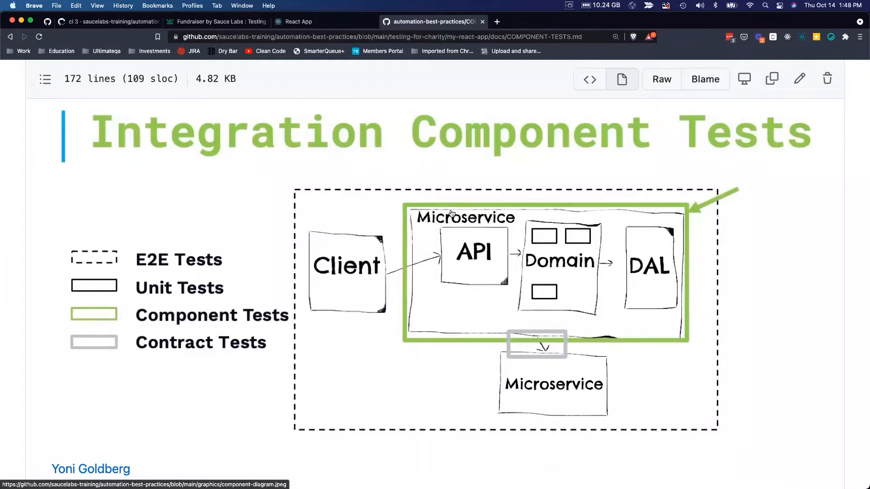
mouse_move(547, 379)
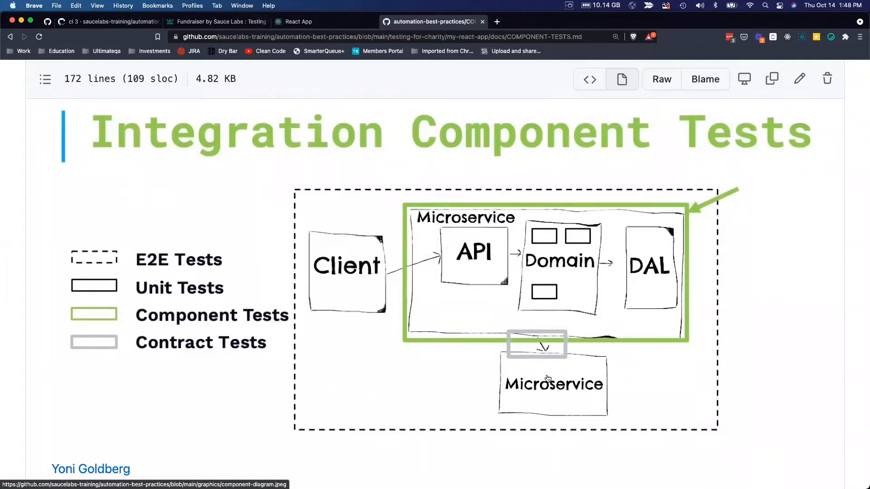
mouse_move(536, 303)
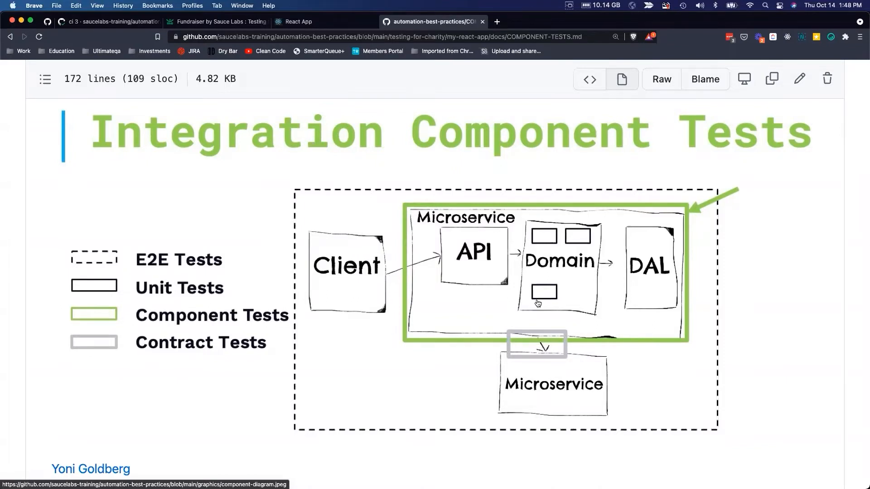
mouse_move(296, 196)
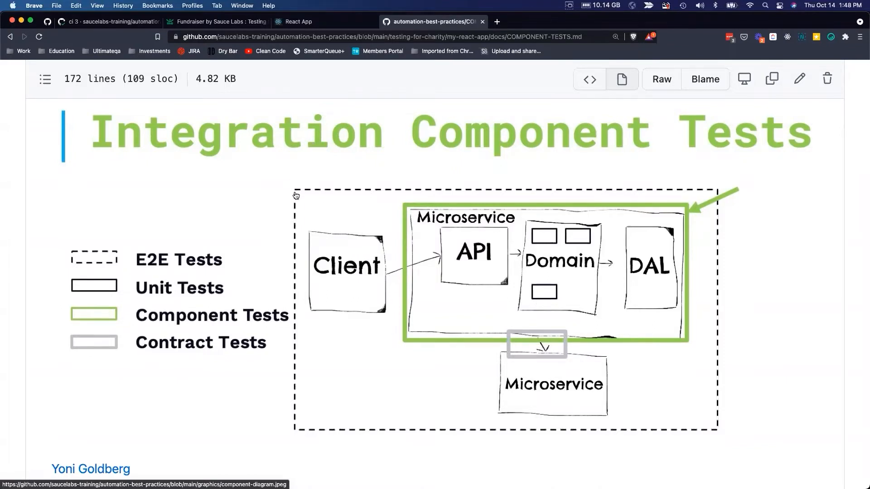
mouse_move(339, 431)
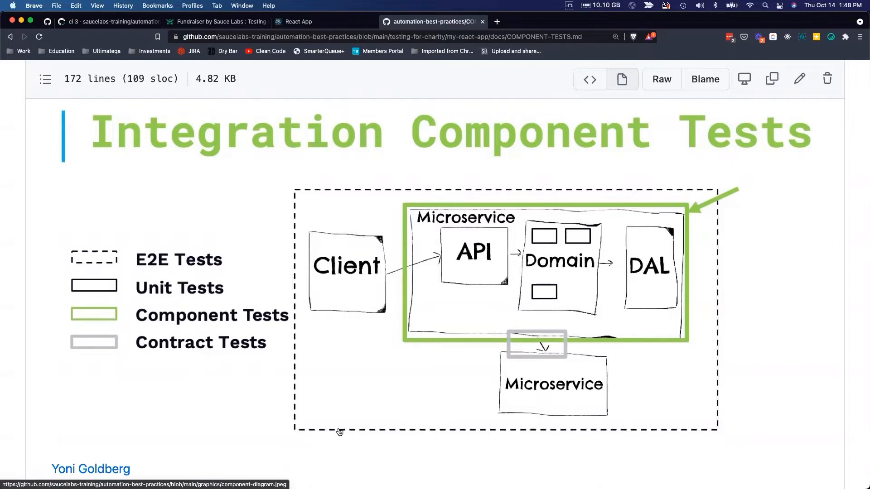
mouse_move(707, 418)
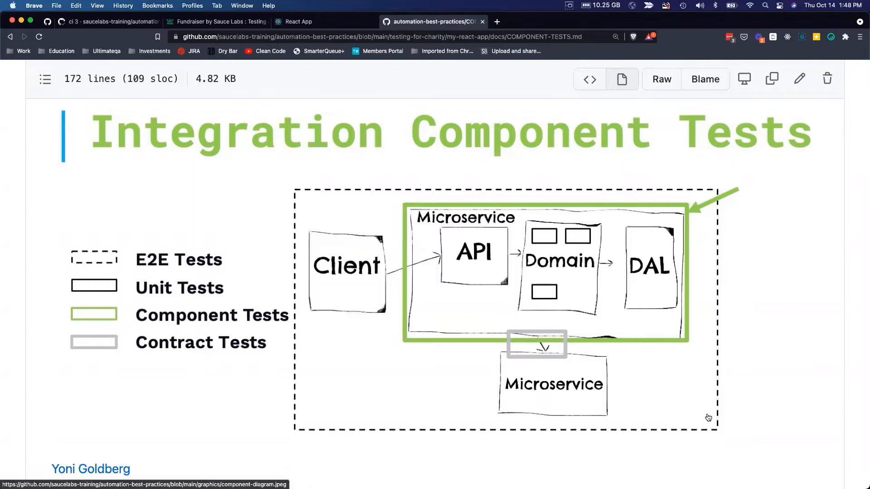
mouse_move(228, 261)
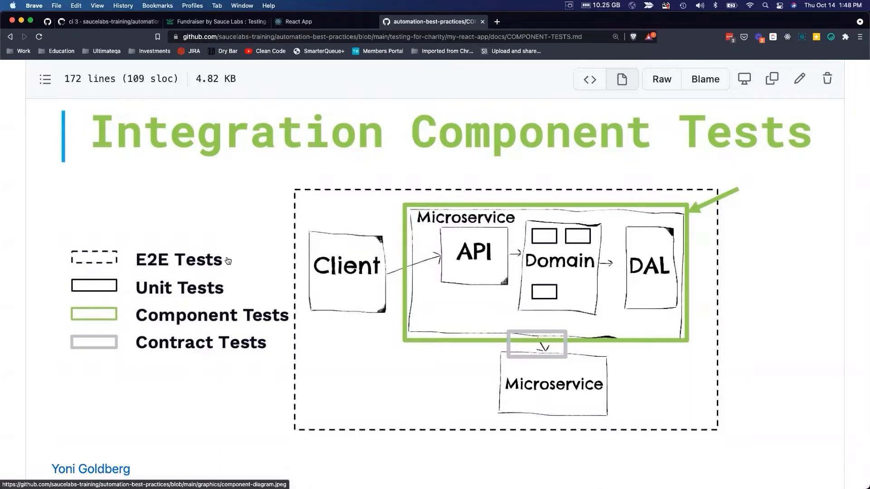
mouse_move(342, 268)
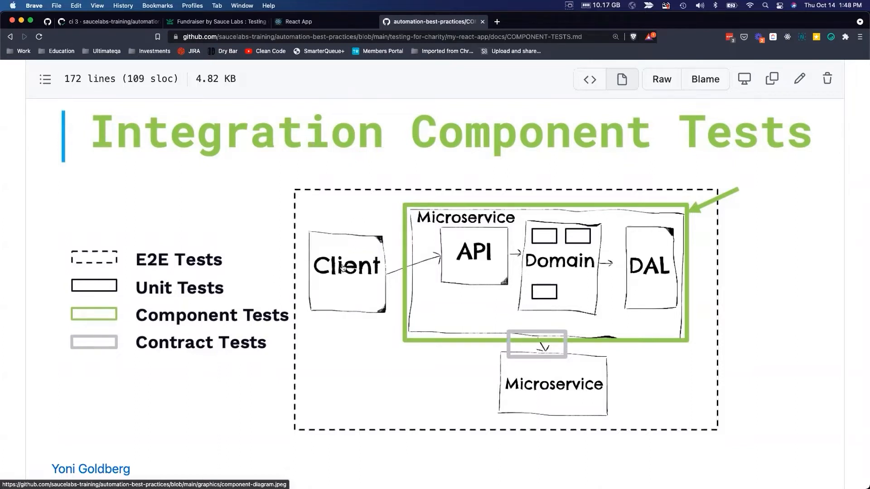
mouse_move(596, 304)
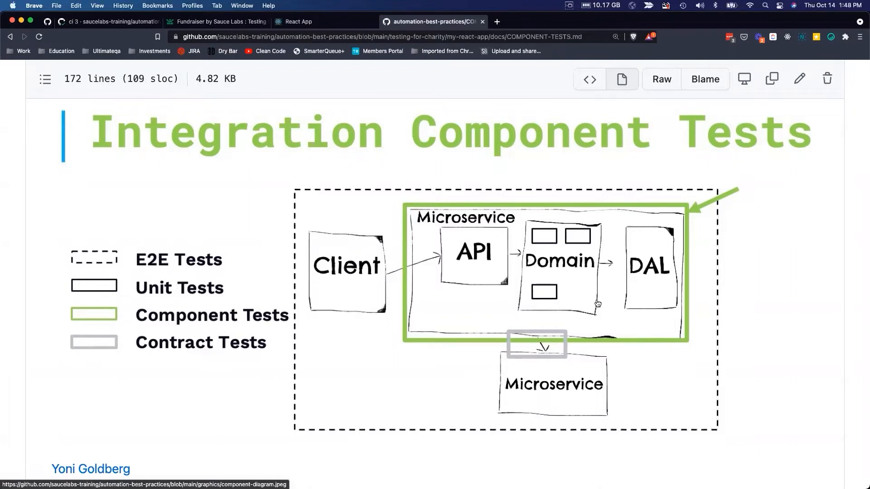
mouse_move(581, 311)
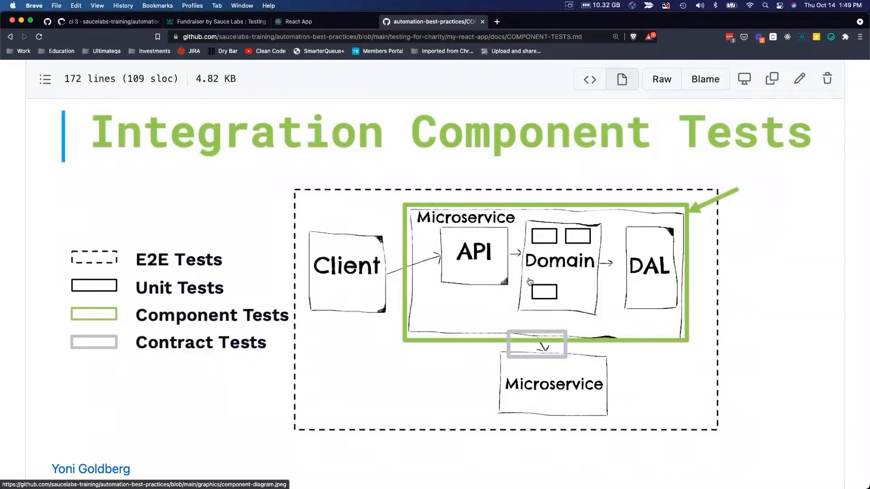
mouse_move(551, 326)
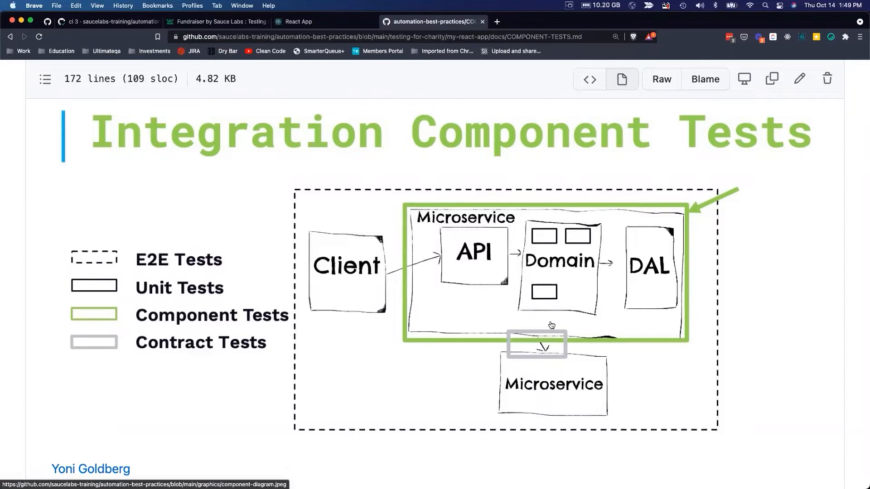
mouse_move(521, 326)
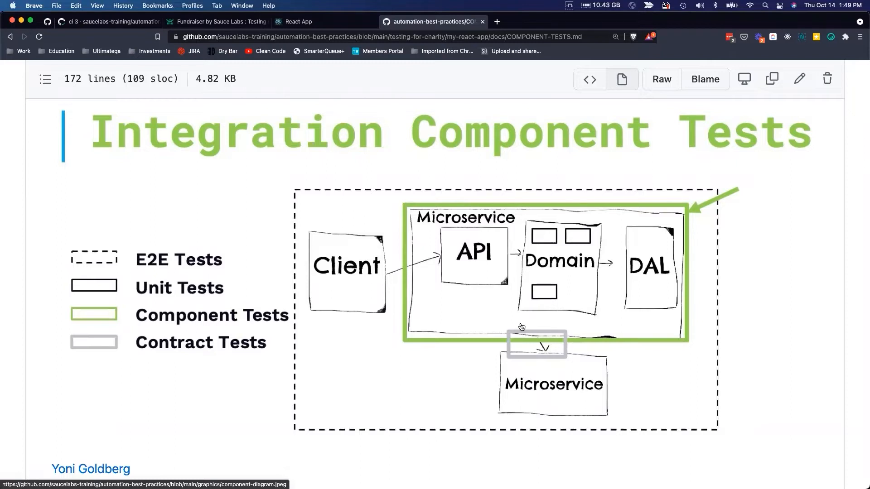
Scroll past the diagram to 'Advantages of component tests' and highlight the 'Tests run in ms' line.
scroll("down", 3)
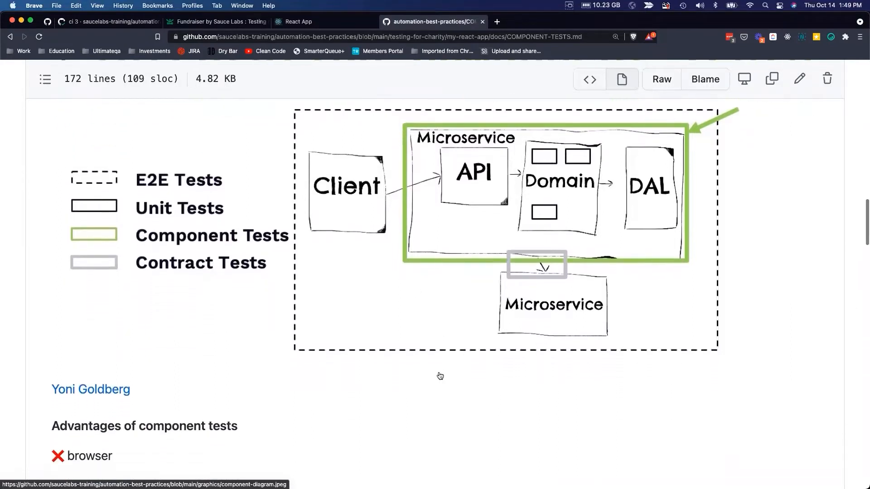
scroll("down", 3)
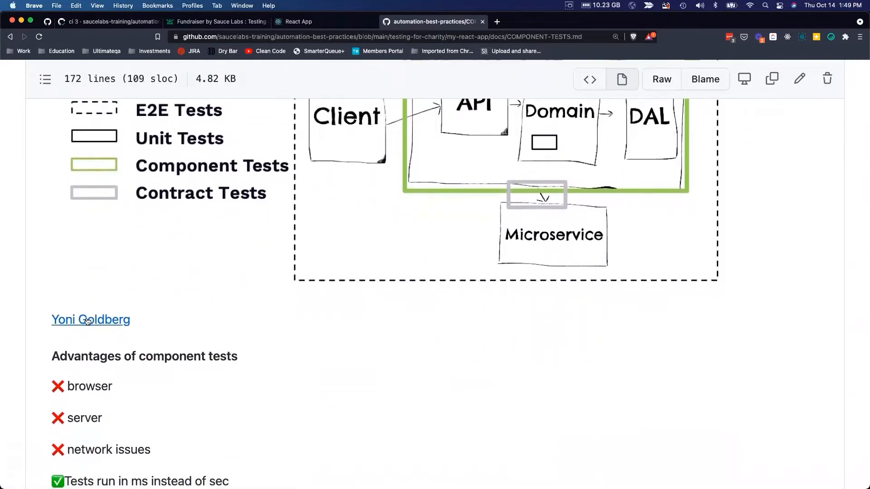
scroll("down", 3)
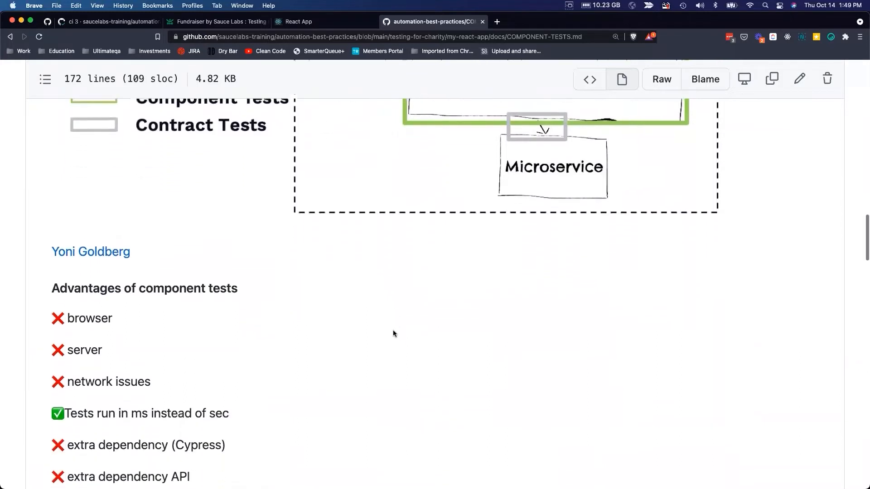
scroll("down", 3)
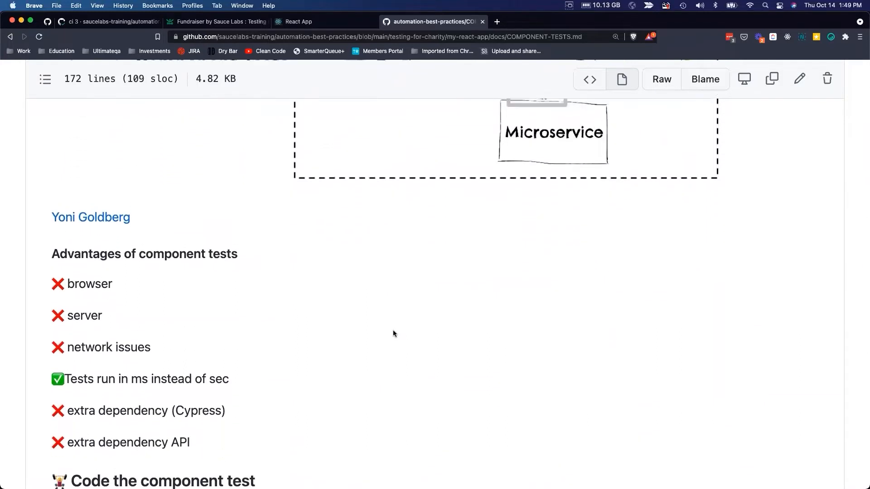
mouse_move(70, 285)
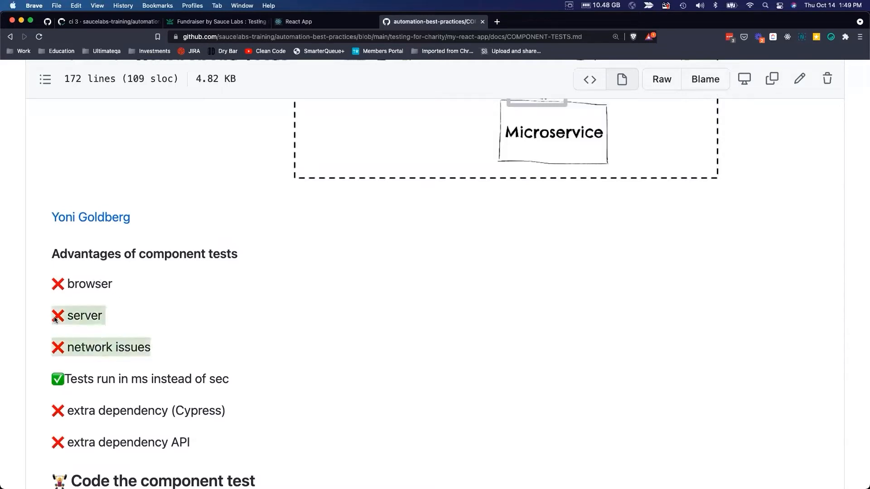
scroll("down", 3)
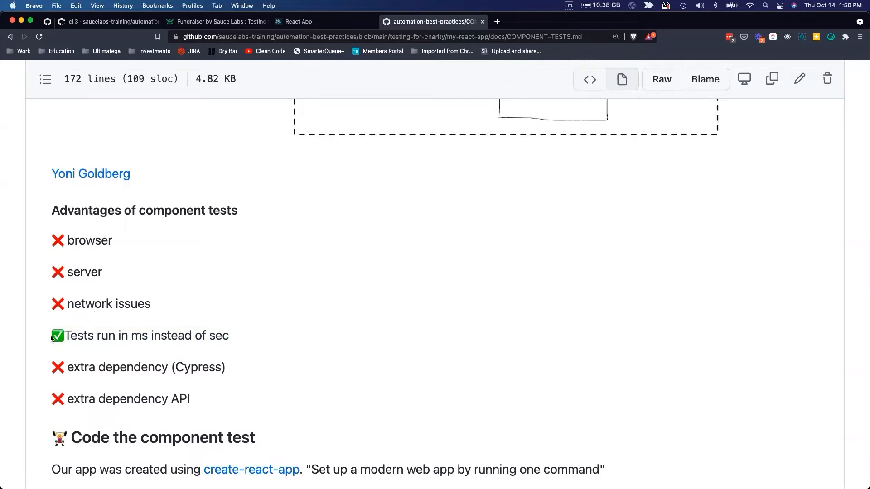
double_click(140, 335)
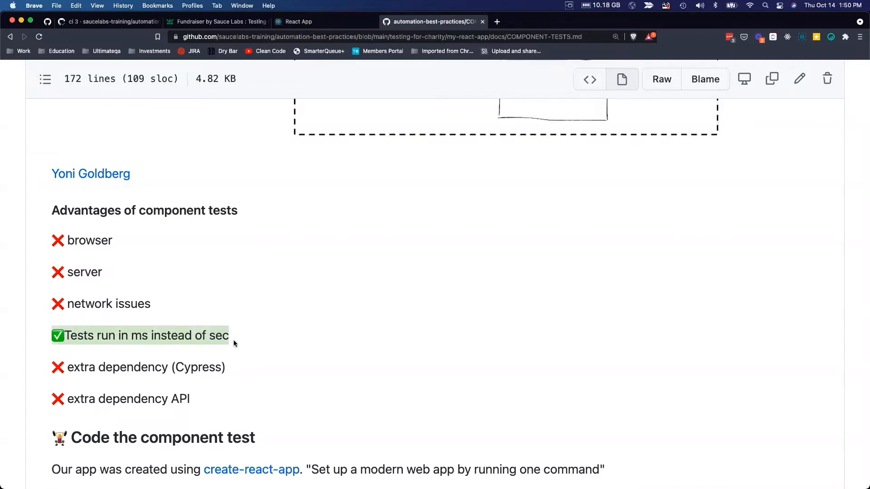
mouse_move(235, 342)
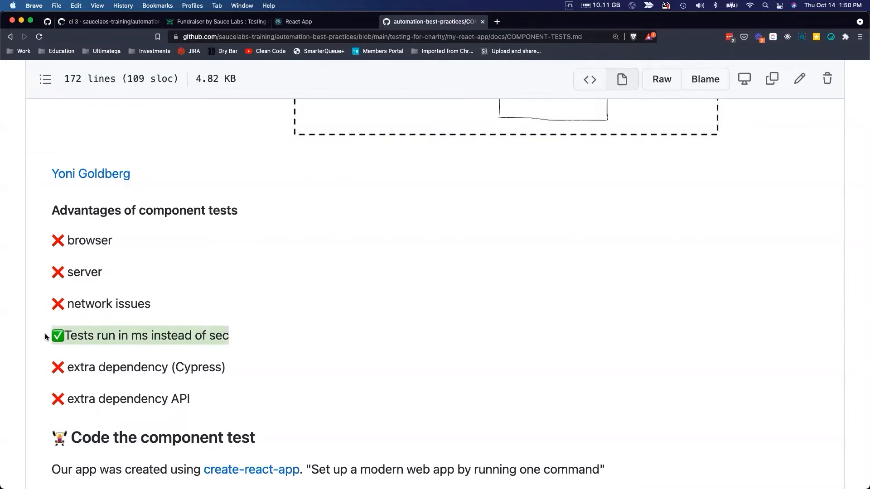
mouse_move(271, 304)
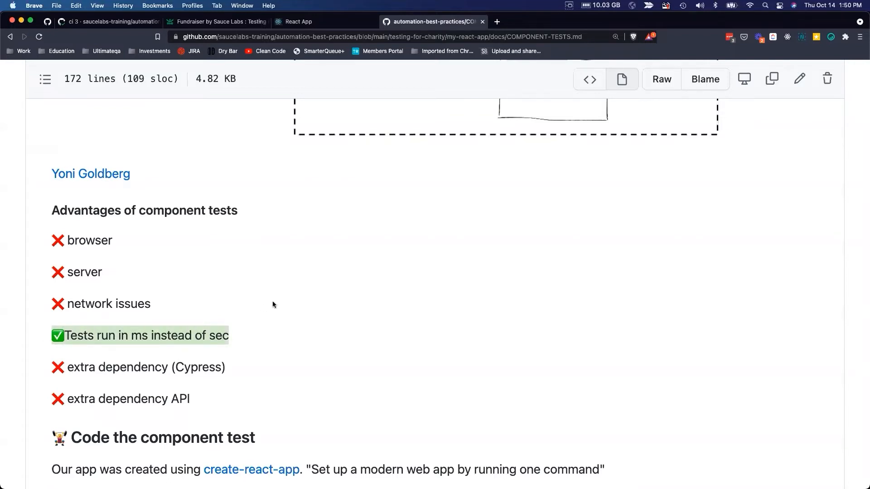
mouse_move(436, 315)
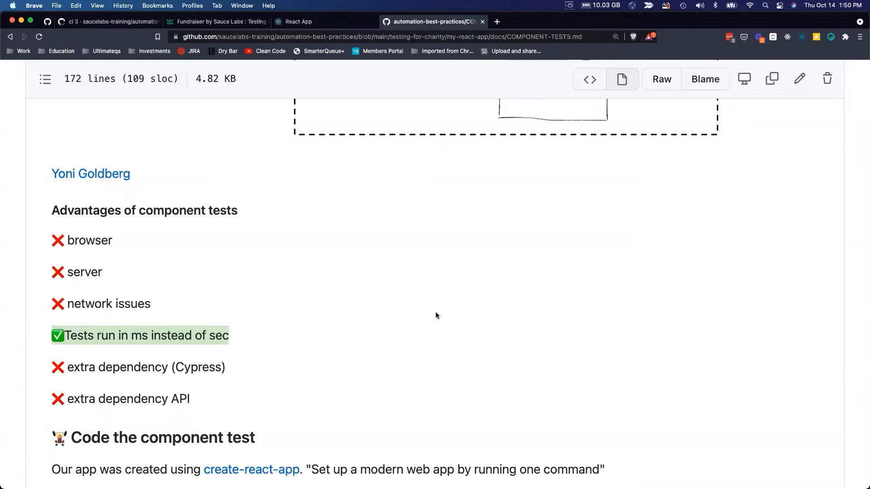
Scroll to the 'Code the component test' heading and its example render test.
scroll("down", 3)
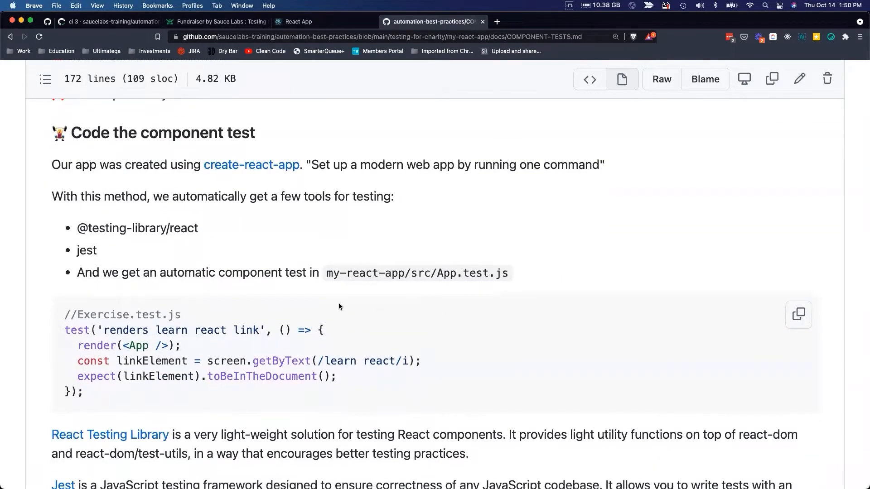
mouse_move(393, 237)
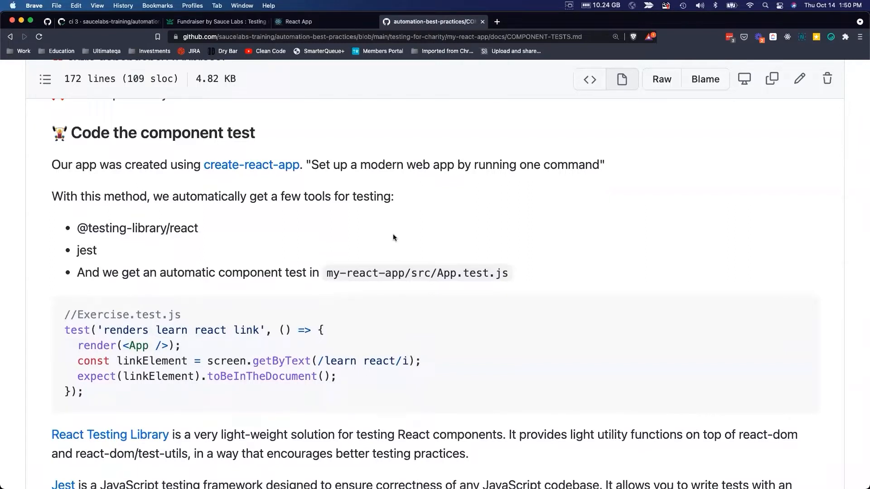
mouse_move(120, 229)
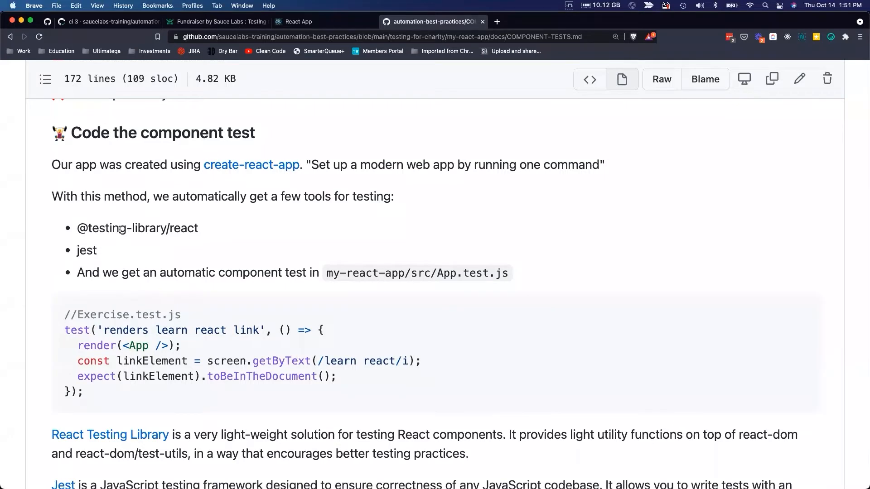
mouse_move(211, 185)
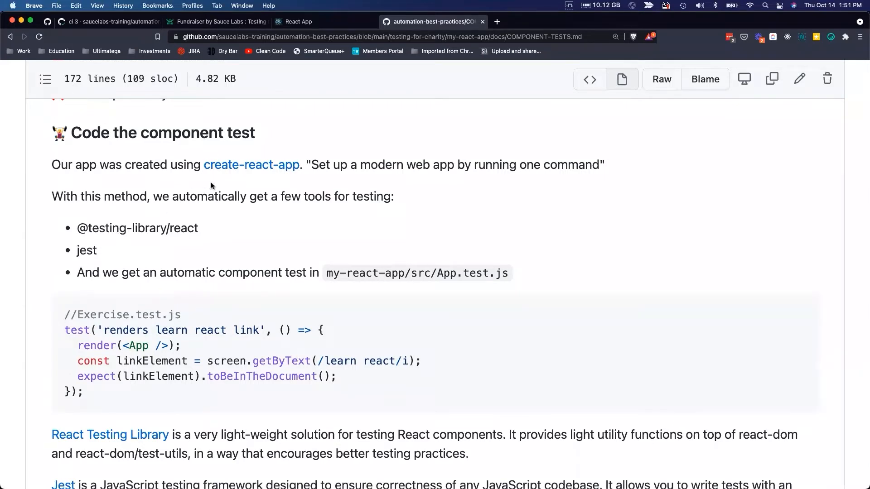
mouse_move(250, 165)
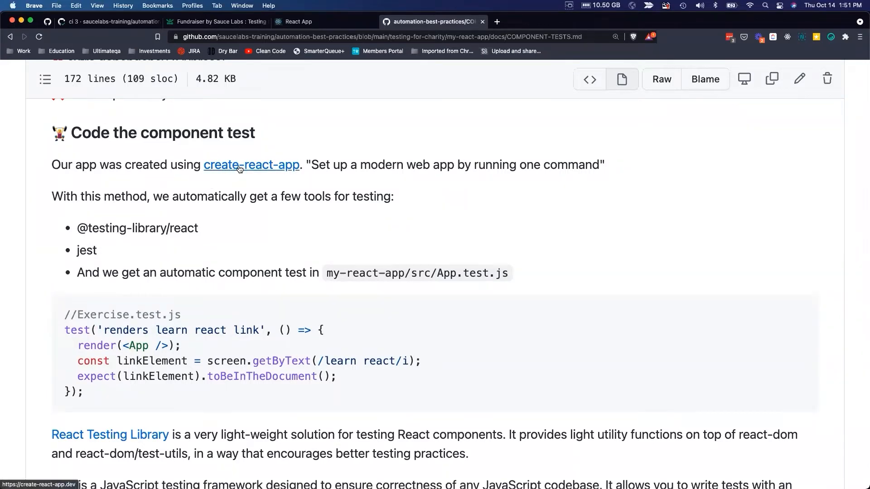
Open the create-react-app link in a new browser tab and switch to it.
right_click(251, 165)
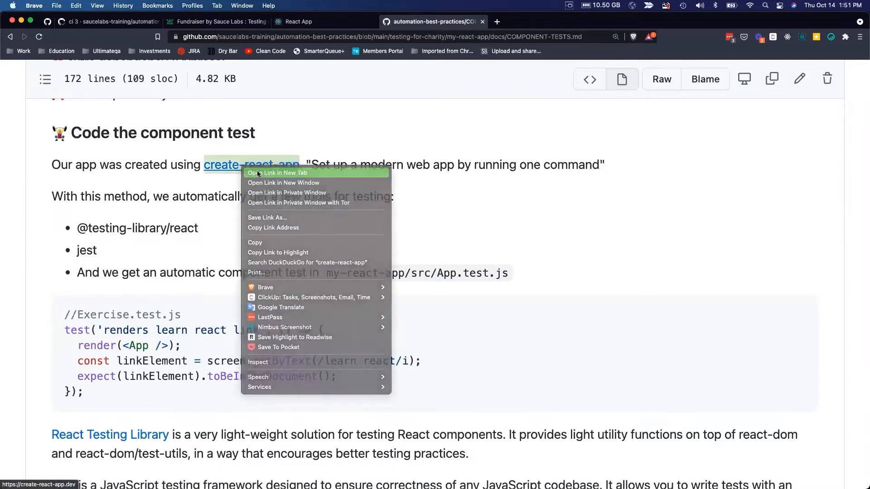
left_click(278, 172)
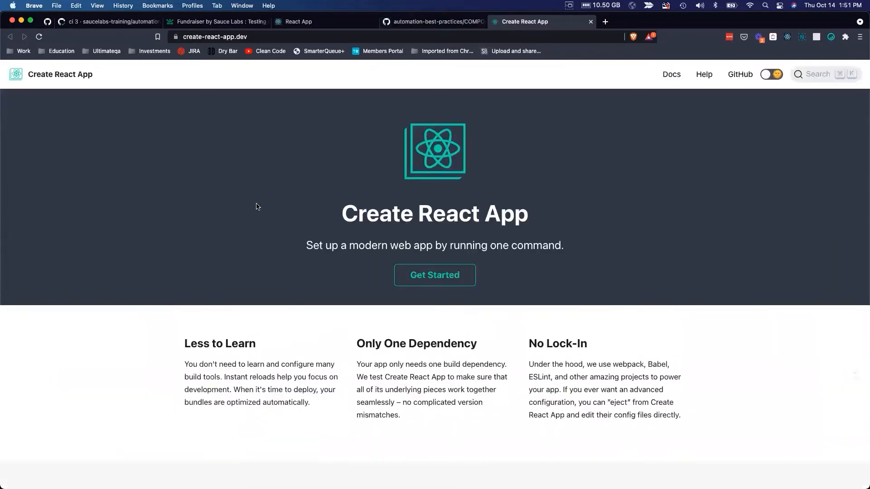
mouse_move(490, 82)
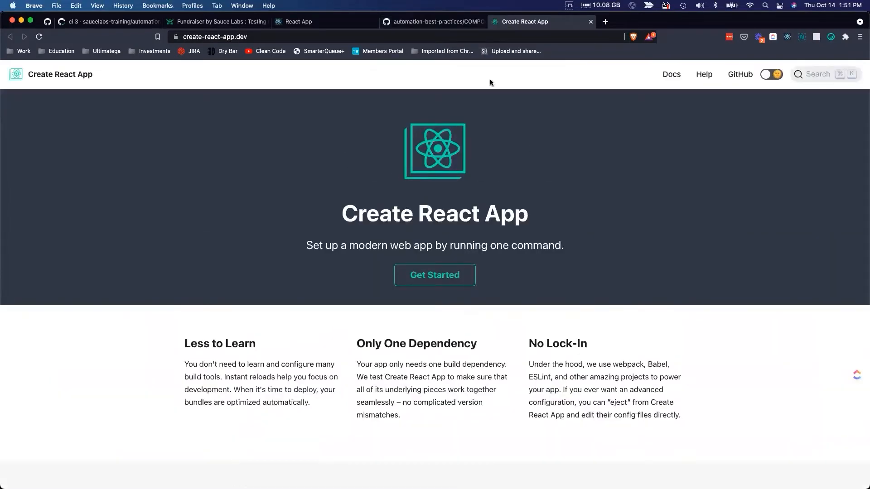
mouse_move(591, 23)
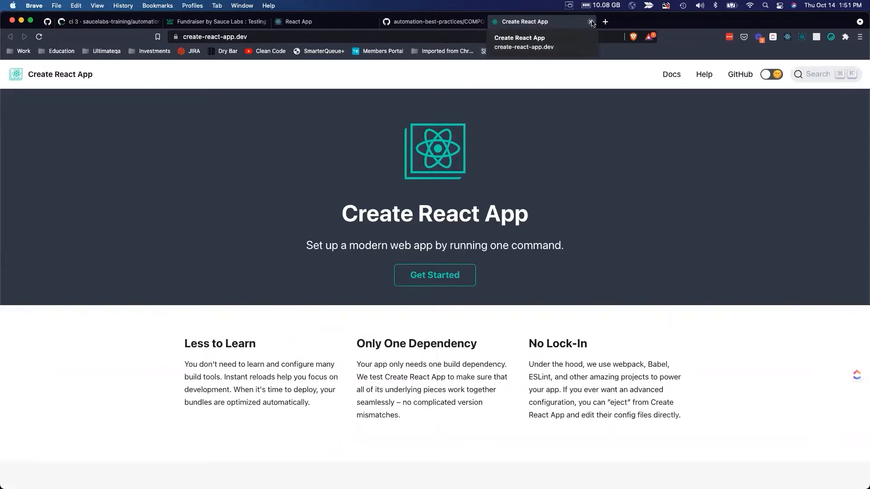
left_click(591, 22)
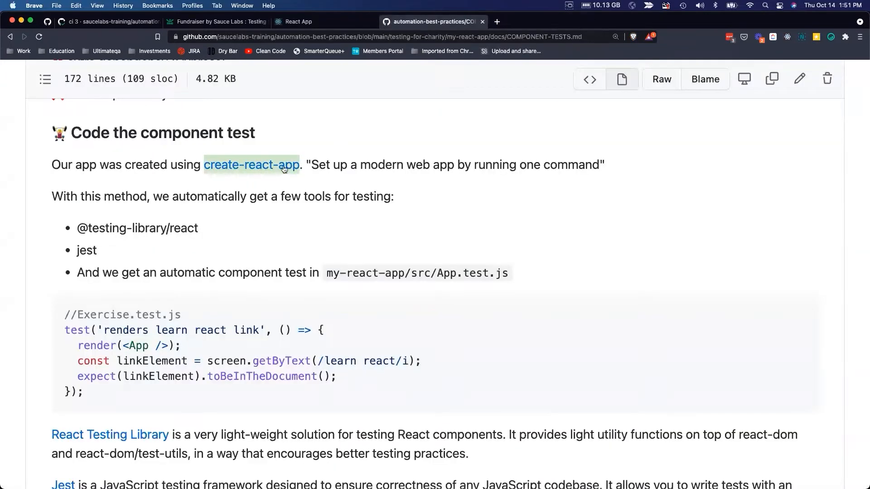
mouse_move(324, 263)
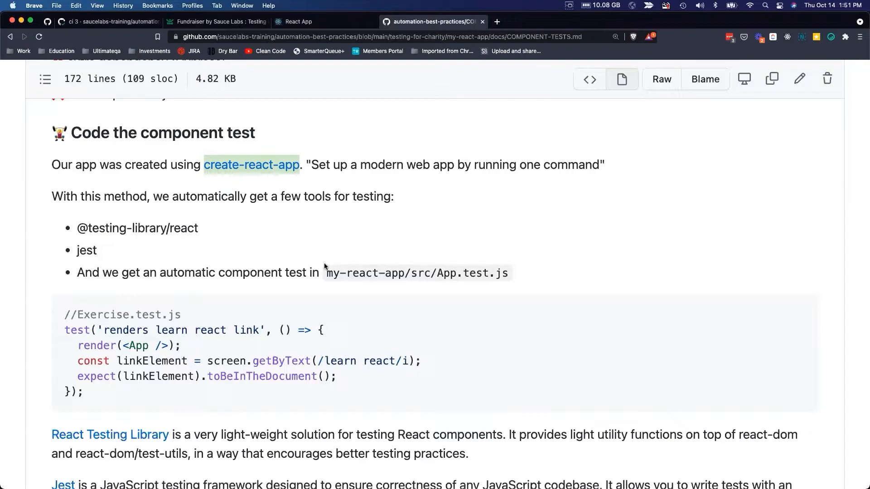
double_click(136, 229)
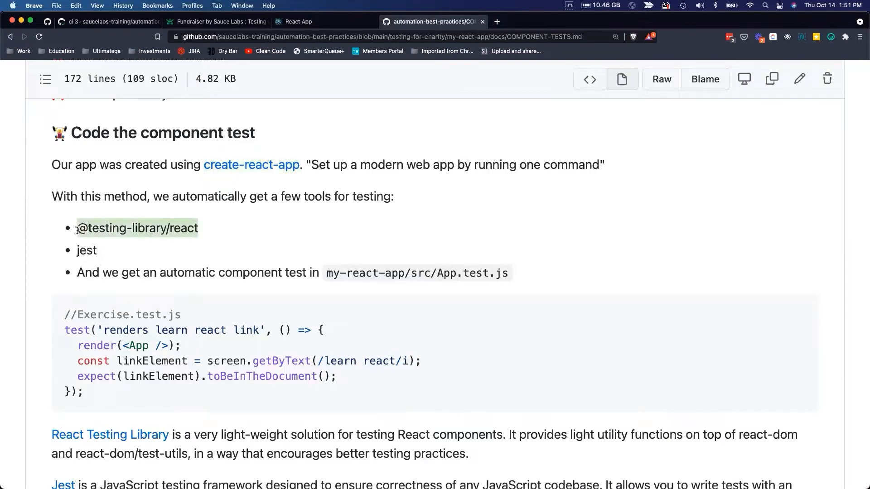
mouse_move(87, 250)
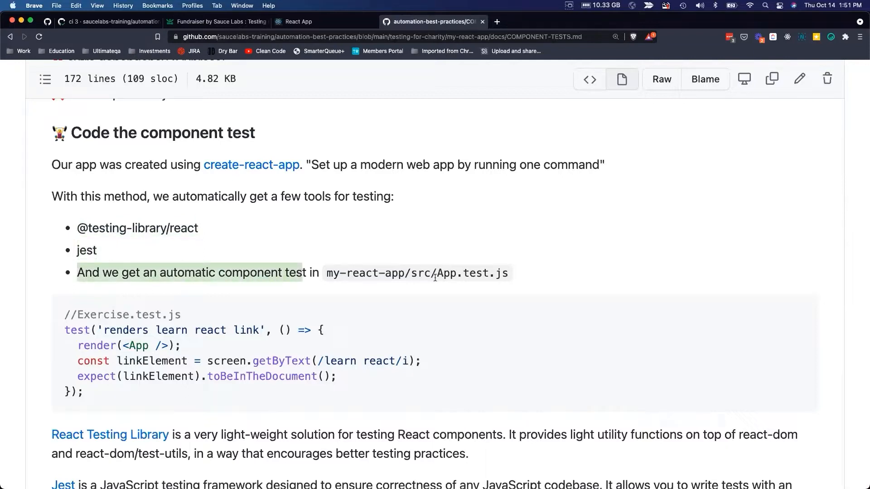
scroll("down", 3)
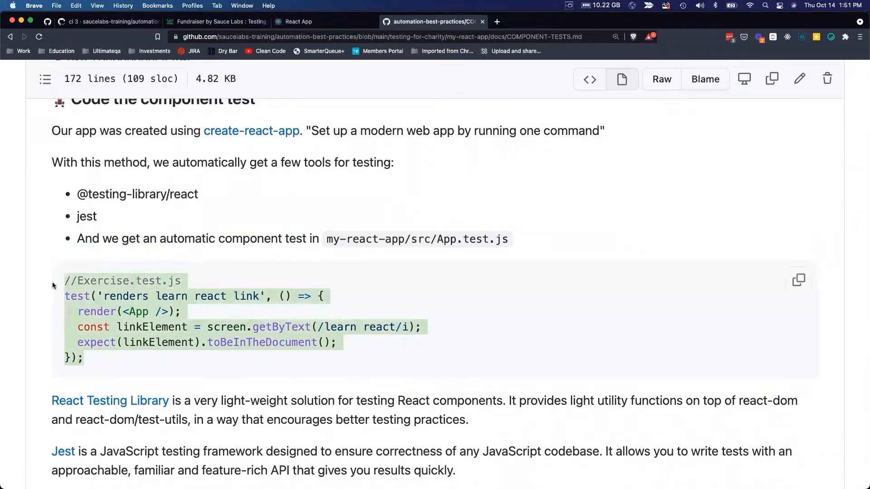
scroll("down", 3)
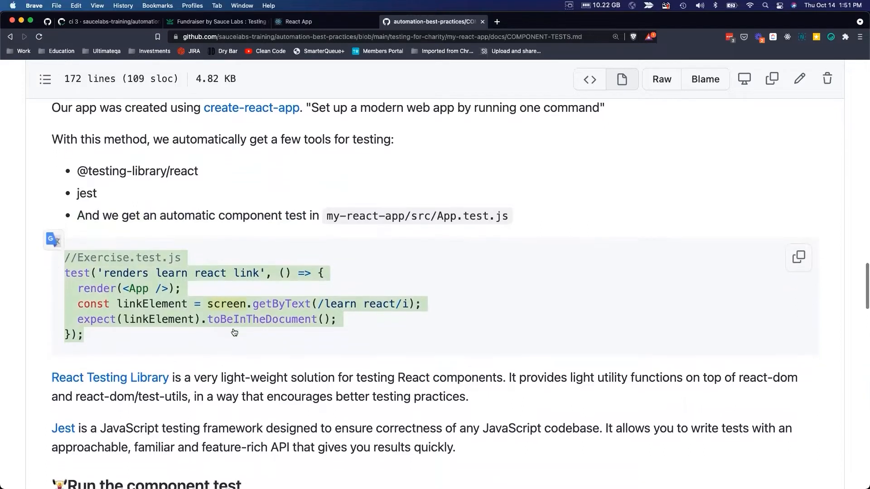
scroll("down", 3)
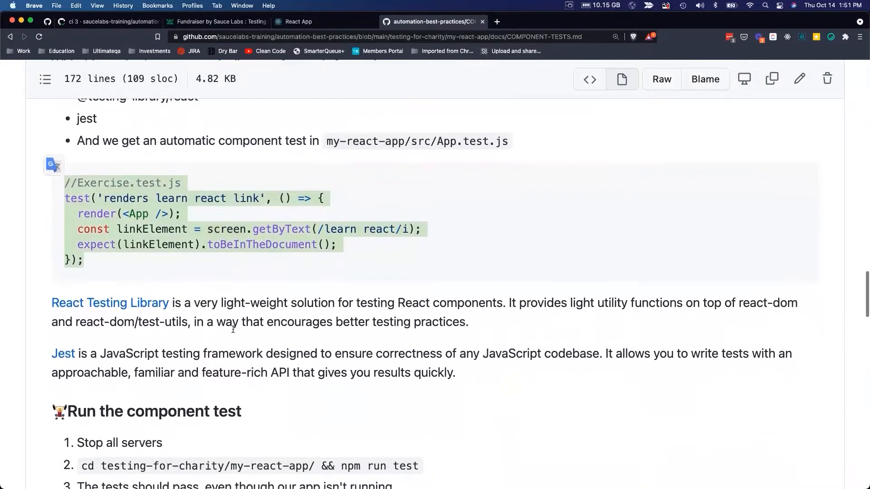
scroll("down", 3)
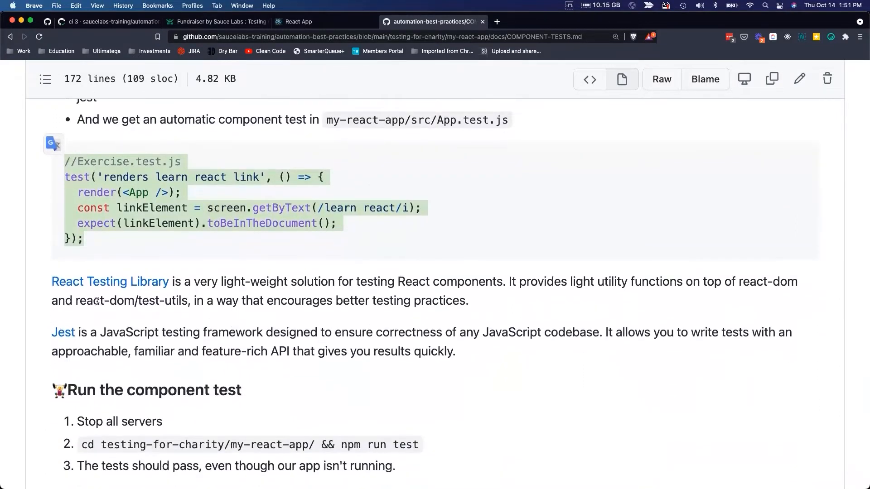
mouse_move(110, 281)
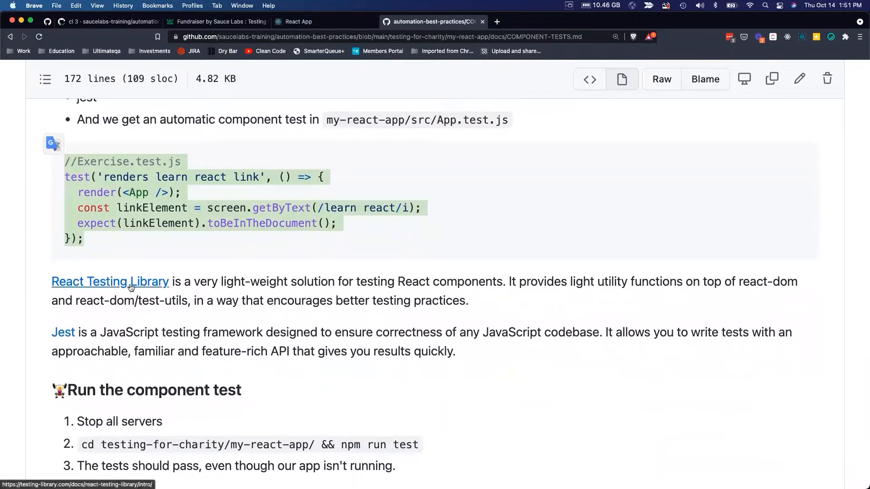
mouse_move(371, 287)
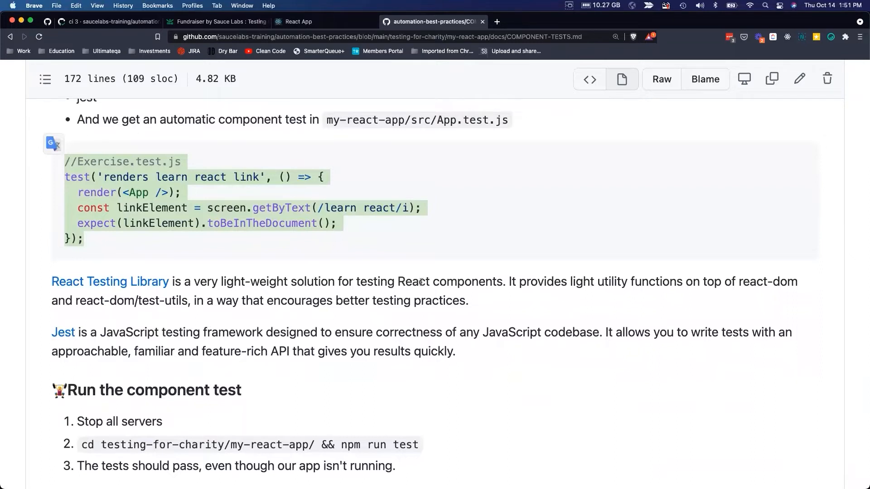
mouse_move(202, 329)
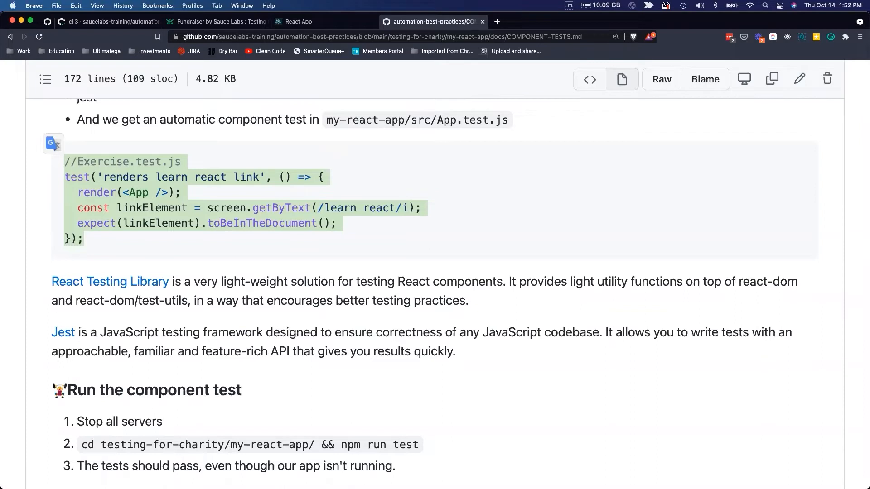
mouse_move(63, 332)
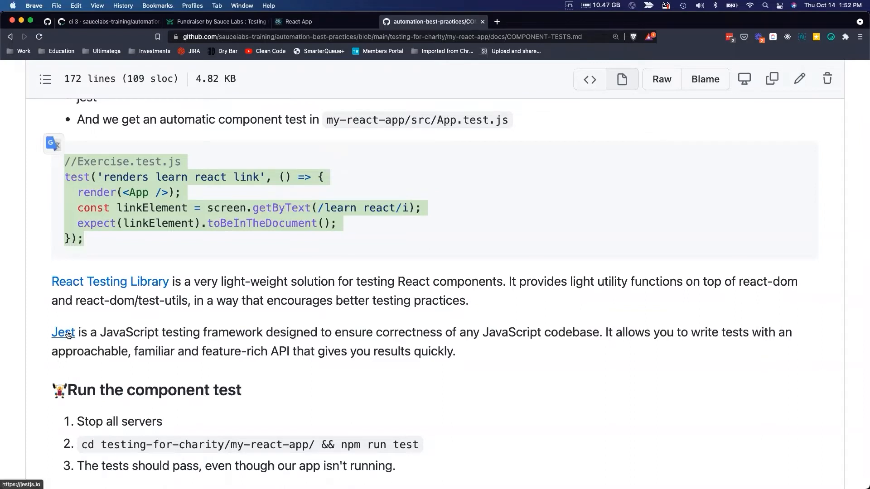
mouse_move(97, 310)
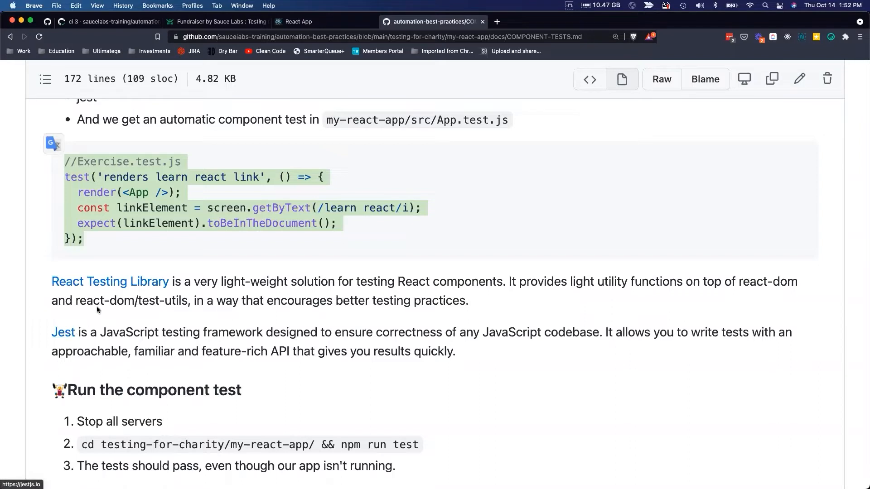
mouse_move(110, 280)
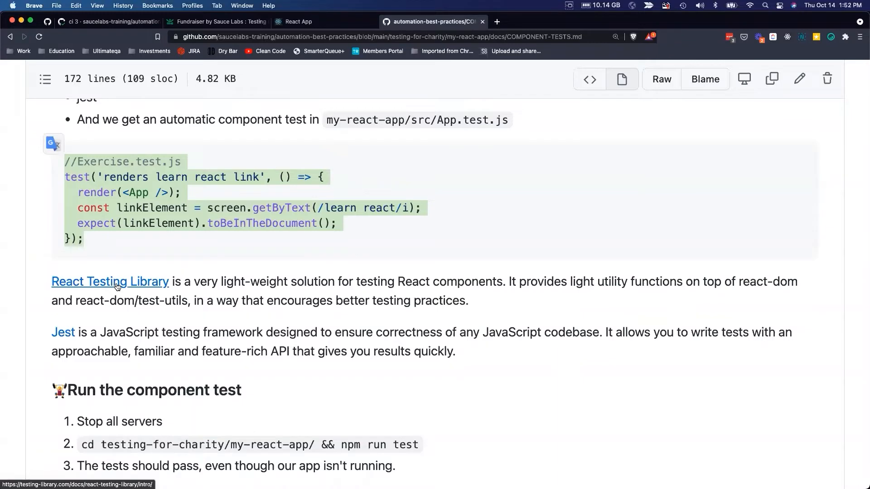
scroll("down", 3)
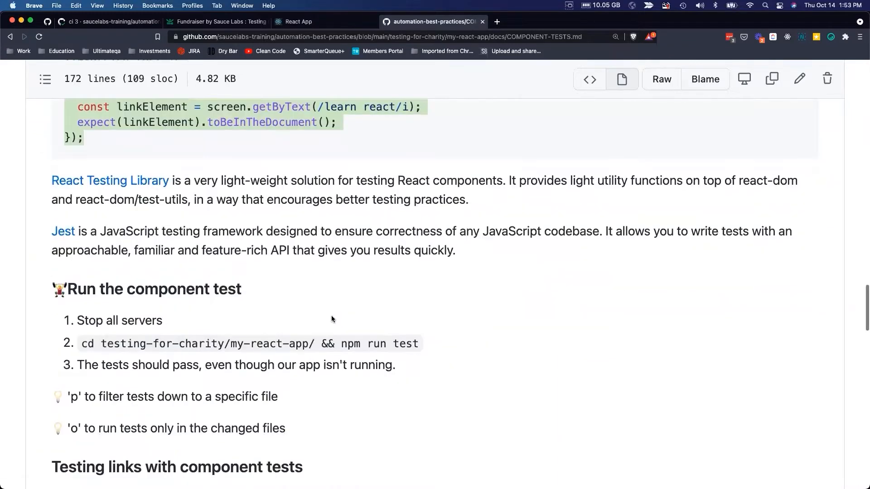
scroll("down", 3)
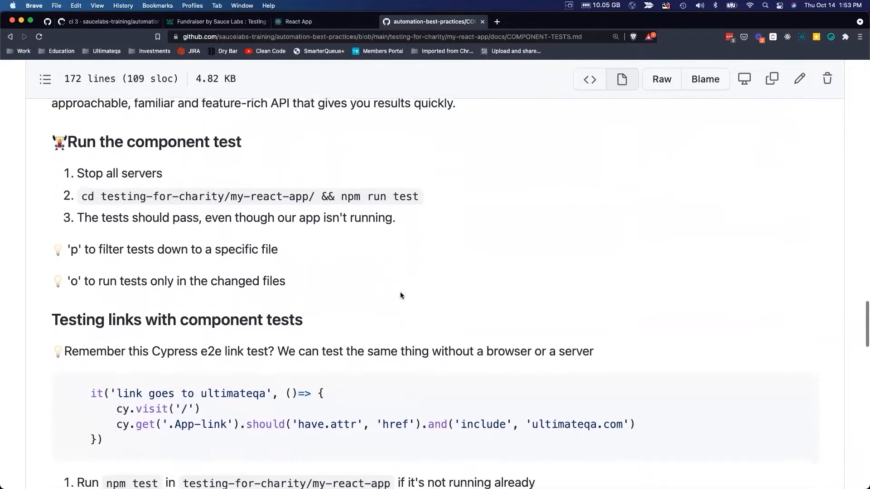
scroll("up", 3)
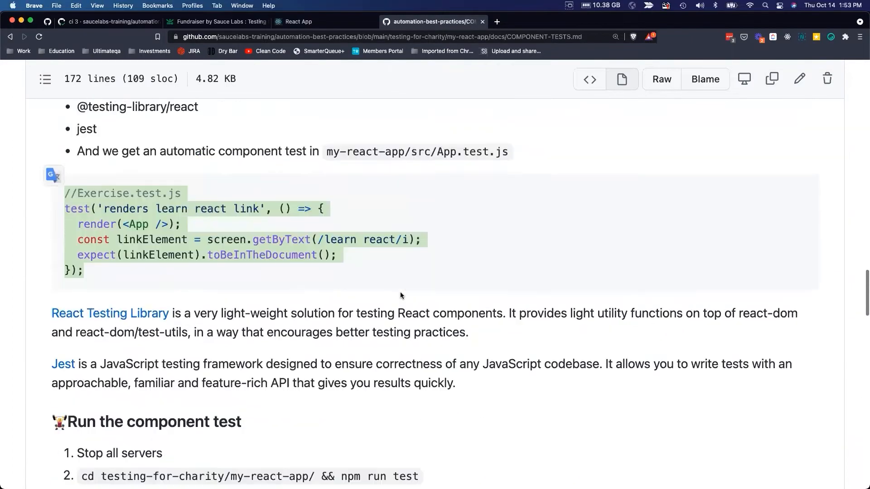
scroll("down", 3)
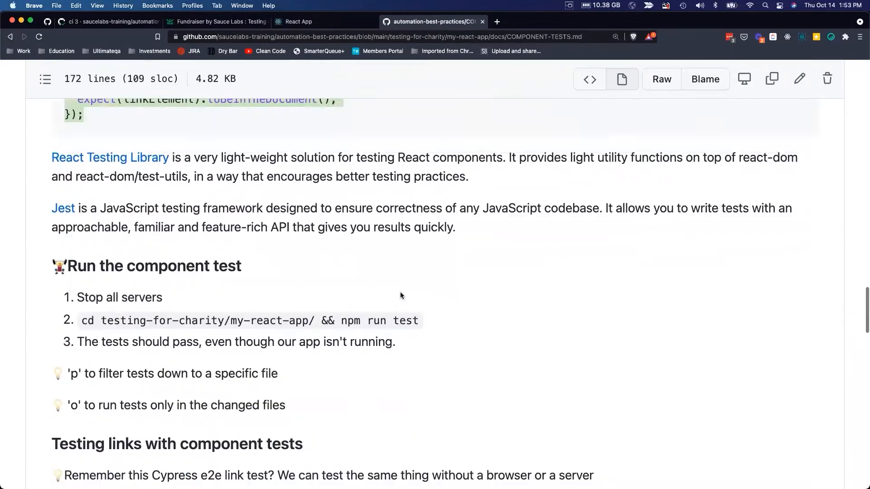
scroll("up", 3)
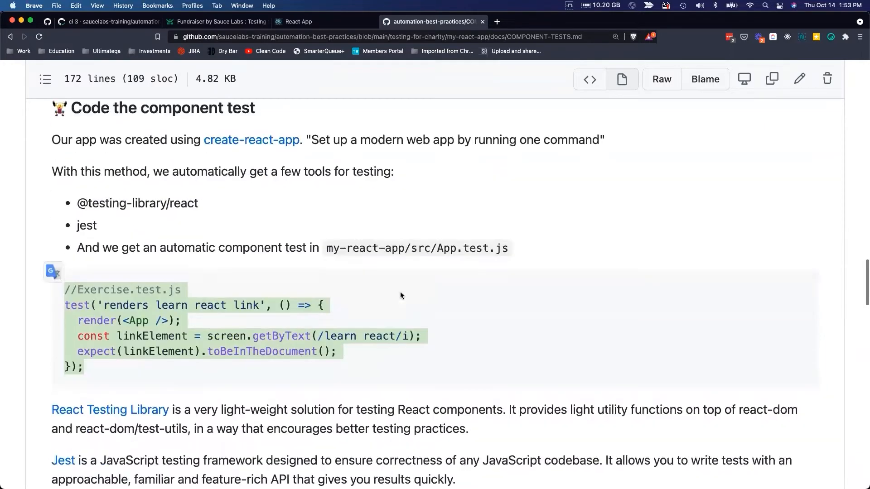
scroll("down", 3)
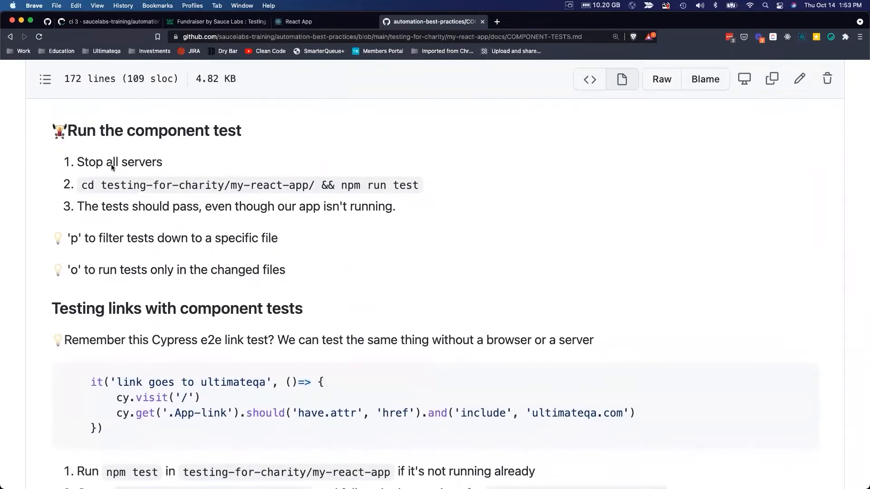
mouse_move(177, 171)
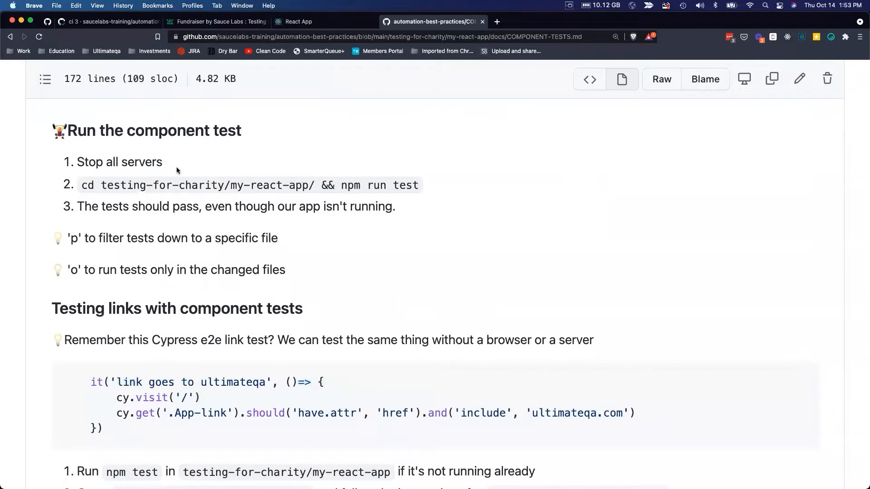
mouse_move(153, 134)
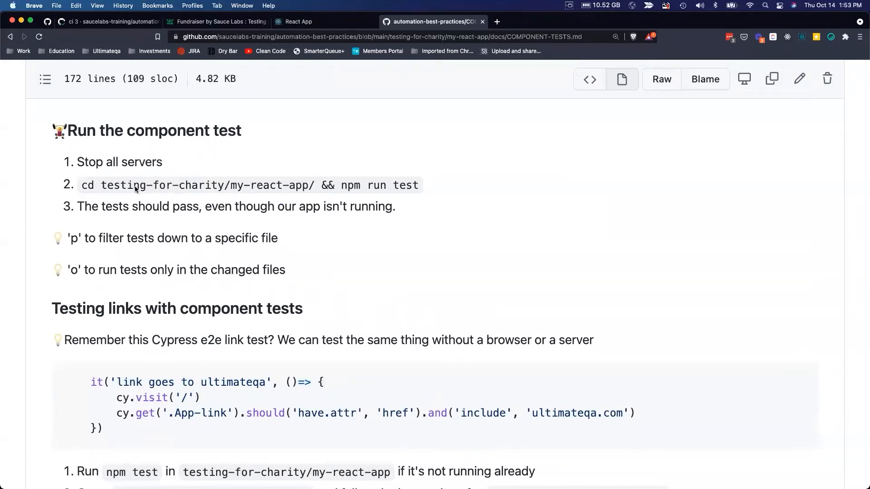
mouse_move(361, 326)
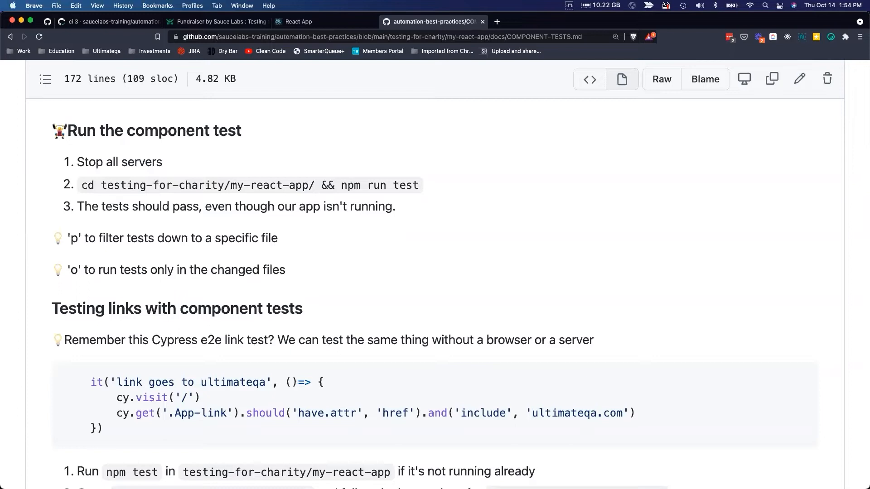
scroll("down", 3)
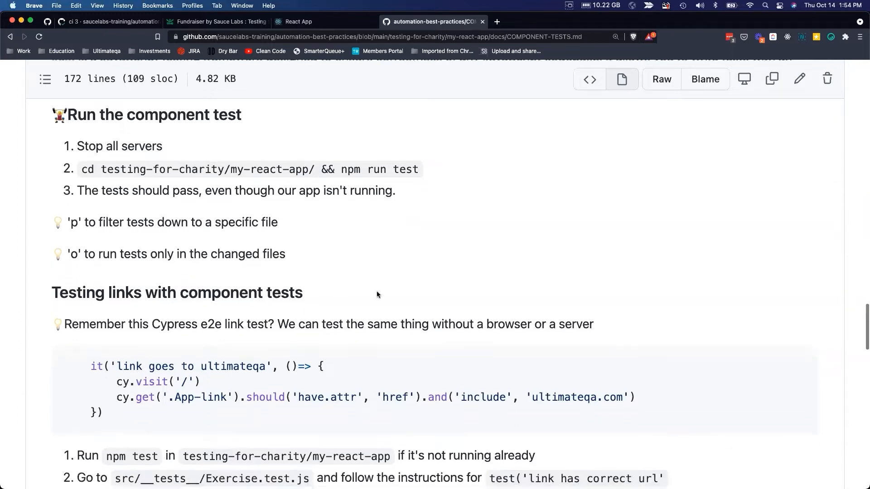
scroll("up", 3)
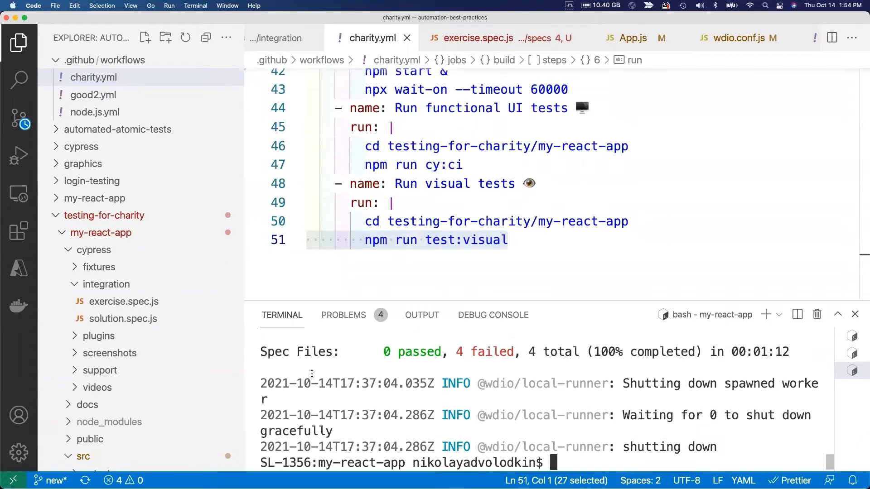
List the folder and browse the Explorer to my-react-app/src/__tests__/App.test.js.
type("ls")
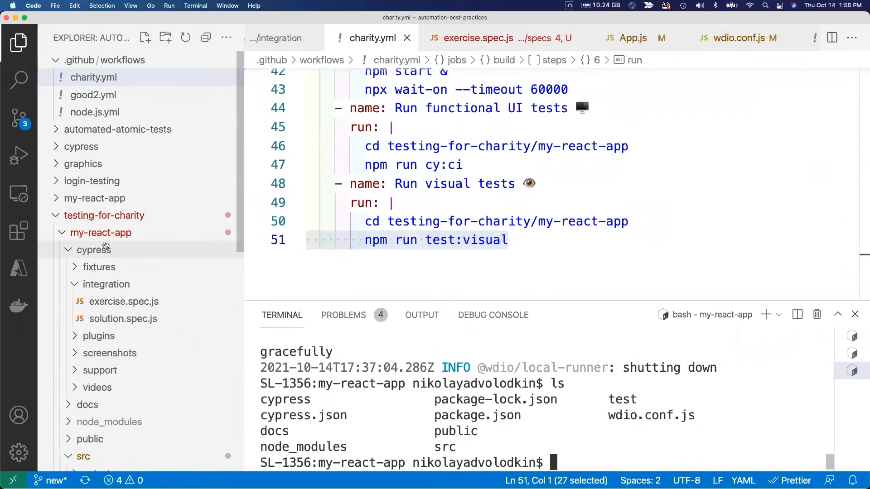
left_click(93, 77)
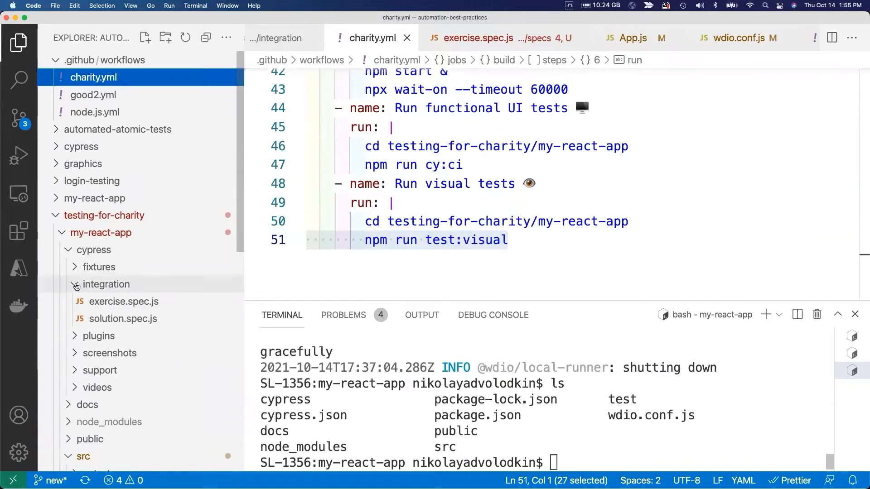
left_click(94, 250)
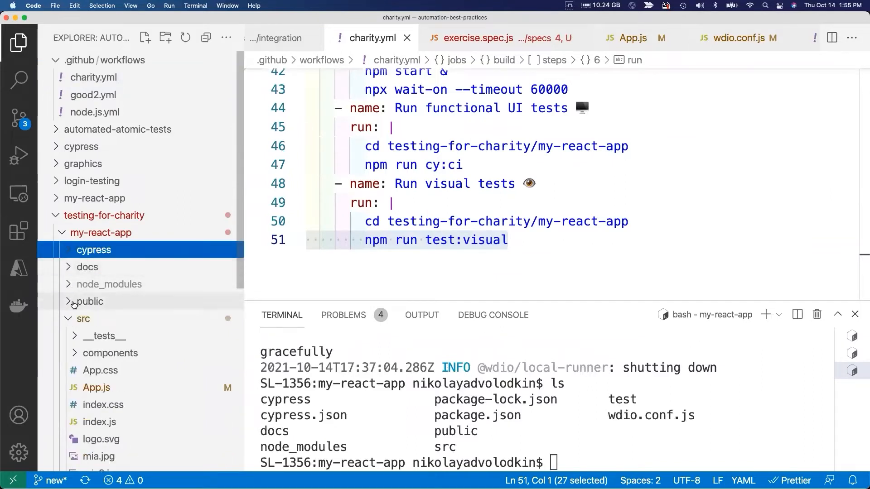
mouse_move(81, 332)
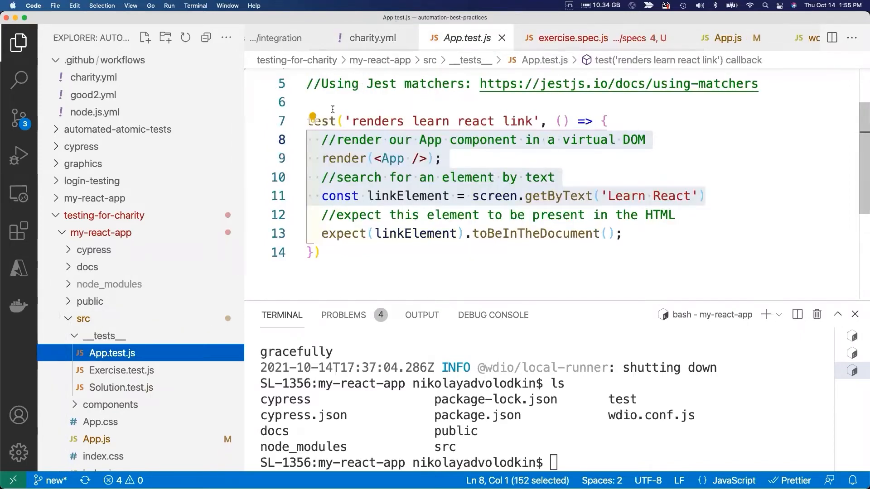
mouse_move(398, 147)
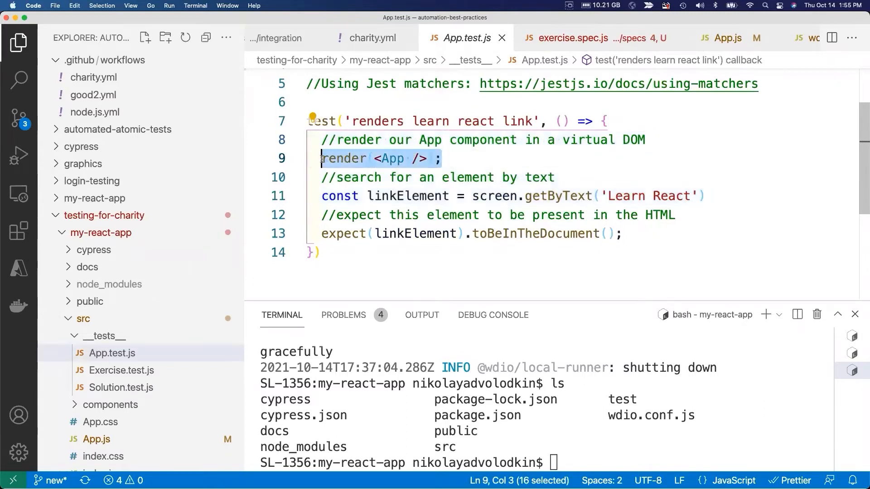
Point out the render(<App />) line and the getByText 'Learn React' search line.
left_click(704, 196)
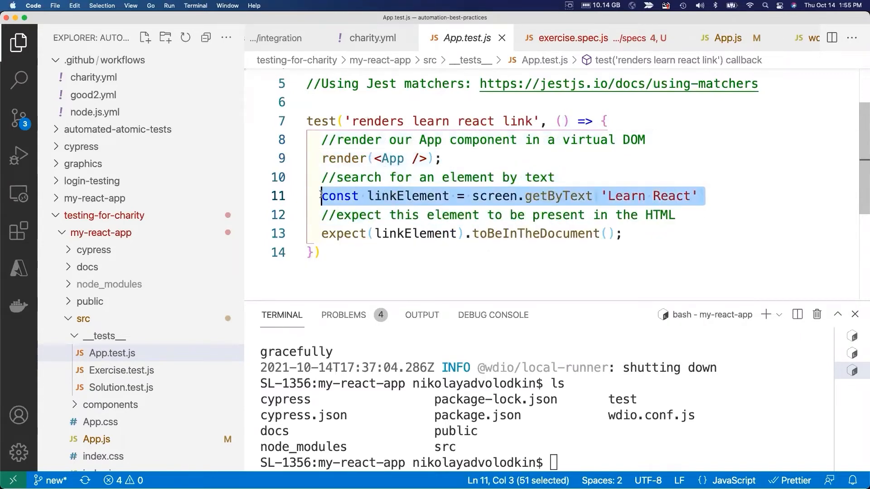
left_click(609, 196)
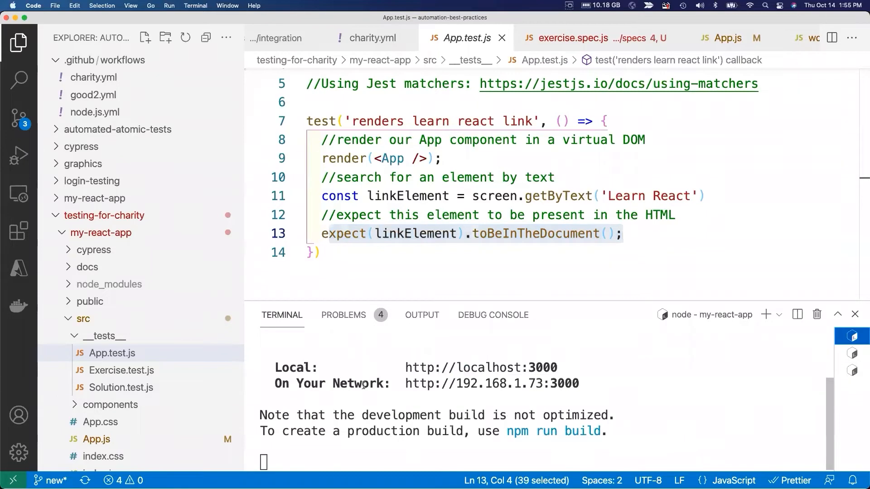
Stop the dev server with Ctrl+C and start the Jest suites via npm run test.
key("ctrl+c")
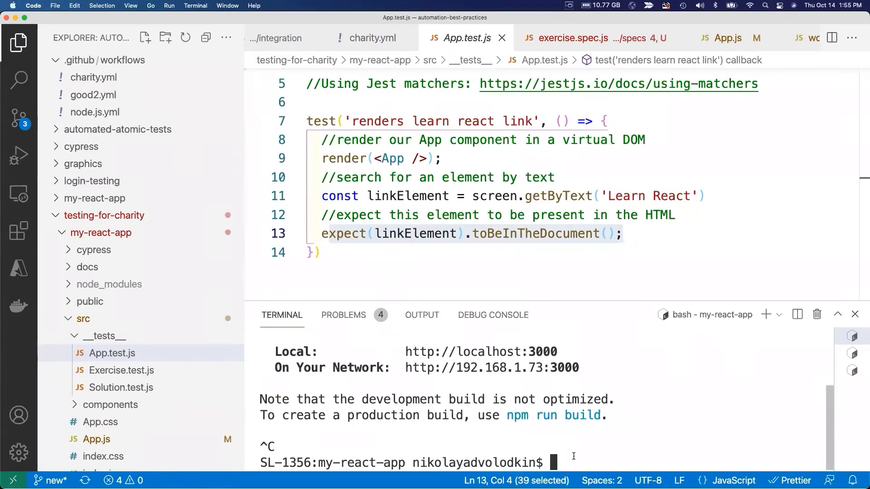
type("npm r")
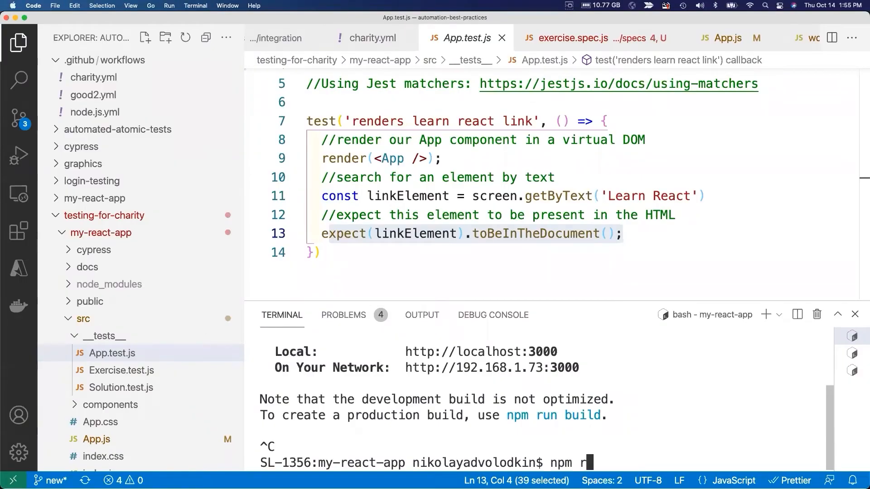
type("un test")
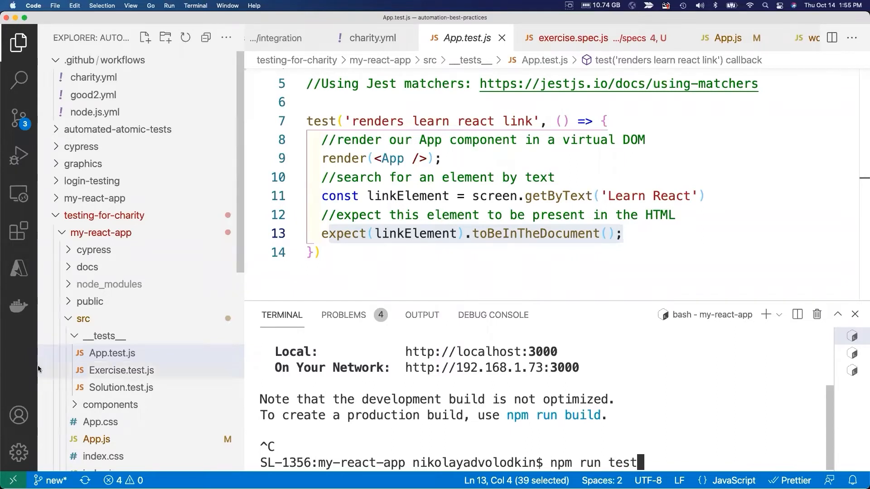
mouse_move(238, 377)
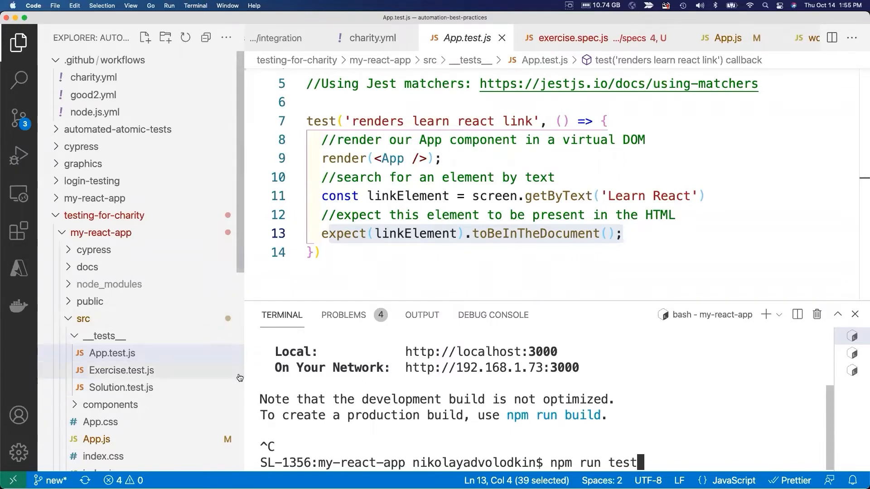
key("Return")
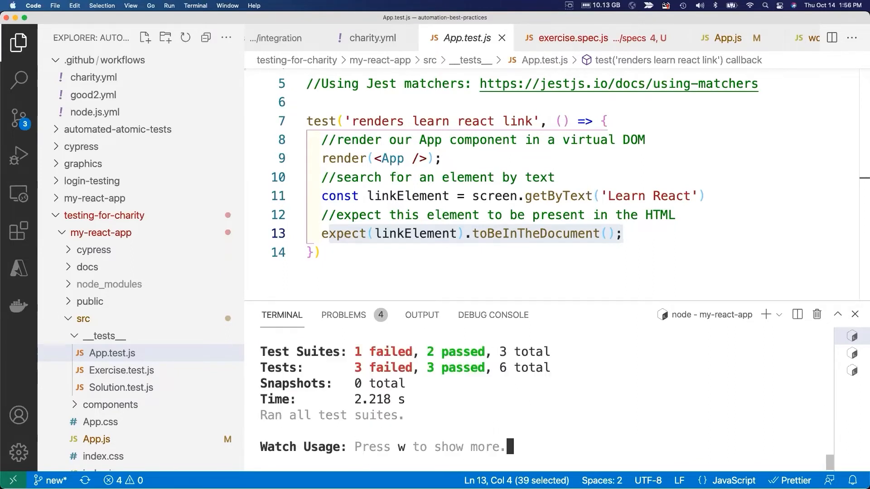
mouse_move(508, 428)
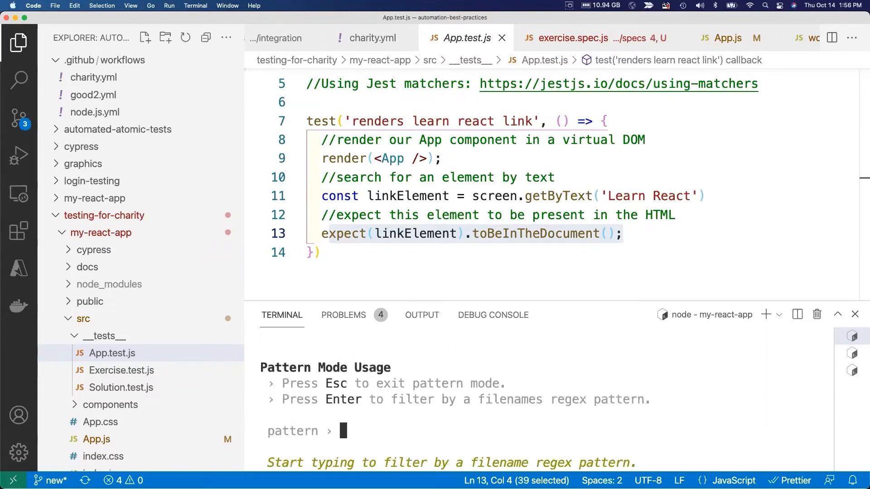
Filter Jest by filename pattern 'app' so only App.test.js runs and passes.
type("a")
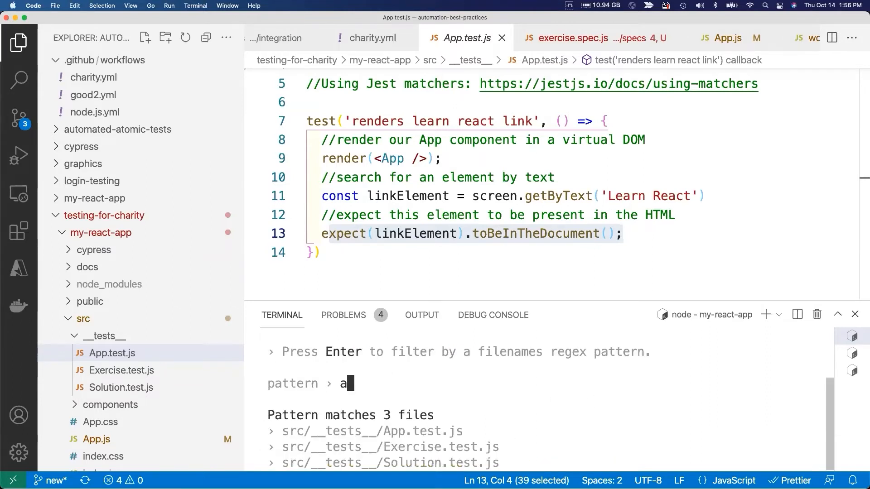
type("pp")
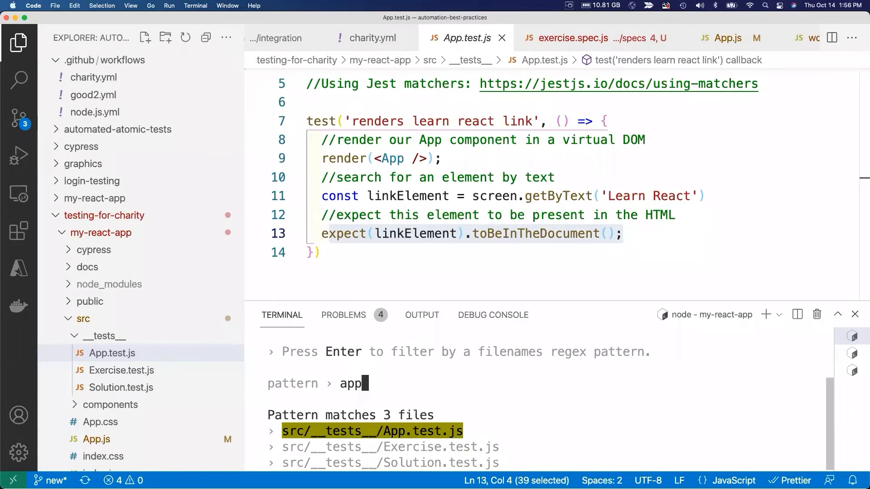
key("Return")
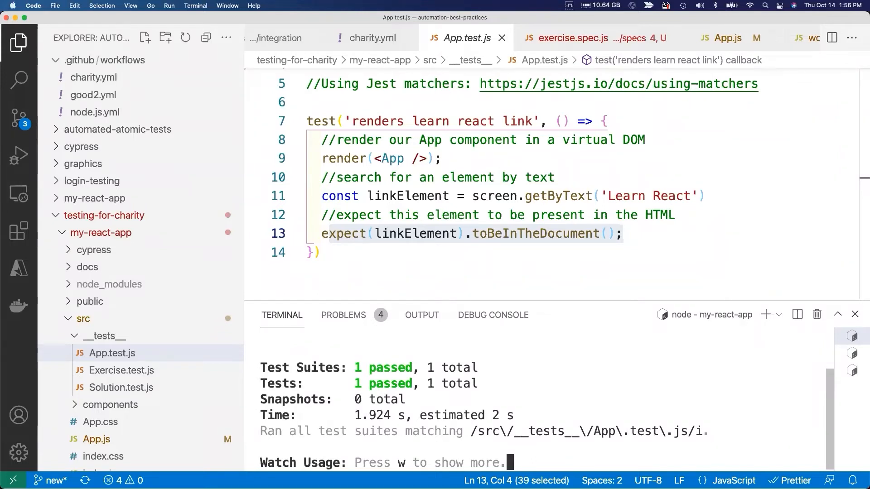
left_click(623, 234)
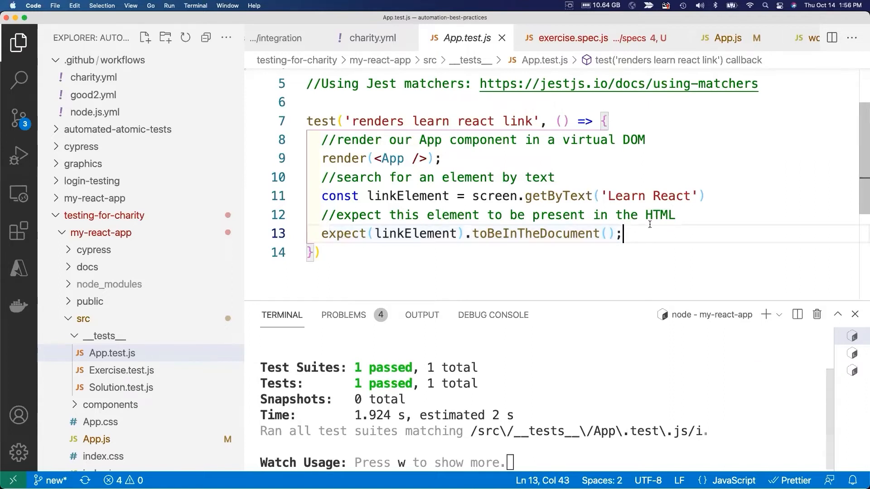
left_click(293, 195)
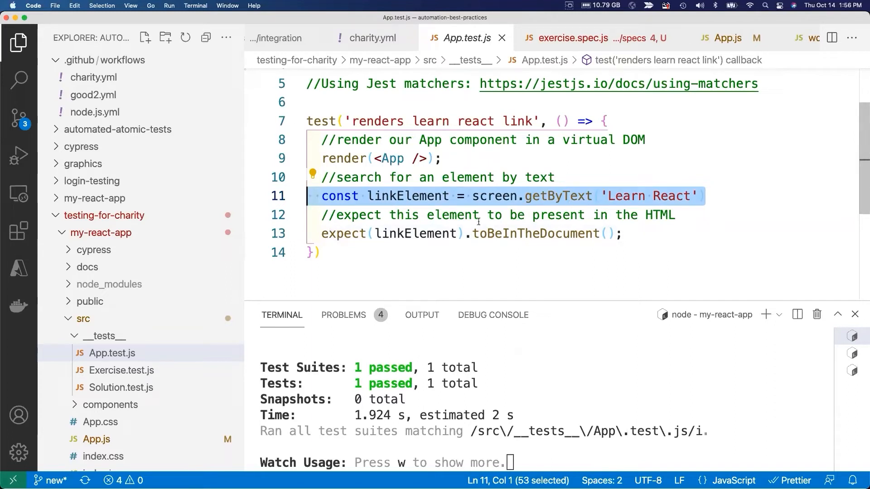
mouse_move(494, 215)
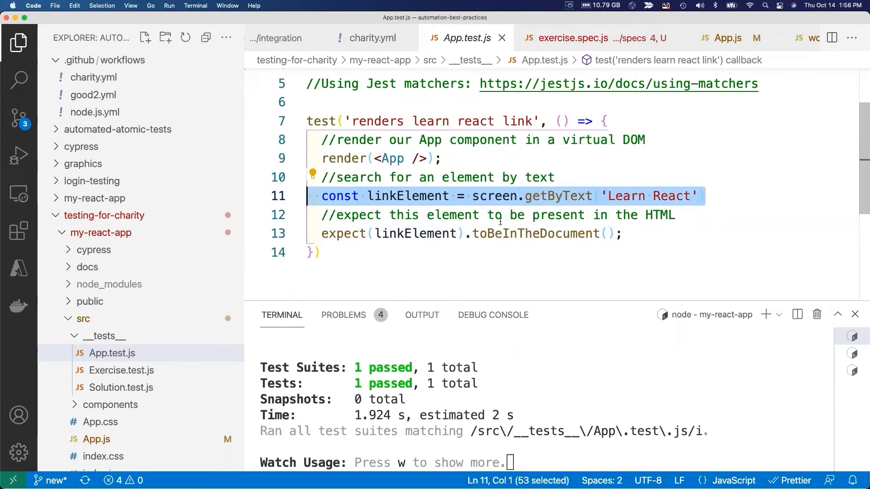
mouse_move(465, 274)
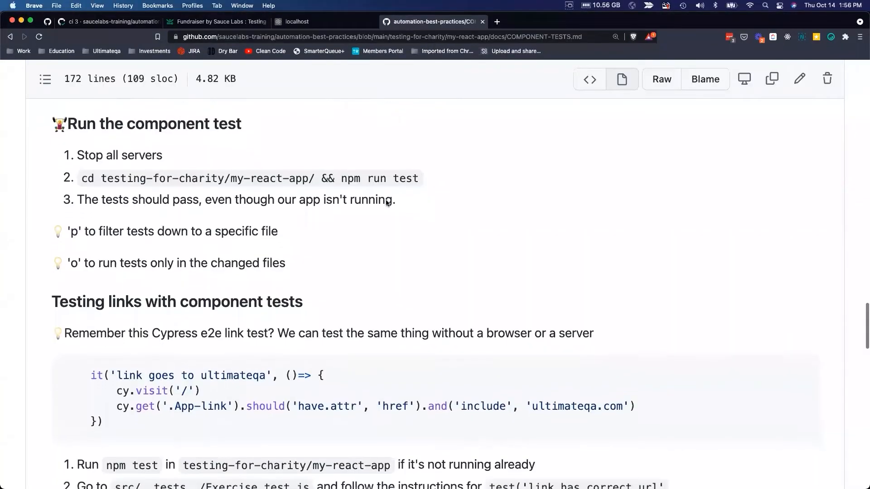
Scroll COMPONENT-TESTS.md to 'Testing links with component tests' and its Cypress 'link goes to ultimateqa' example.
scroll("down", 3)
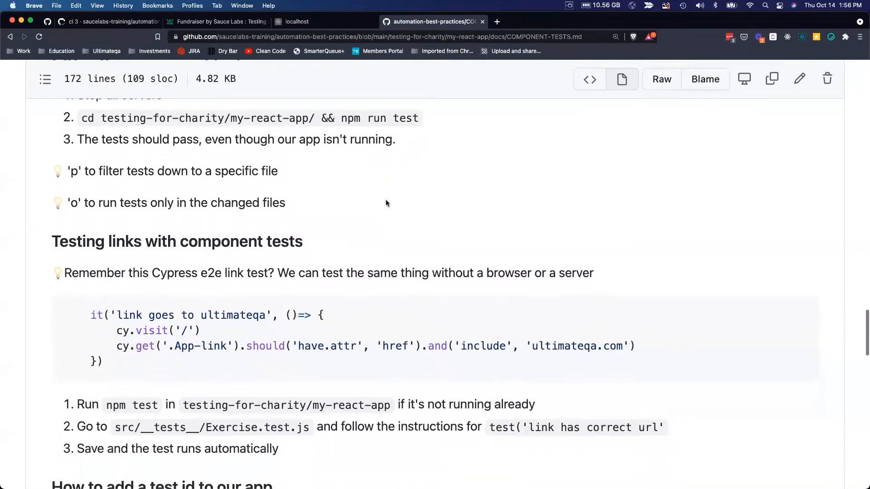
scroll("down", 3)
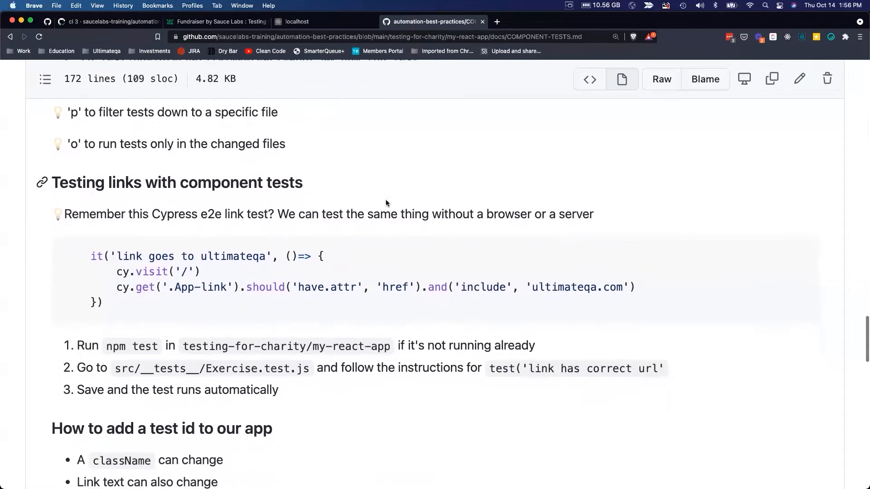
scroll("down", 3)
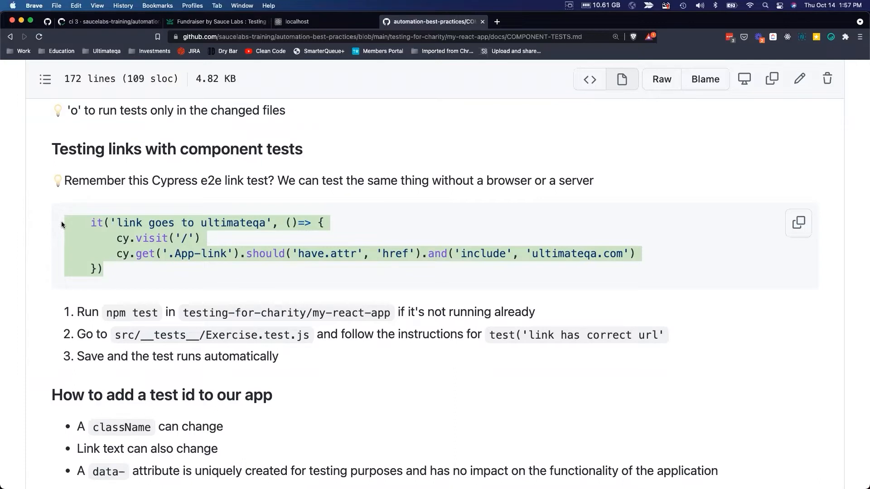
mouse_move(129, 309)
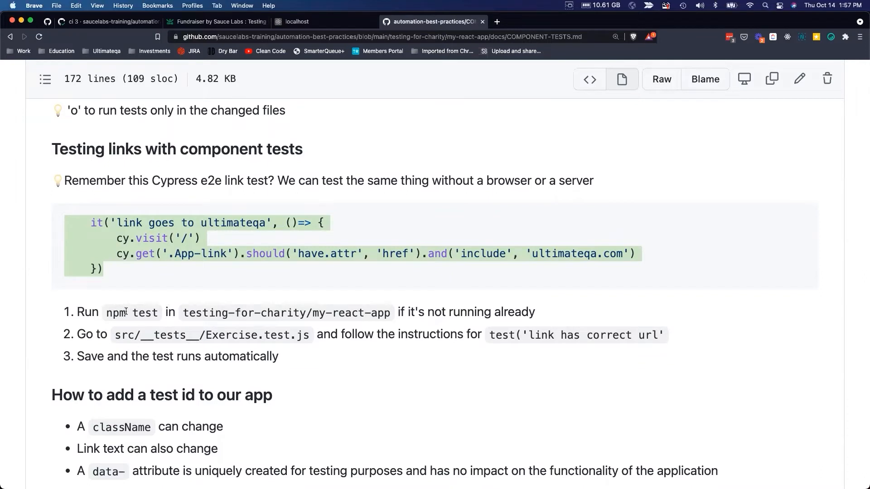
mouse_move(421, 360)
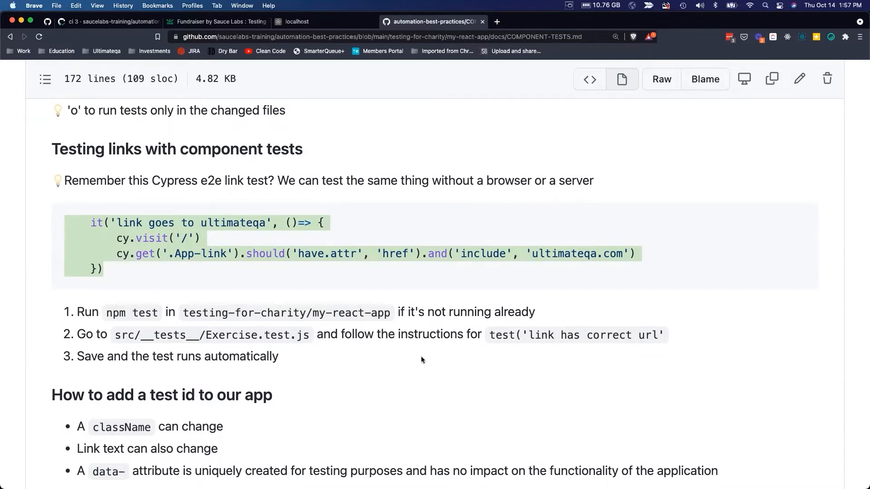
mouse_move(84, 334)
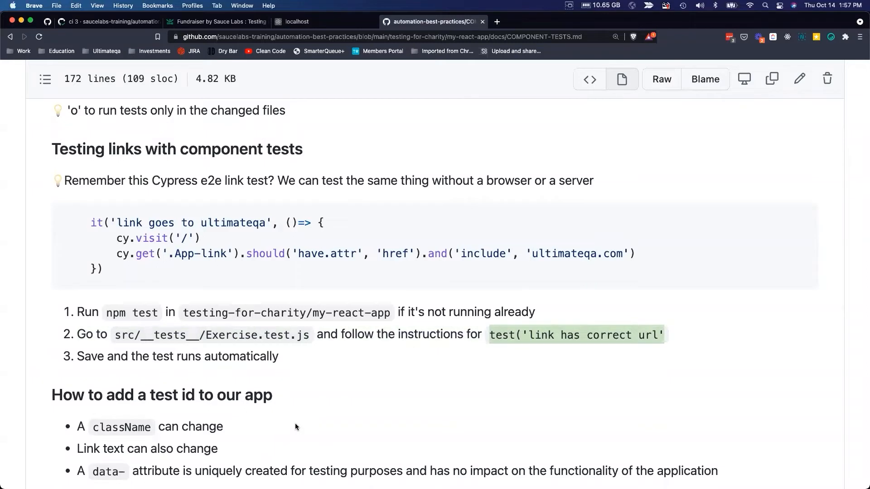
mouse_move(317, 409)
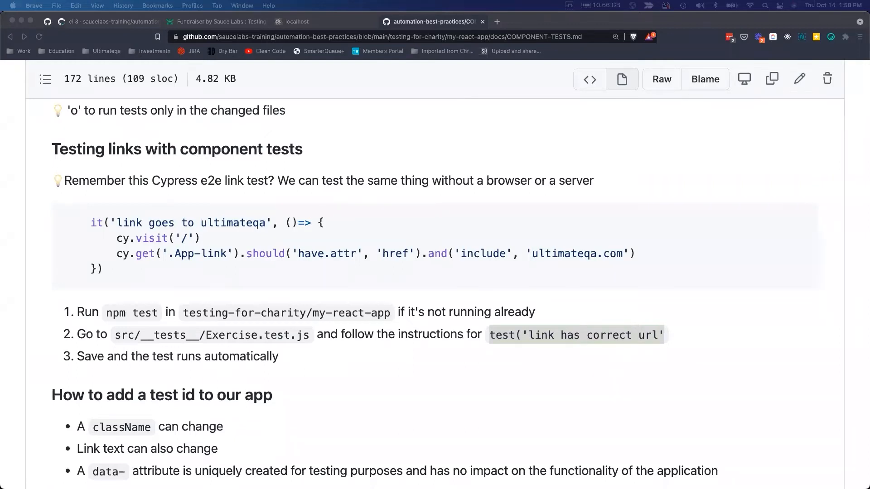
mouse_move(112, 192)
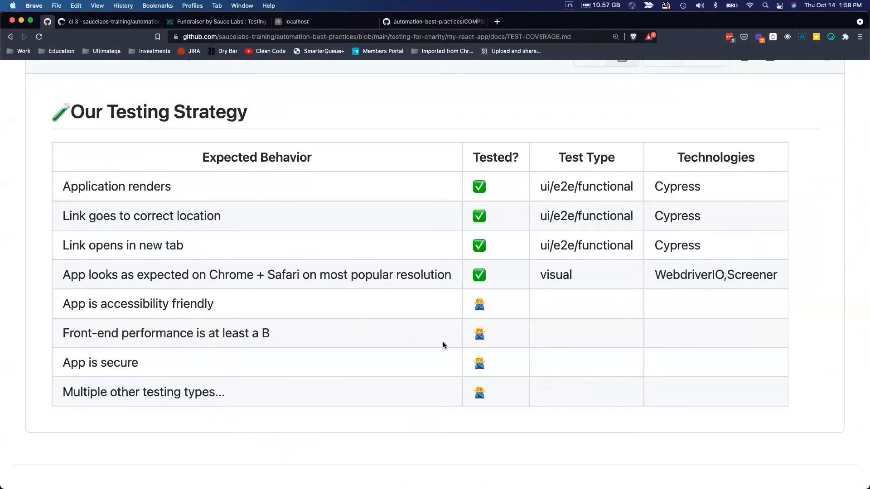
mouse_move(464, 355)
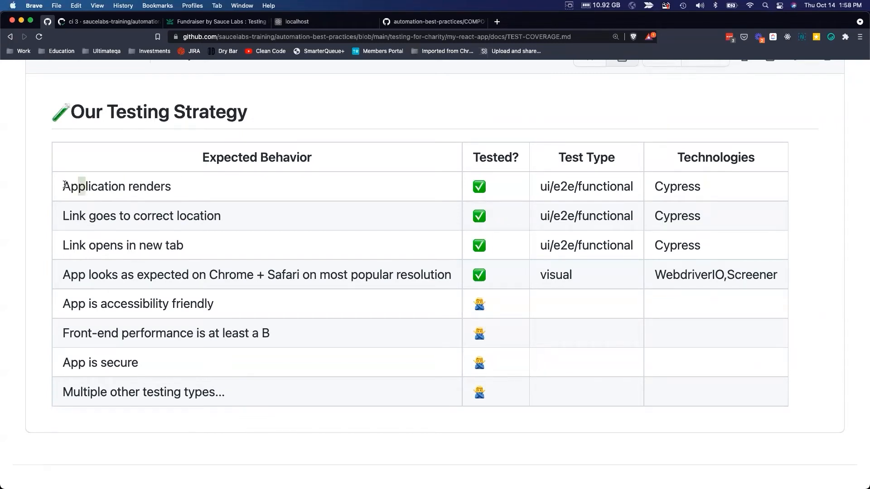
Highlight the 'Application renders' row in the Our Testing Strategy table.
double_click(117, 187)
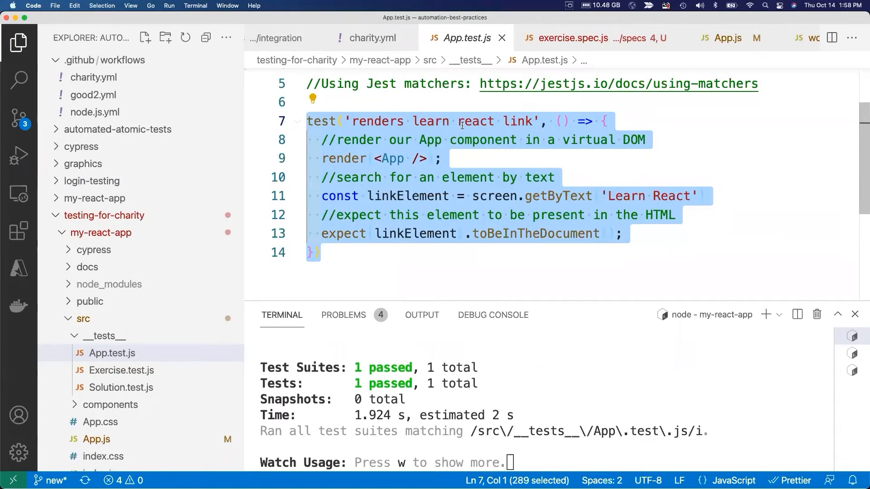
mouse_move(371, 201)
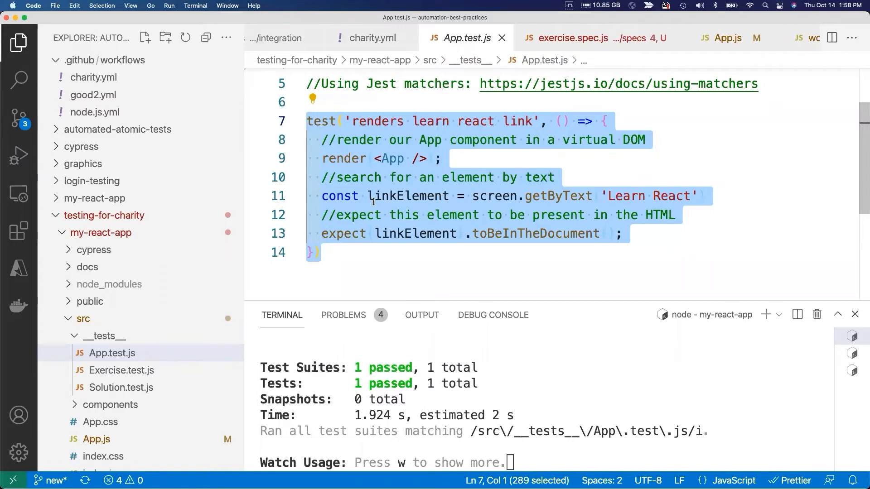
left_click(722, 38)
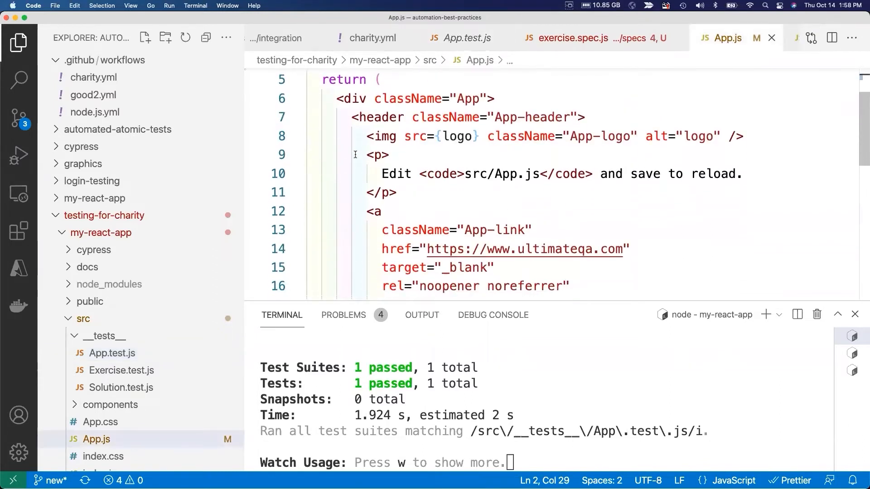
left_click(366, 136)
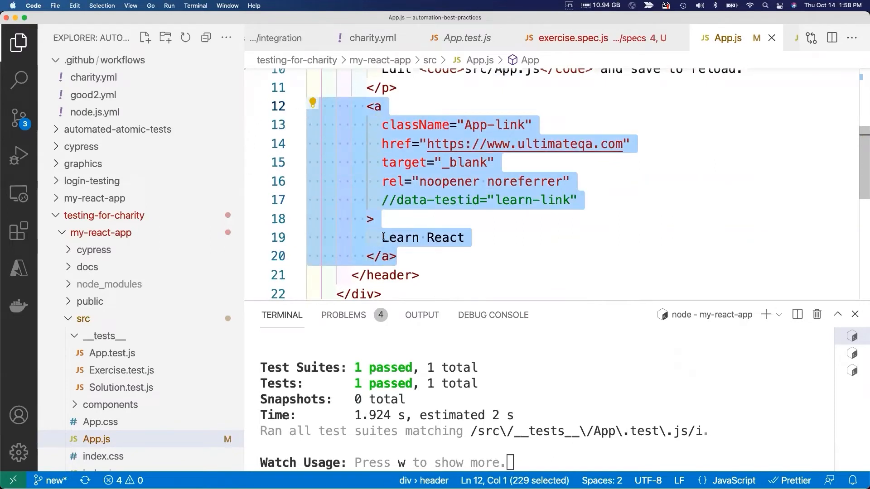
double_click(423, 238)
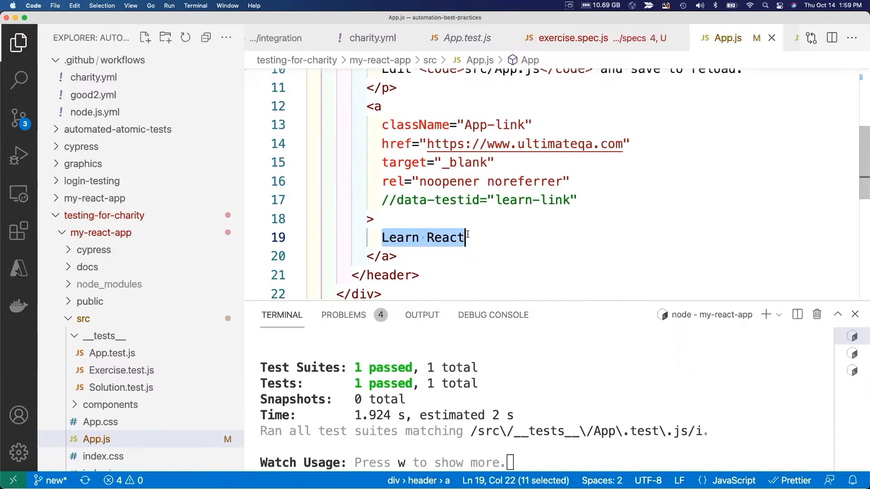
left_click(465, 38)
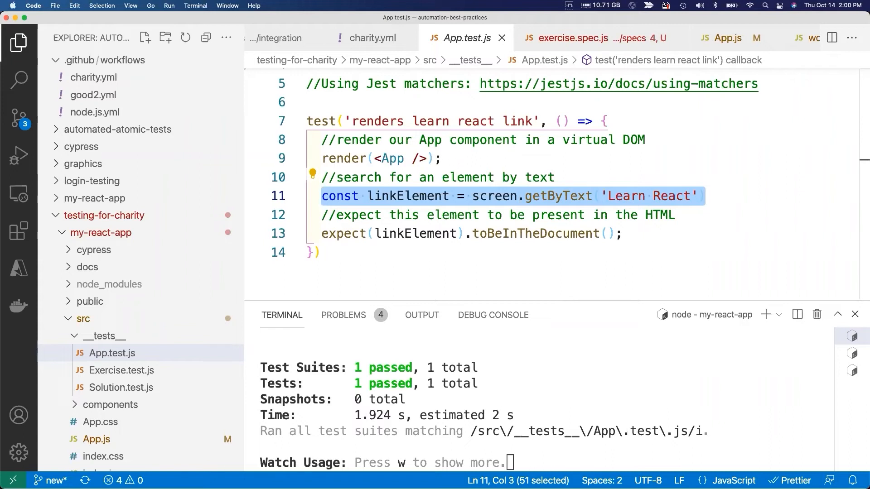
mouse_move(576, 115)
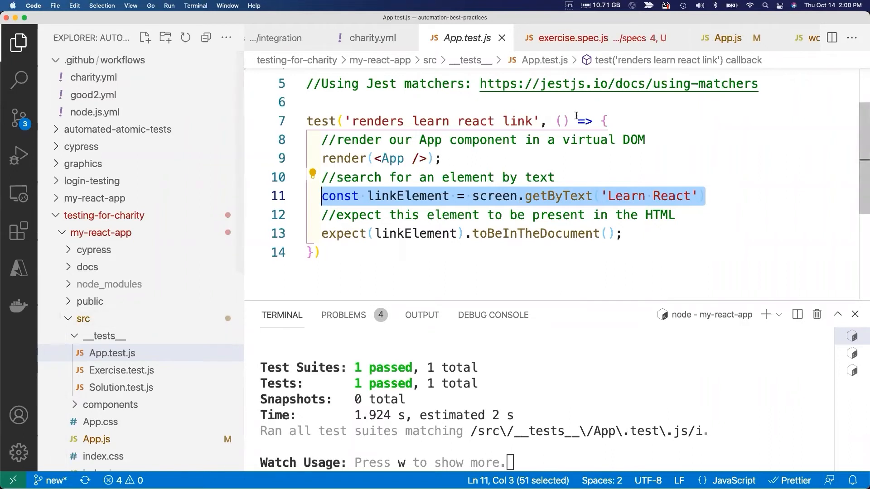
mouse_move(571, 38)
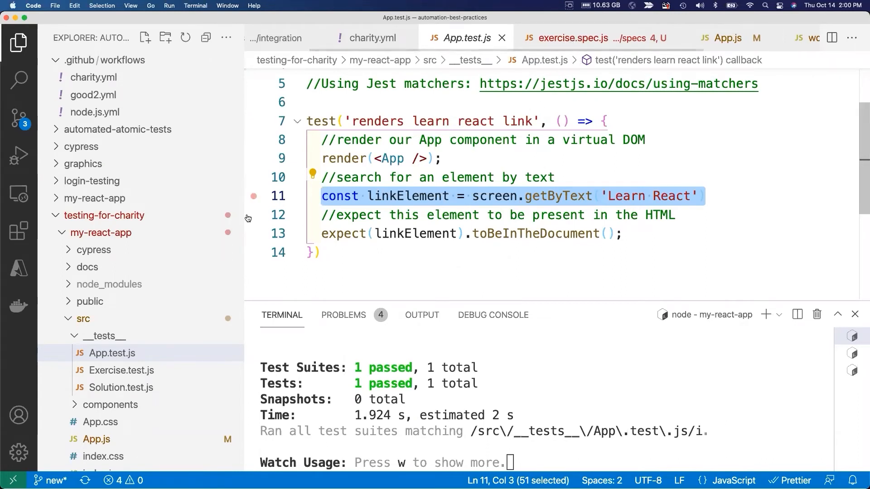
Open Exercise.test.js from src/__tests__ showing the 'link has correct url' exercise.
scroll("down", 3)
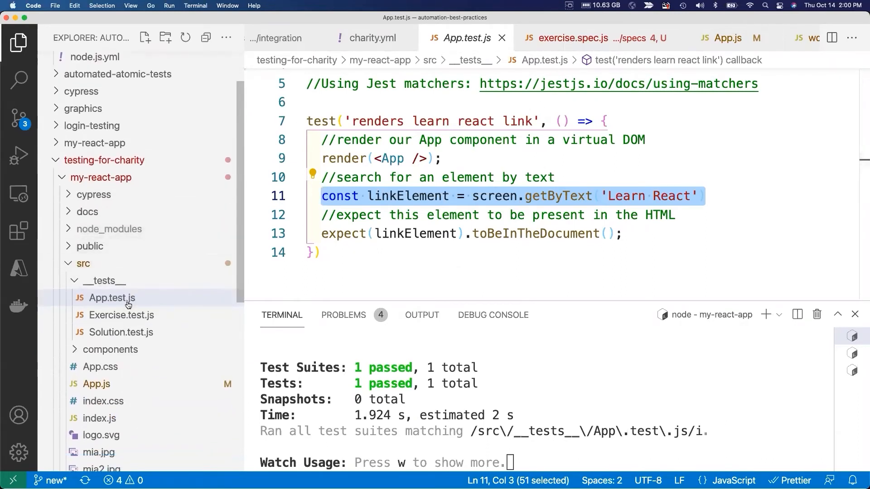
left_click(120, 315)
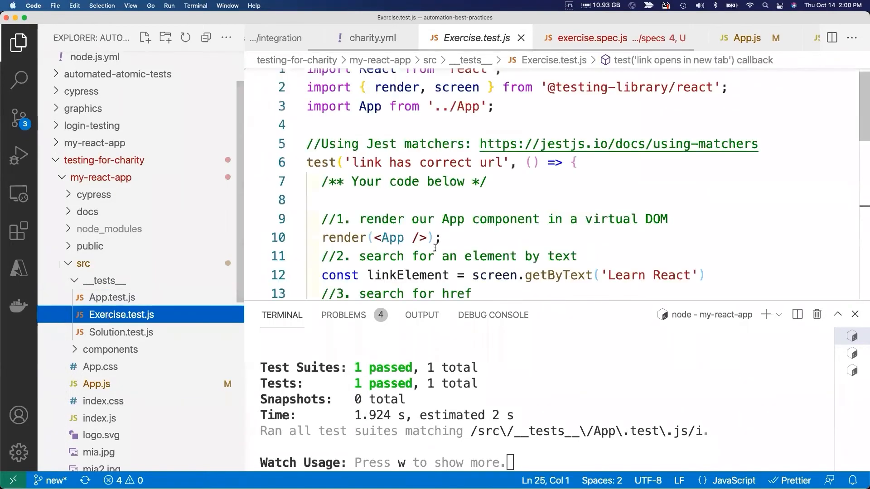
Review the url test's href assertion expecting a value containing 'ultimateqa'.
scroll("down", 3)
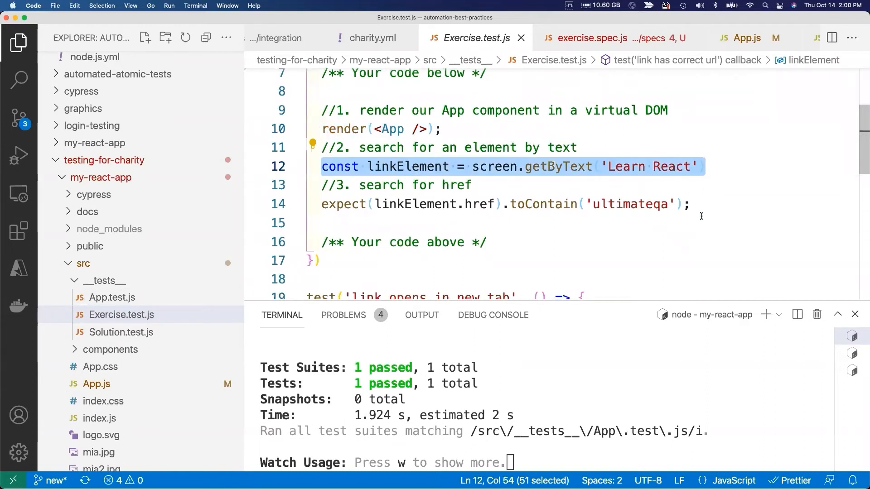
left_click(320, 204)
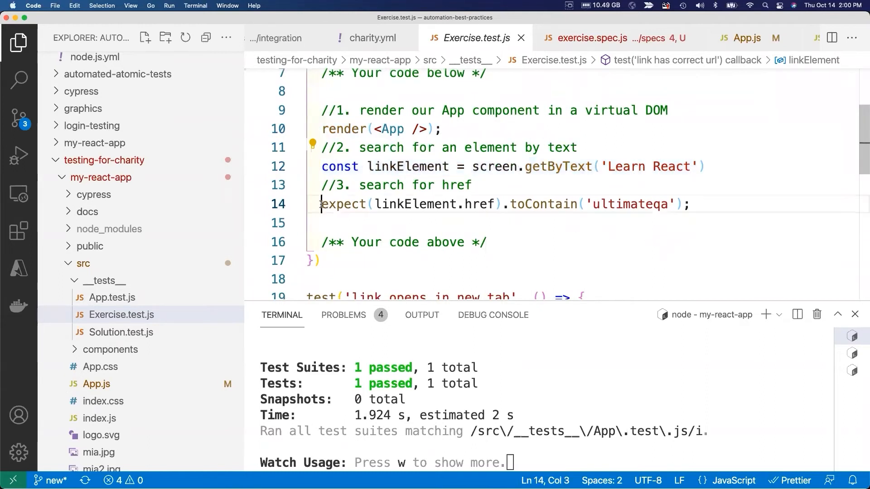
left_click(491, 203)
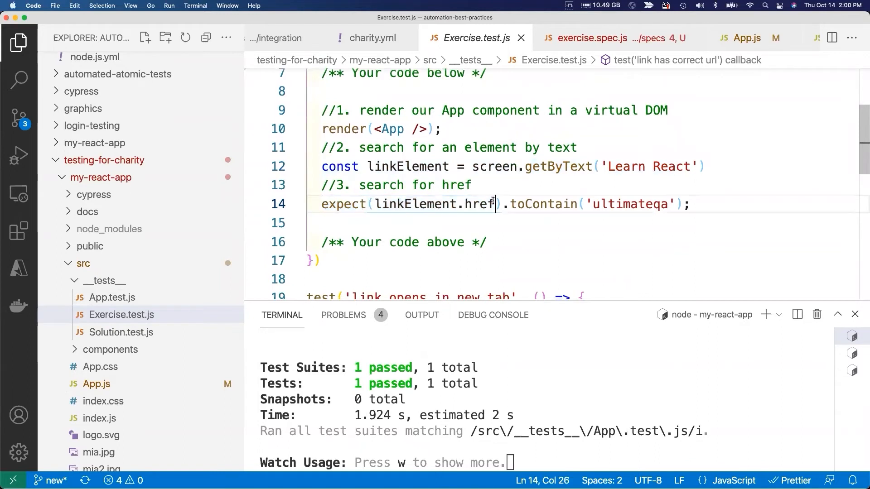
double_click(479, 204)
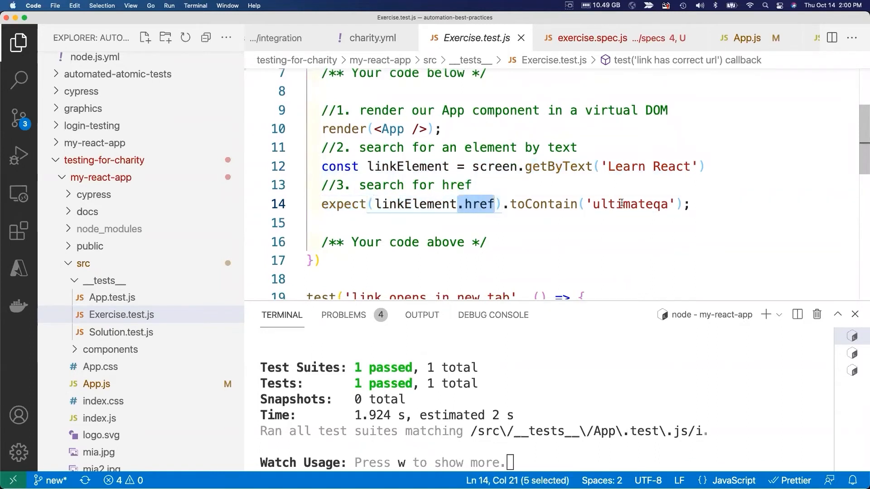
double_click(629, 204)
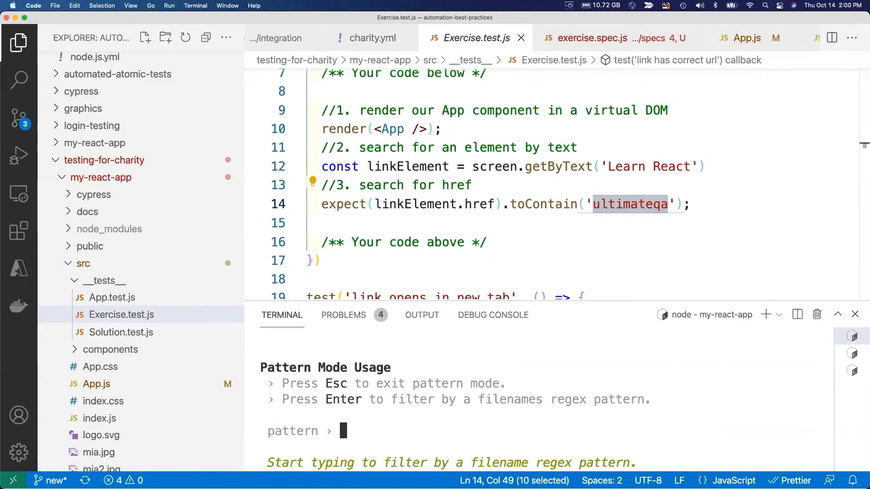
Filter the Jest watch run to Exercise.test.js with pattern 'Exer' and locate the 'link opens in new tab' test.
type("Exer")
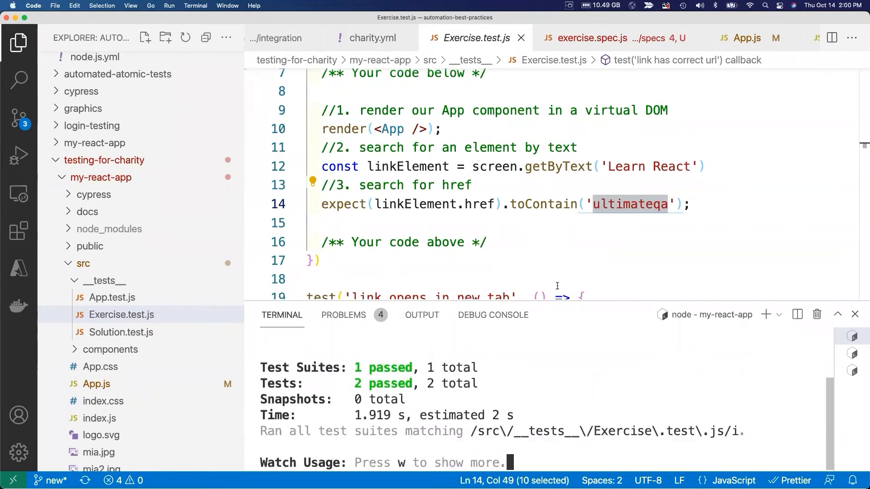
mouse_move(521, 347)
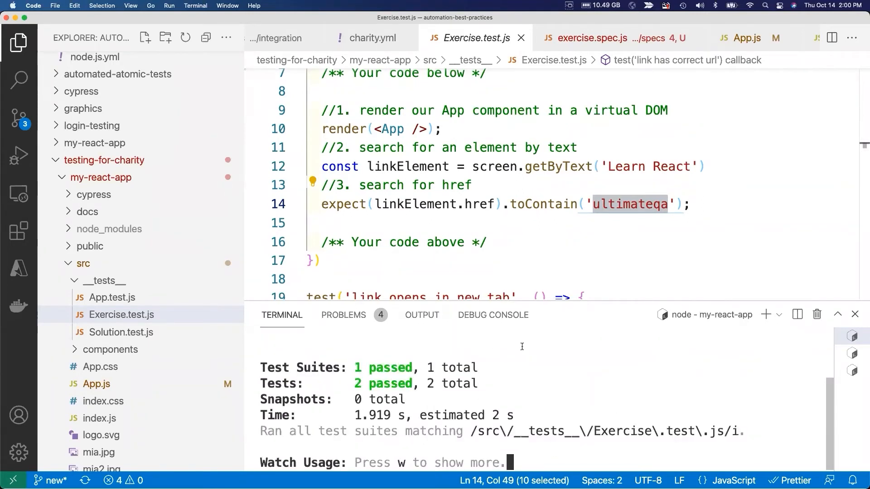
scroll("up", 3)
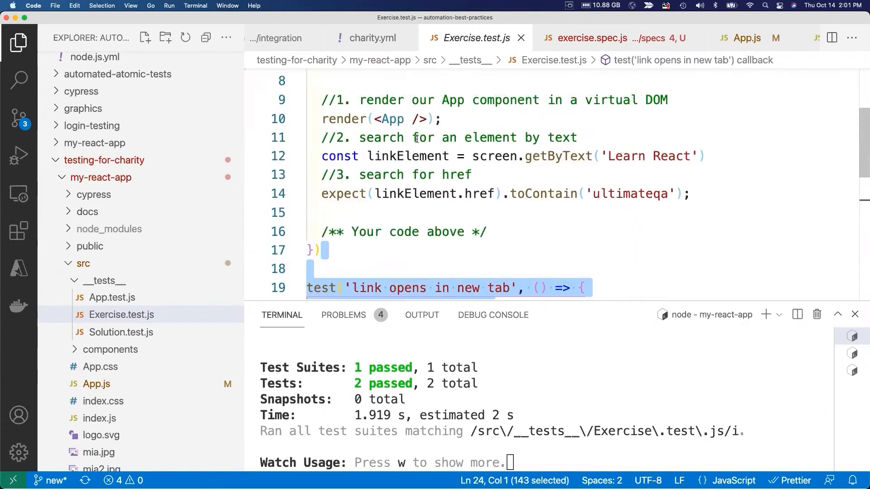
scroll("up", 3)
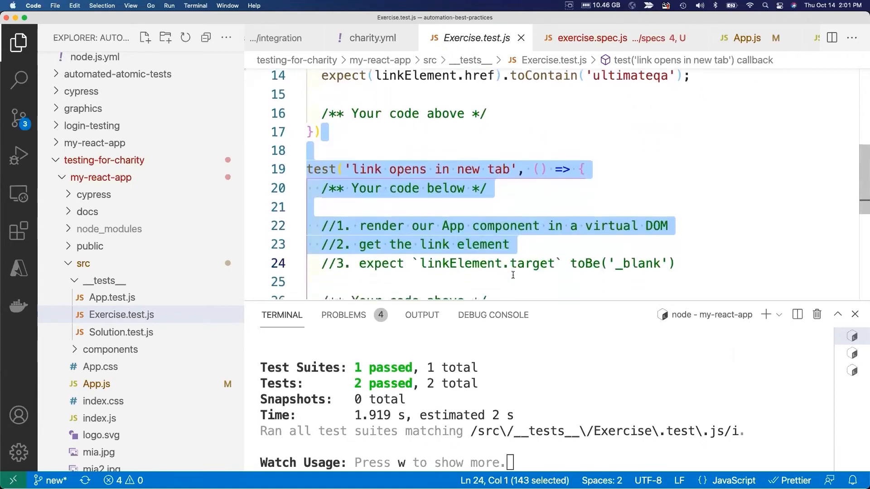
scroll("down", 3)
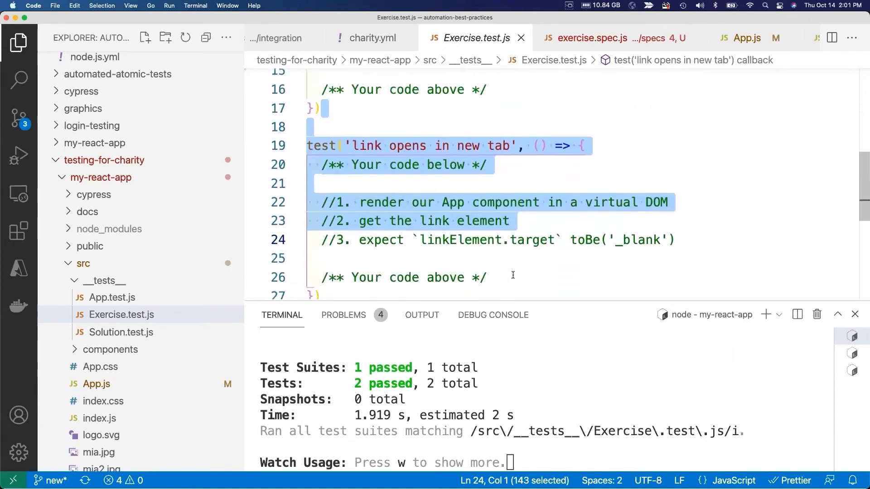
scroll("up", 3)
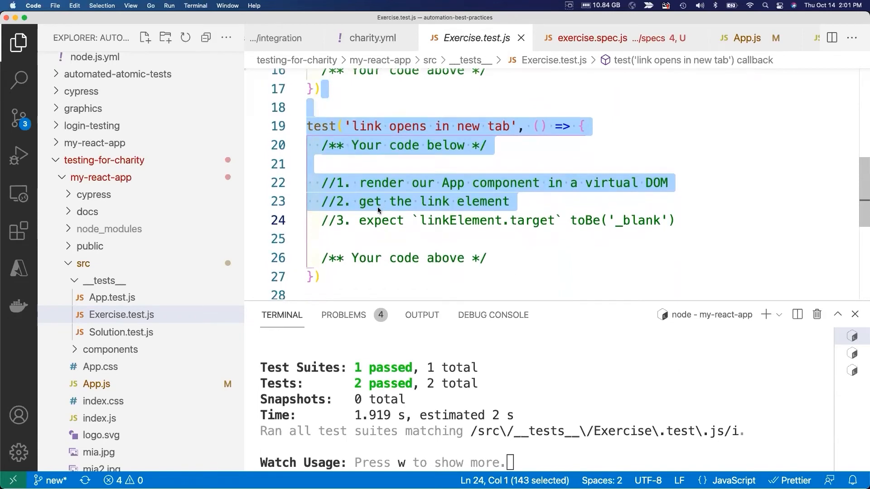
left_click(376, 201)
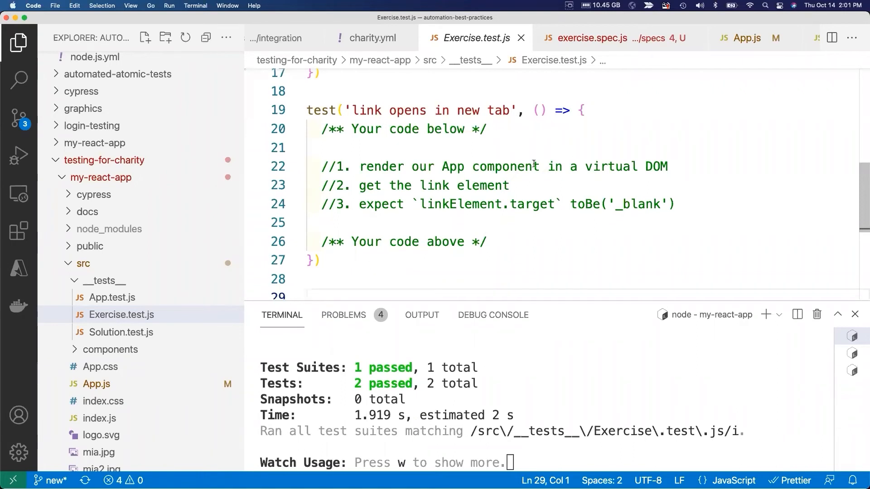
Render <App /> and get the 'Learn React' link as linkElement in the 'link opens in new tab' test.
scroll("up", 3)
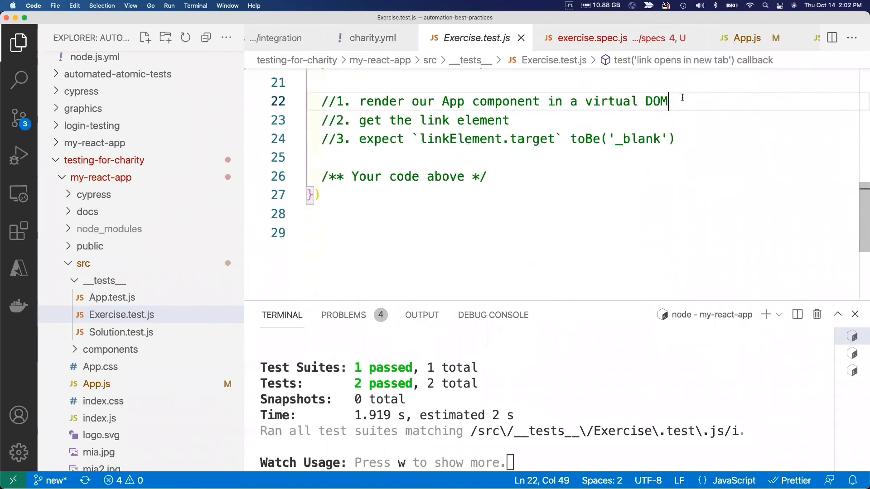
type("render(<App />);")
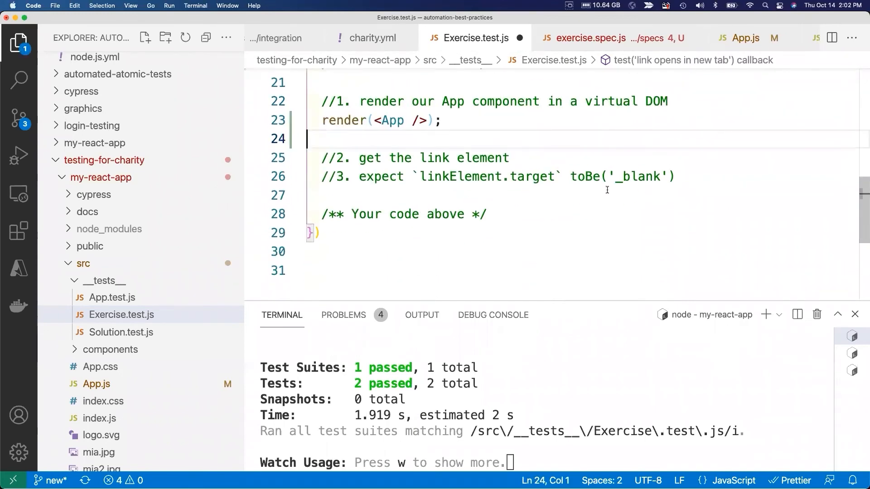
key("Backspace")
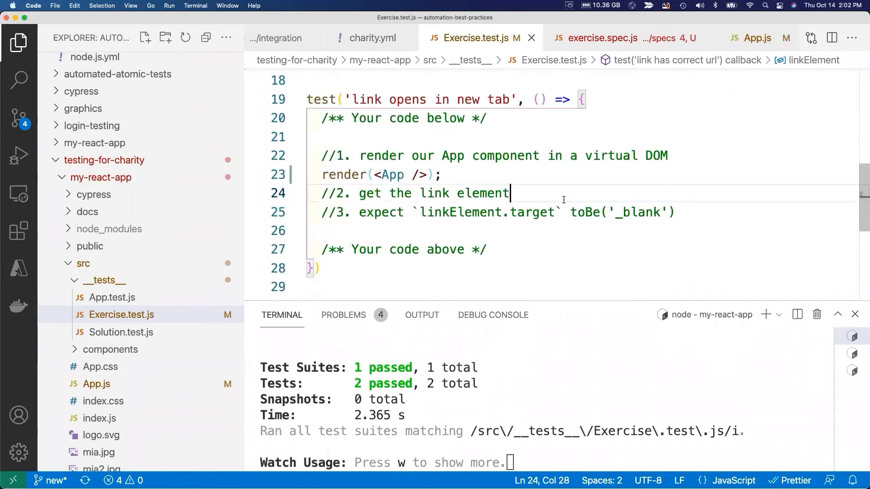
type("const linkElement = screen.getByText('Learn React')")
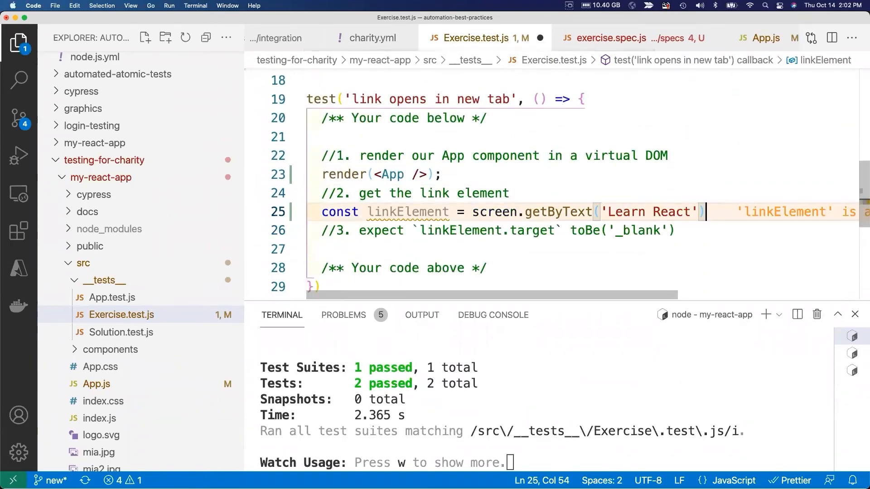
scroll("up", 3)
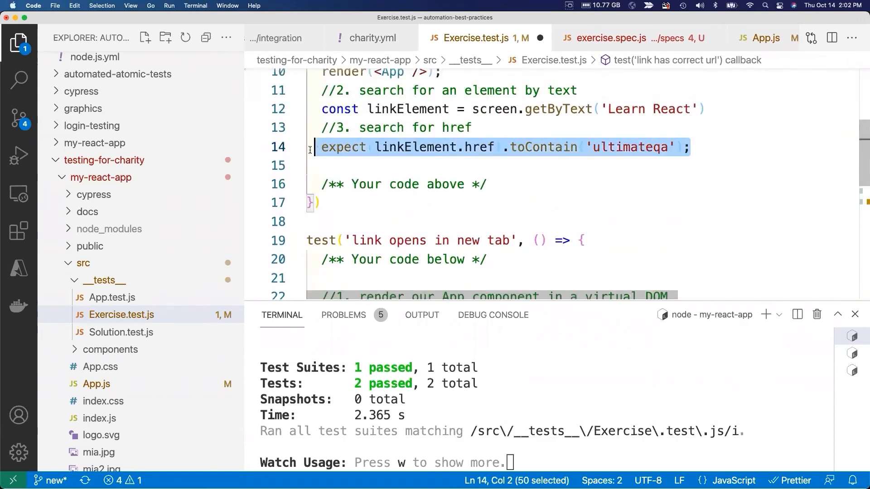
scroll("down", 3)
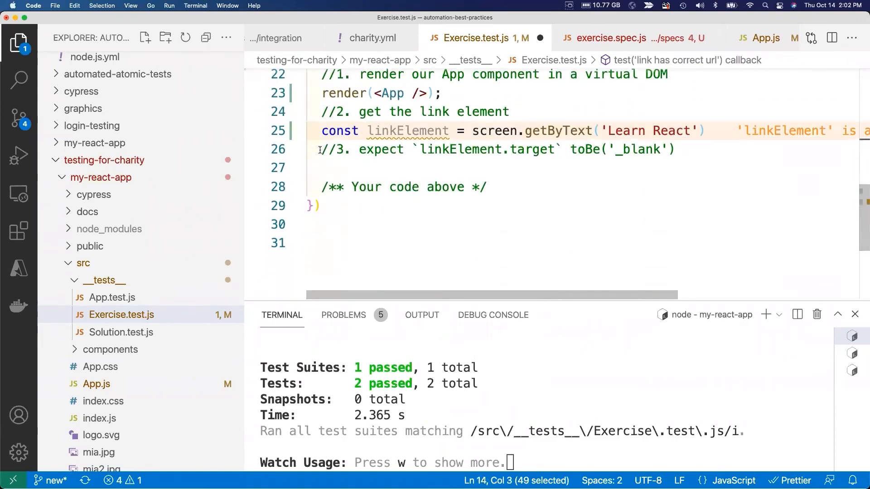
Assert linkElement.target toBe '_blank', reworking the href/toContain('ultimateqa') draft, and save.
type("expect(linkElement.href).toContain('ultimateqa');")
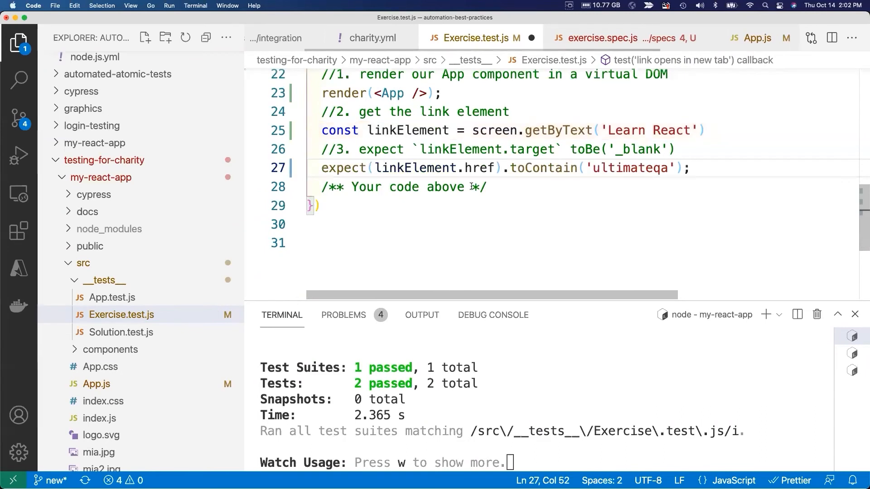
key("Backspace")
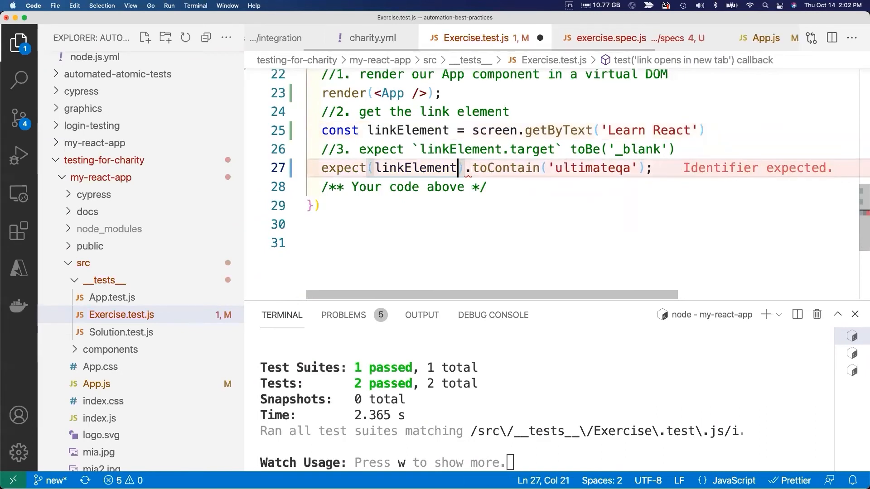
type(".target")
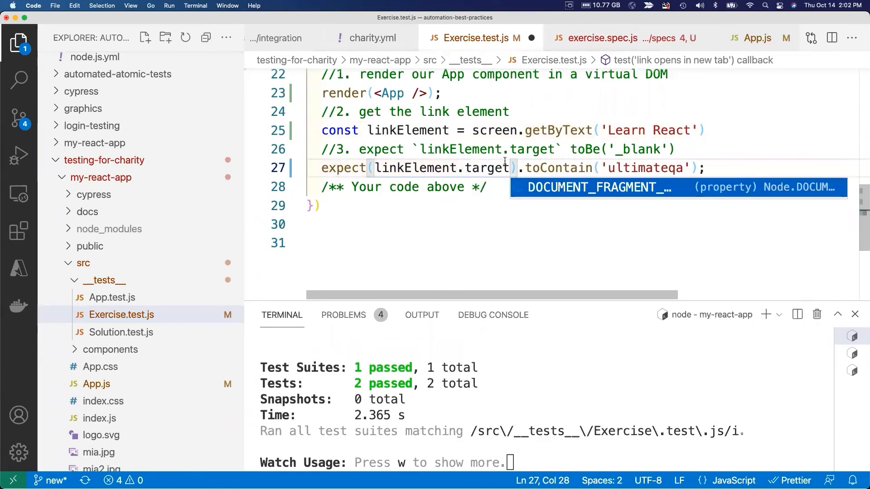
double_click(636, 168)
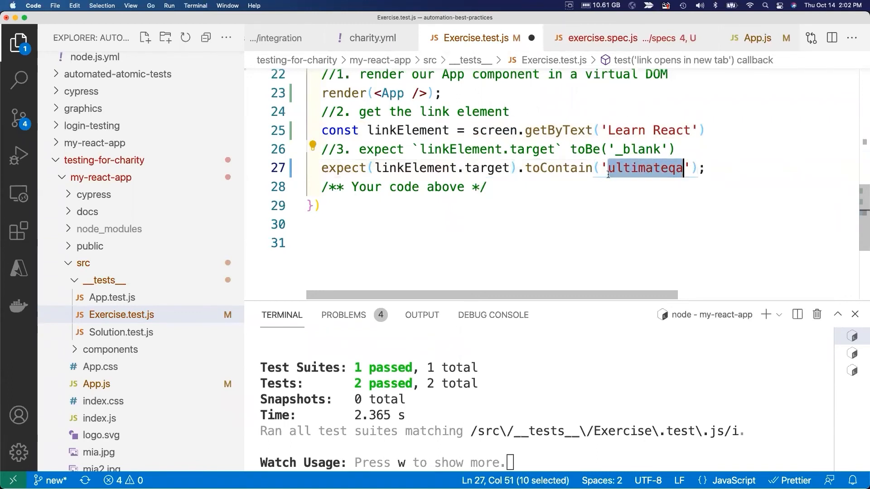
double_click(558, 167)
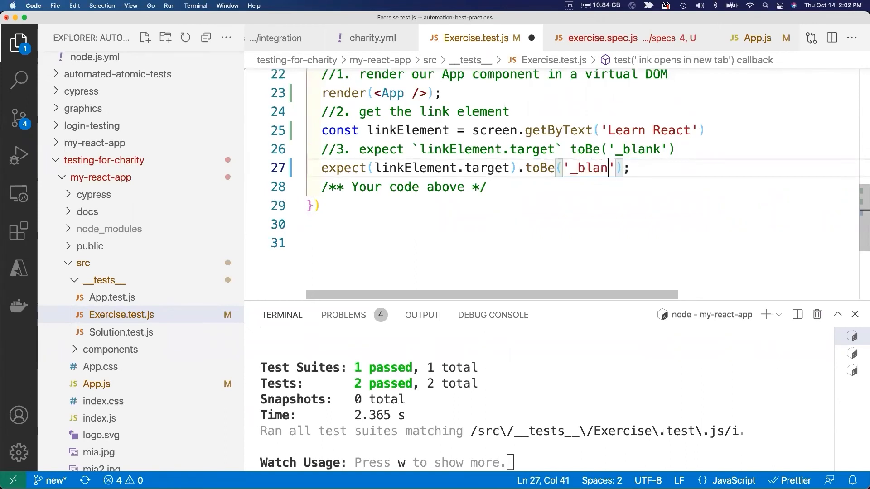
type("k")
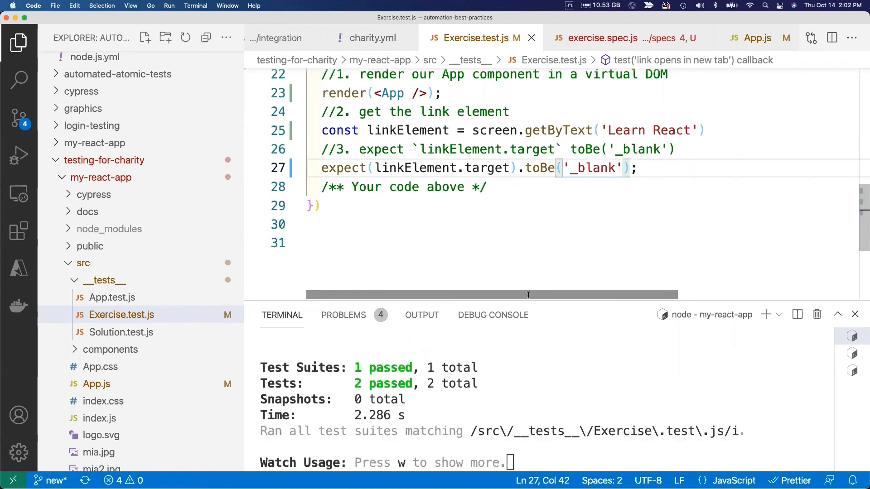
mouse_move(545, 185)
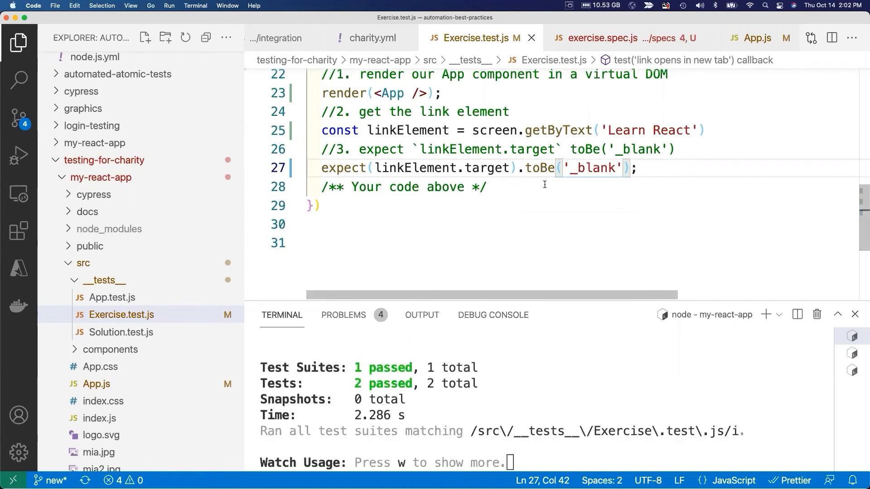
scroll("up", 3)
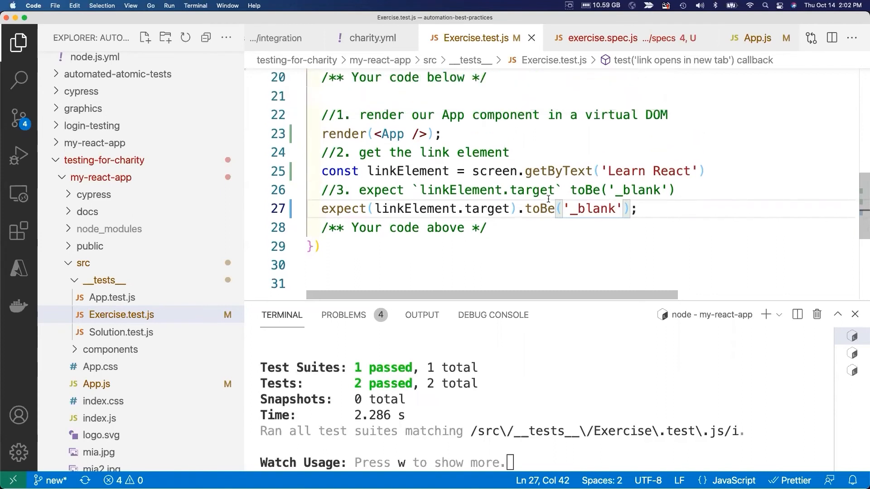
scroll("up", 3)
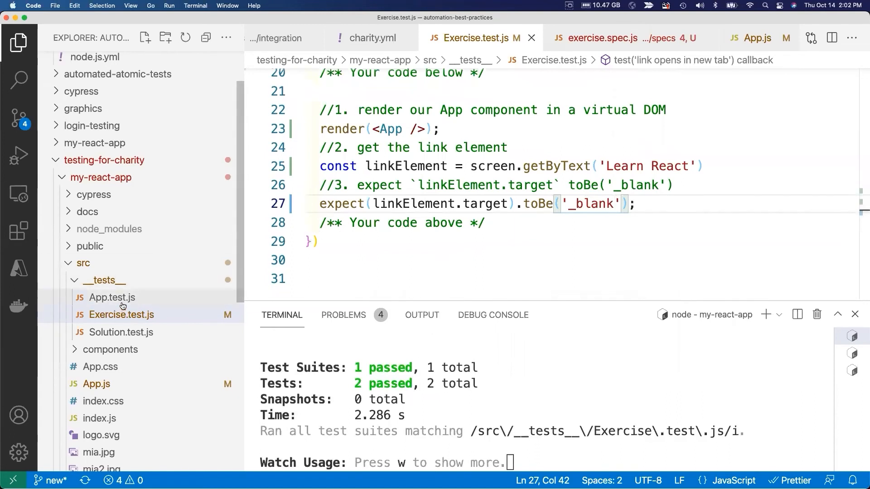
scroll("down", 3)
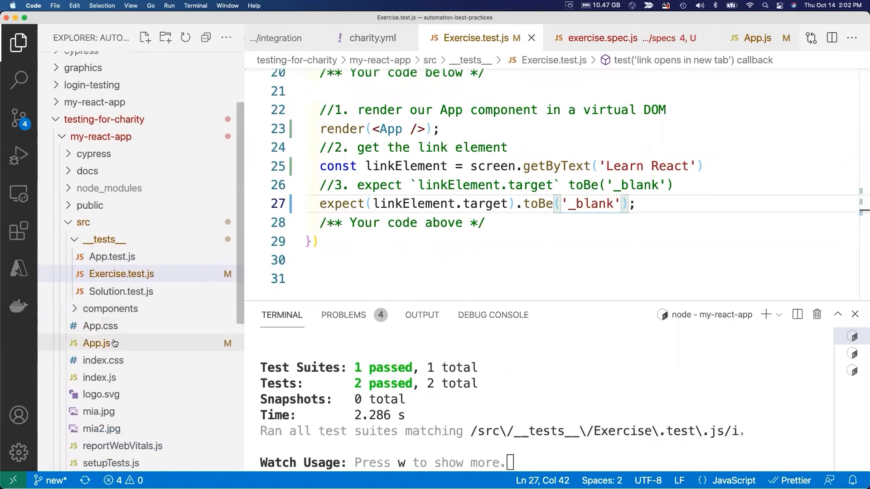
Add target="_blank" to App.js's Learn React link so the failing _blank test passes again.
left_click(97, 342)
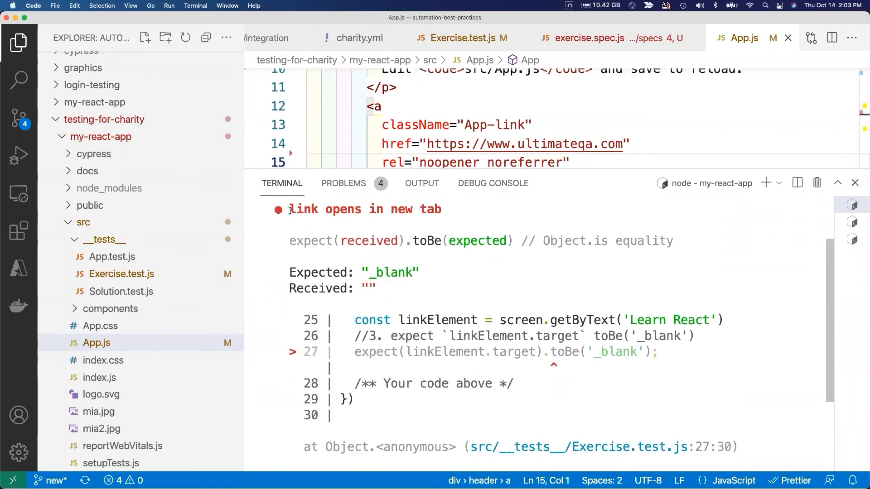
double_click(365, 209)
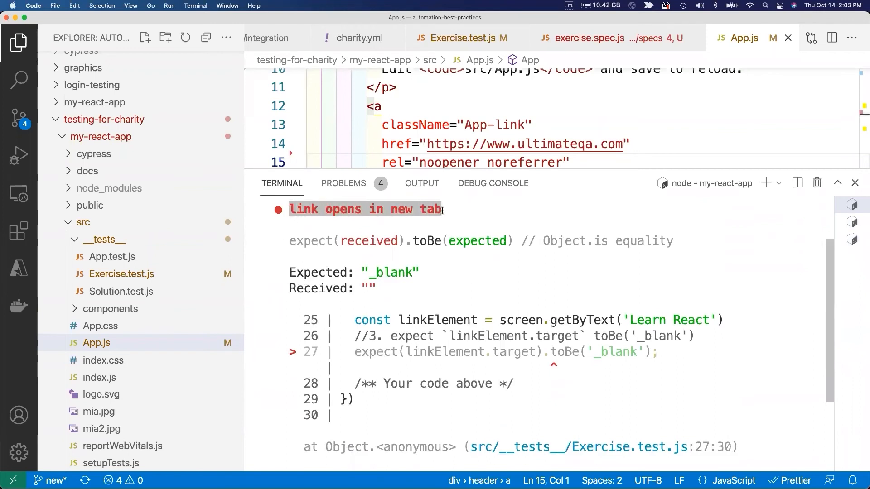
double_click(392, 272)
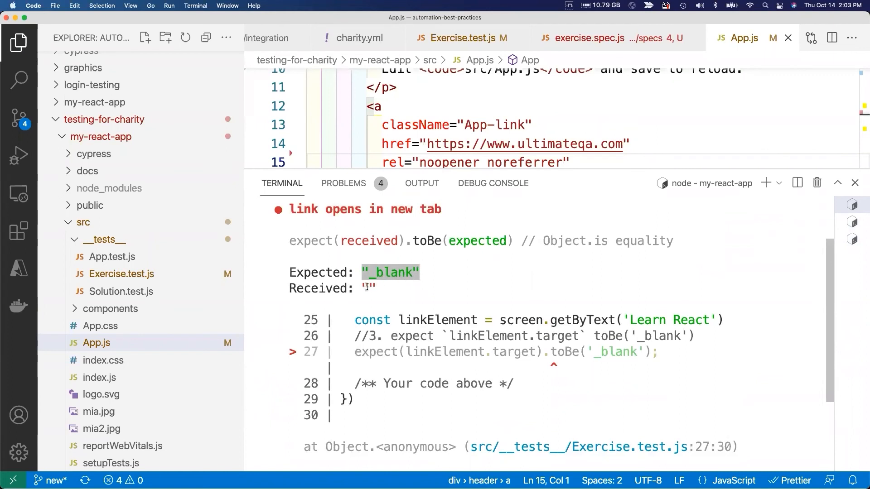
scroll("down", 3)
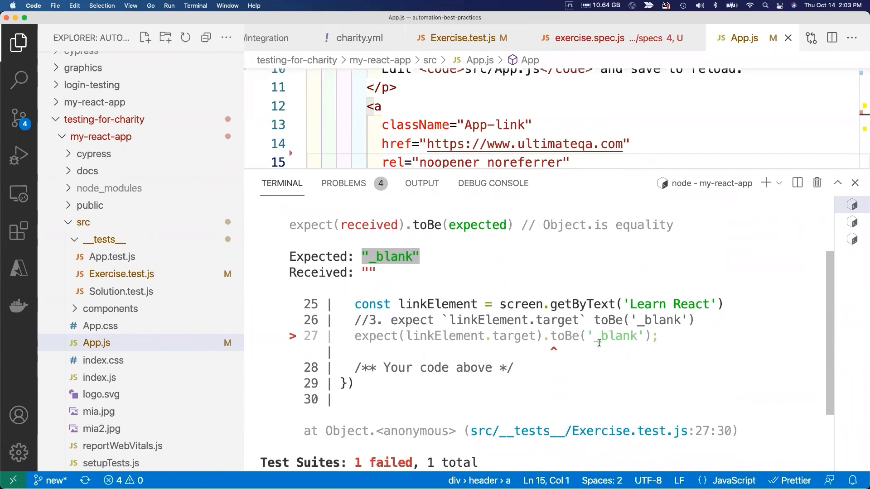
mouse_move(598, 117)
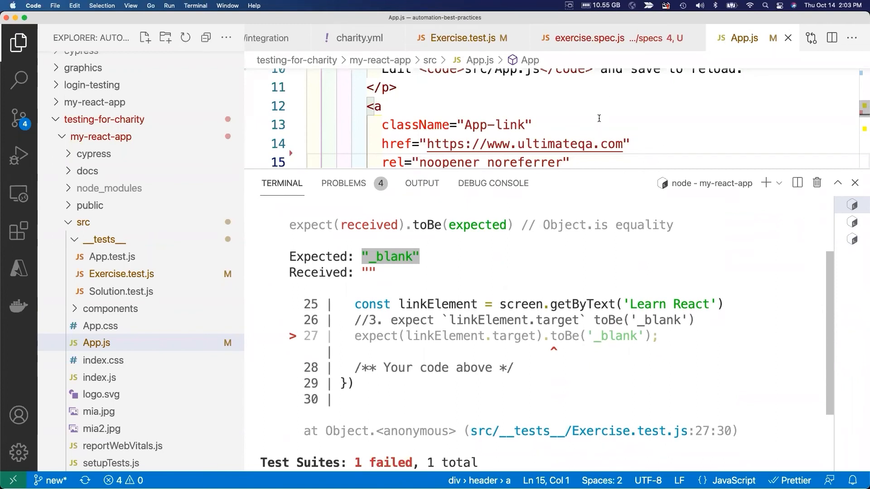
mouse_move(592, 168)
type("target=\"_blank\"")
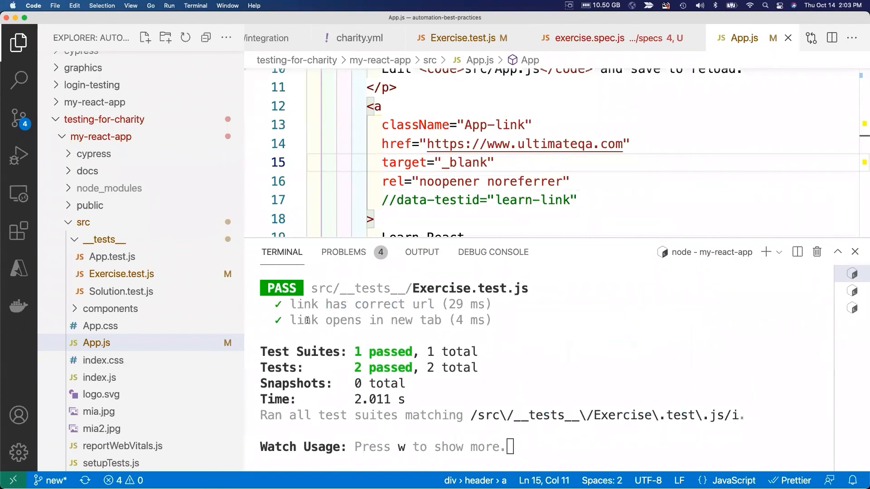
left_click(382, 162)
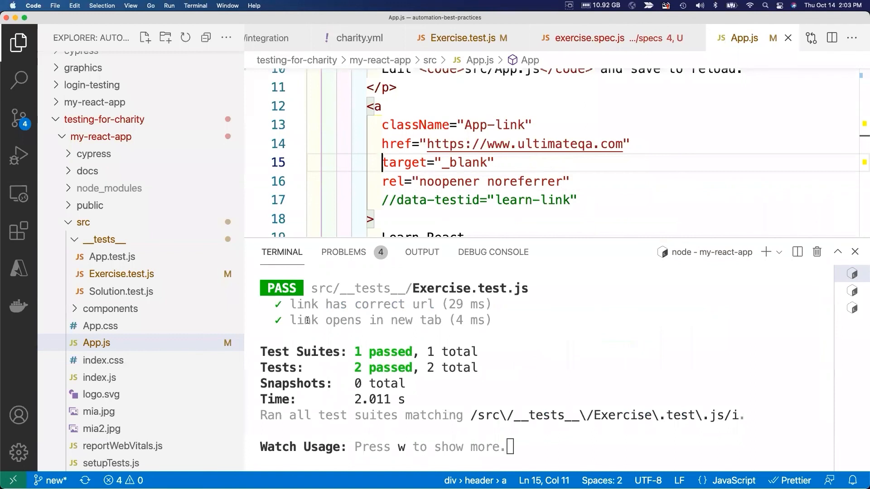
mouse_move(199, 221)
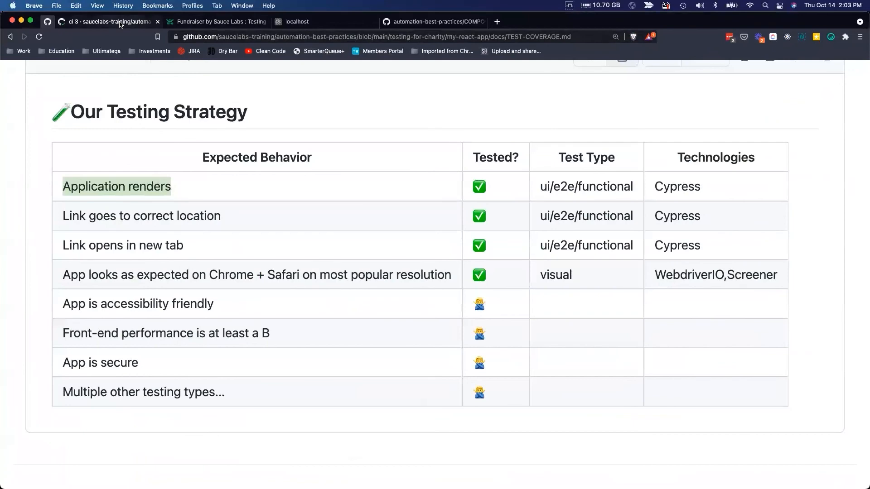
Scroll from COMPONENT-TESTS.md into CONCLUSIONS.md and read its donation, follow and thank-you sections.
left_click(433, 21)
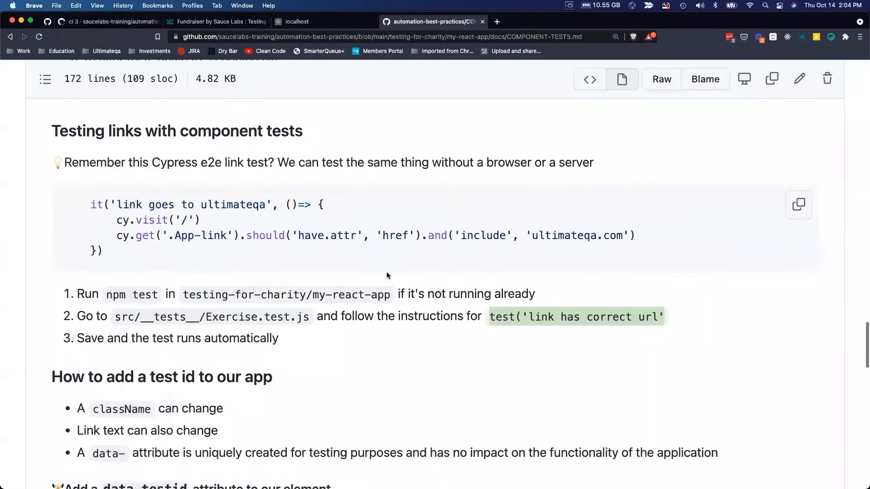
scroll("down", 3)
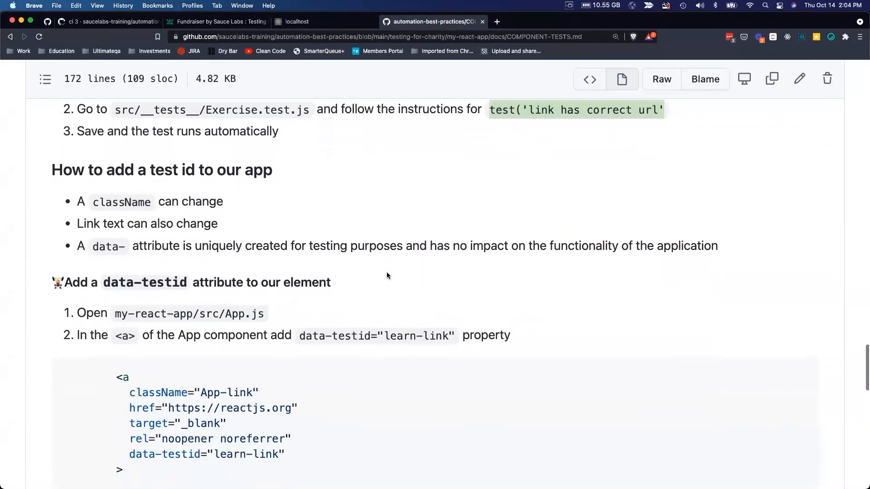
scroll("down", 3)
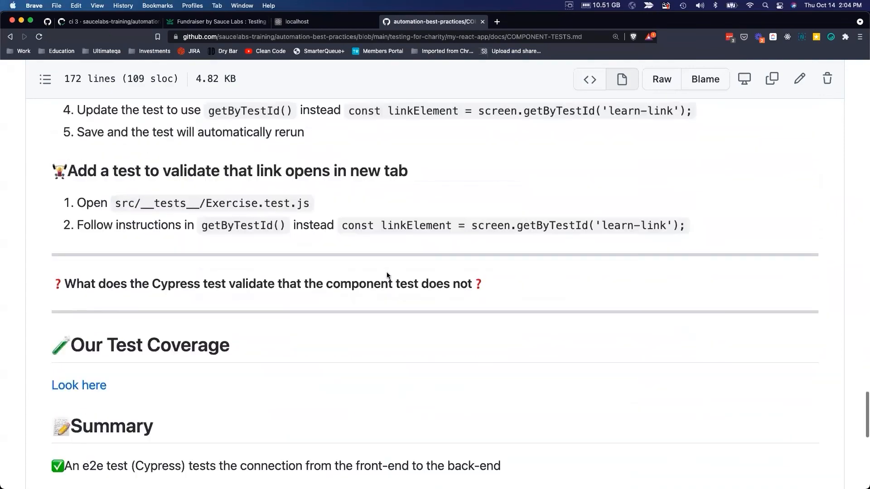
scroll("down", 3)
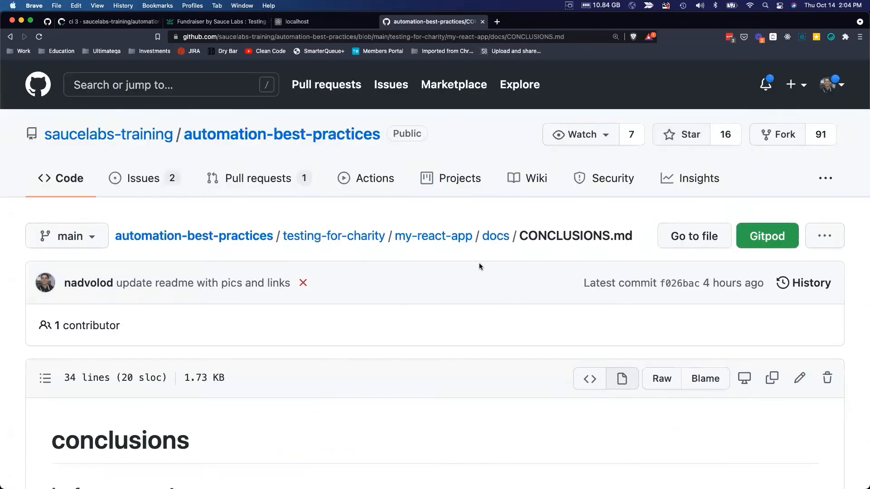
scroll("down", 3)
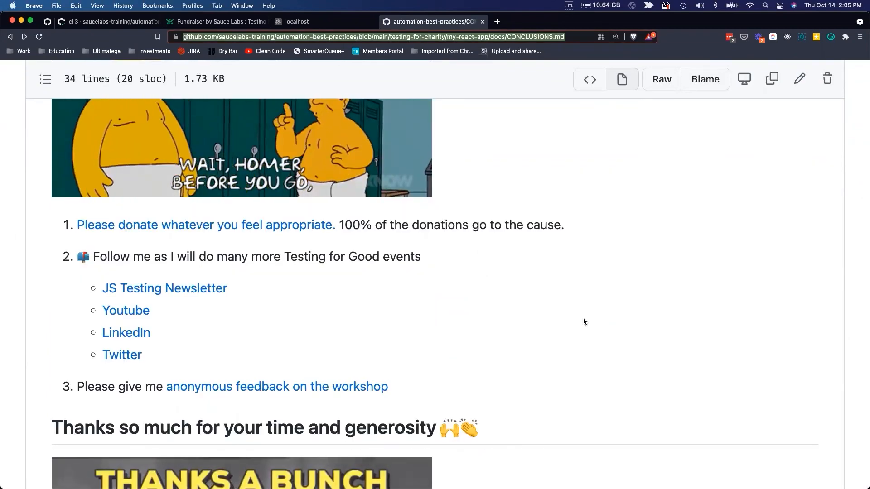
scroll("down", 3)
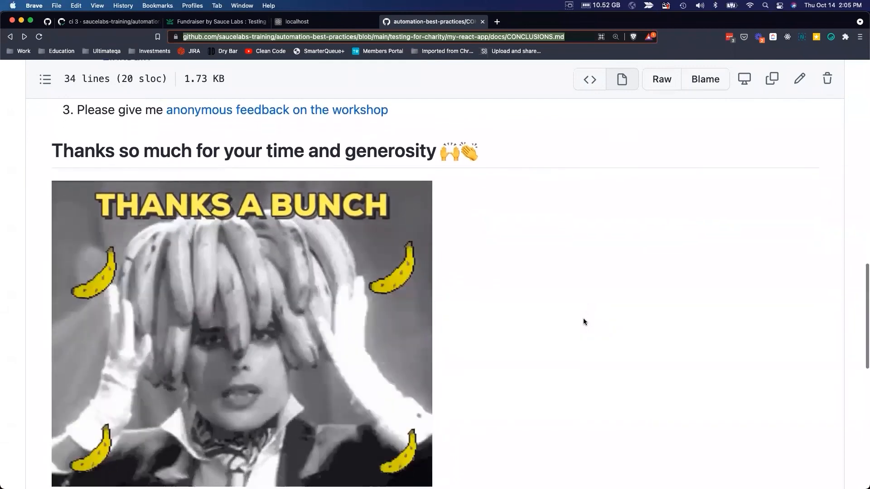
scroll("down", 3)
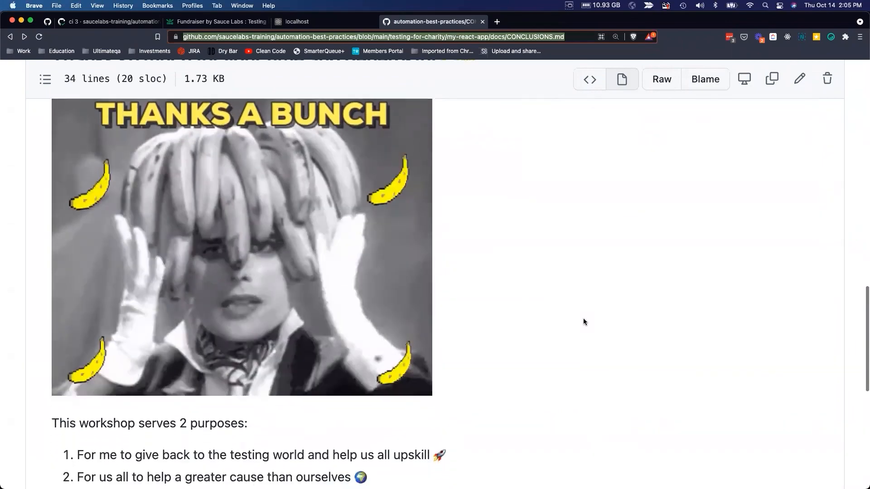
scroll("down", 3)
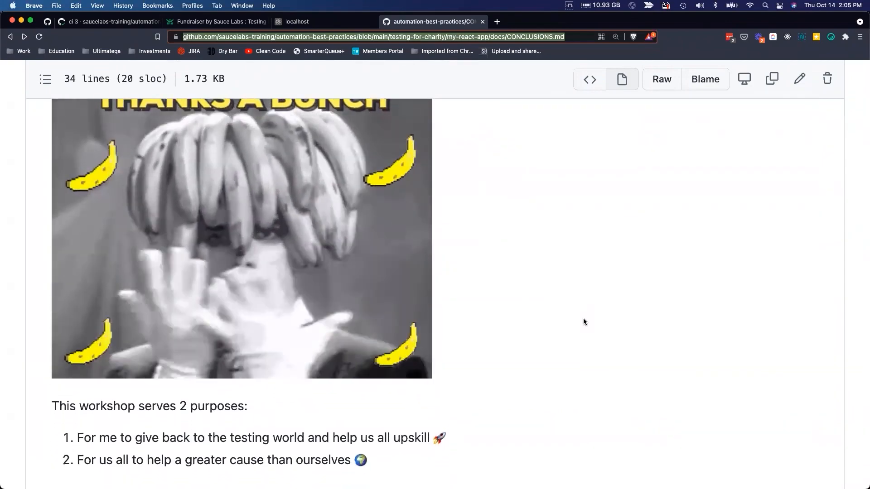